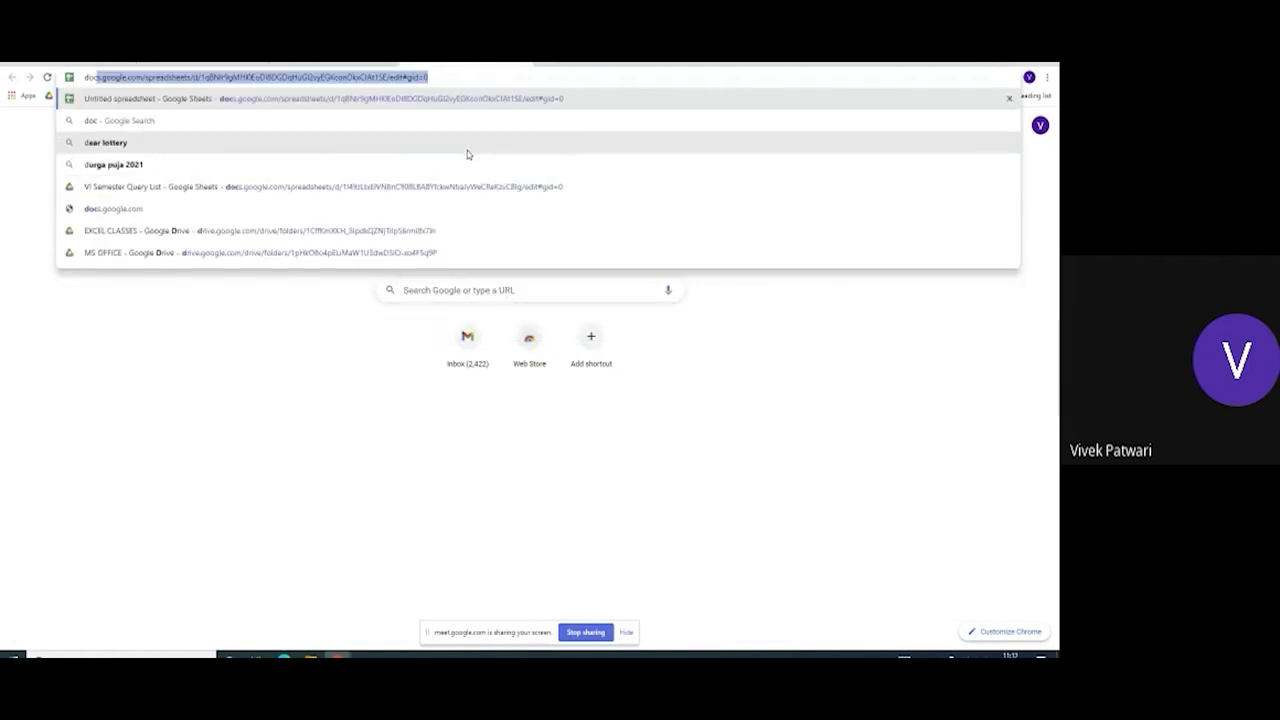
Scroll through the General collection in the Docs template gallery, then return to Docs home
text(docs.google.com/document/u/0/?tgif=d)
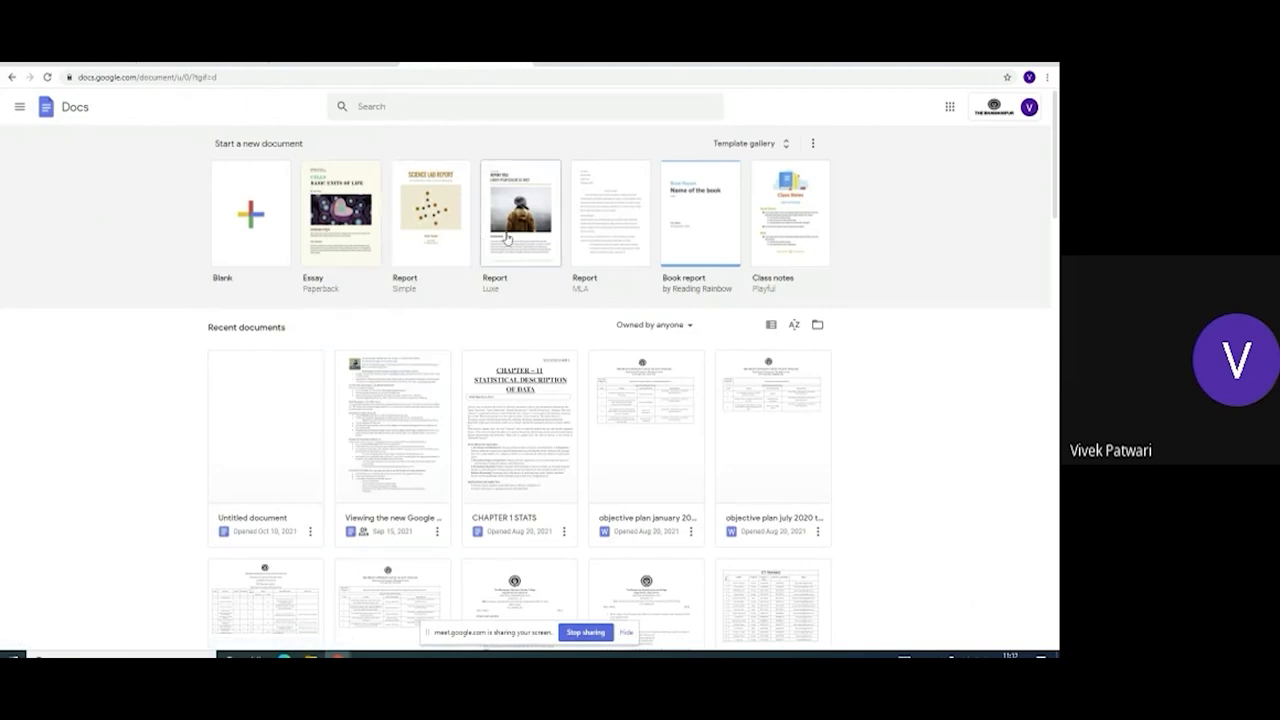
mouse_move(791, 167)
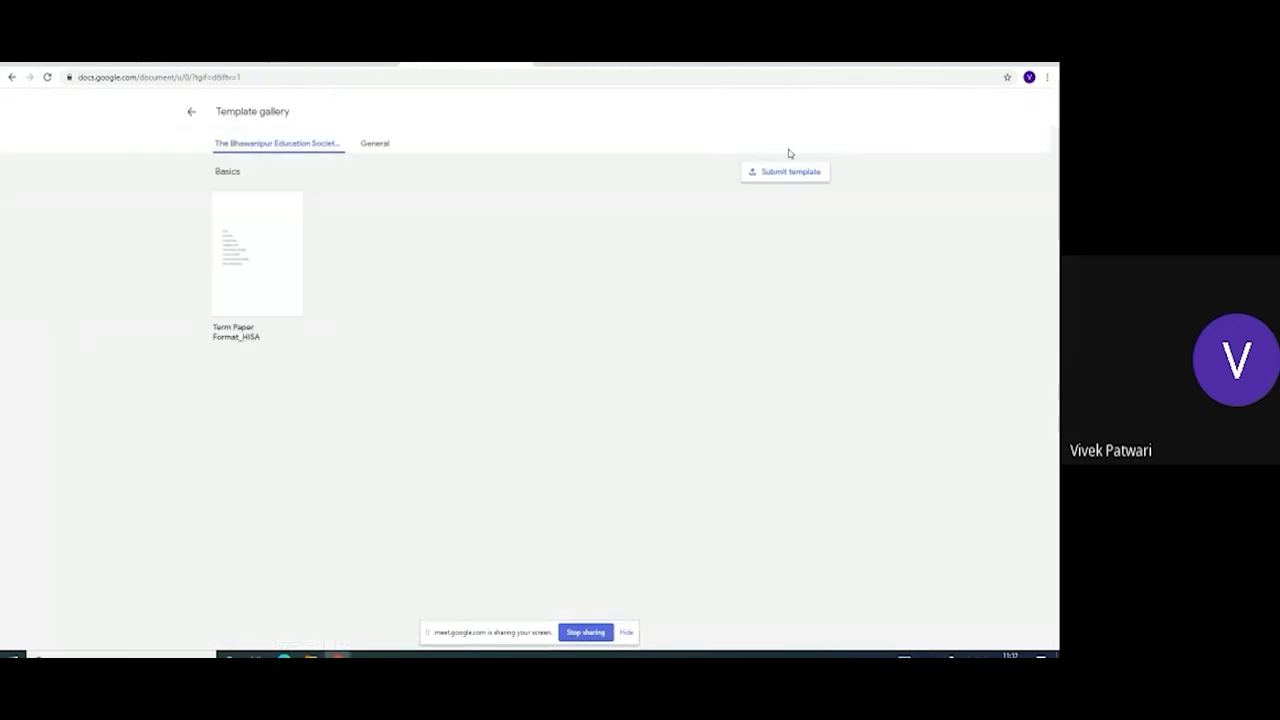
click(374, 143)
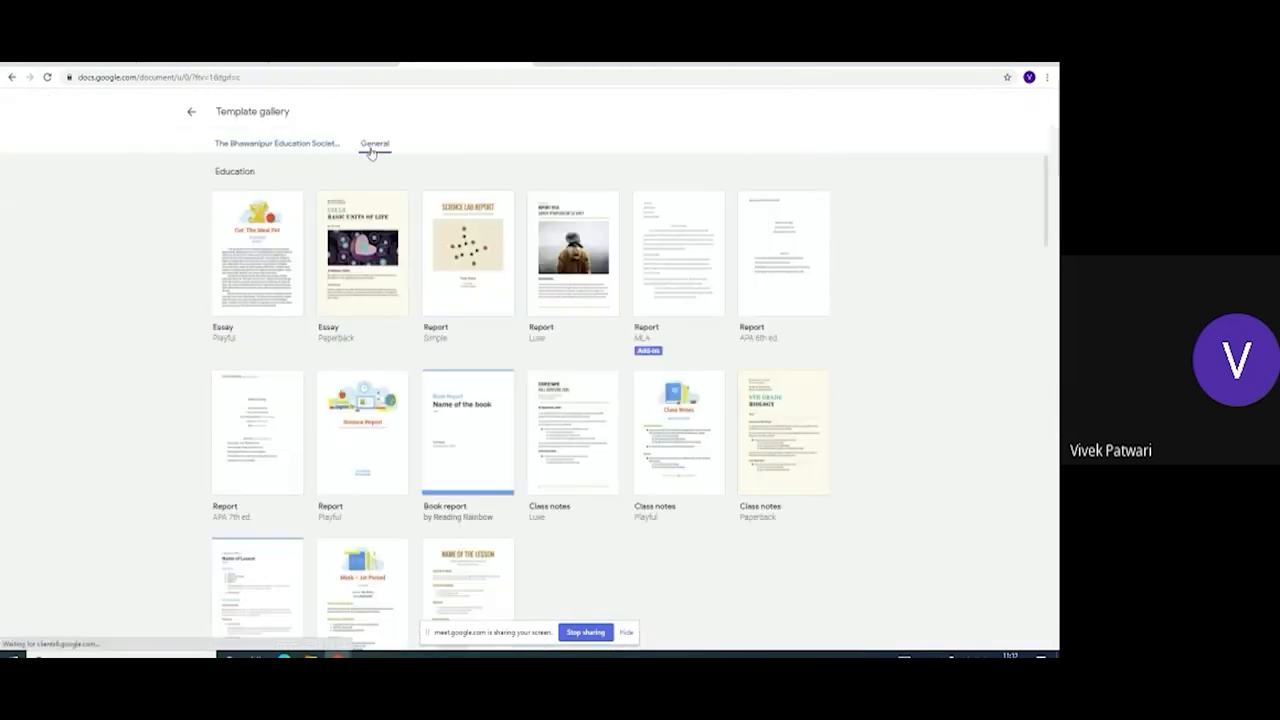
scroll(down, 3)
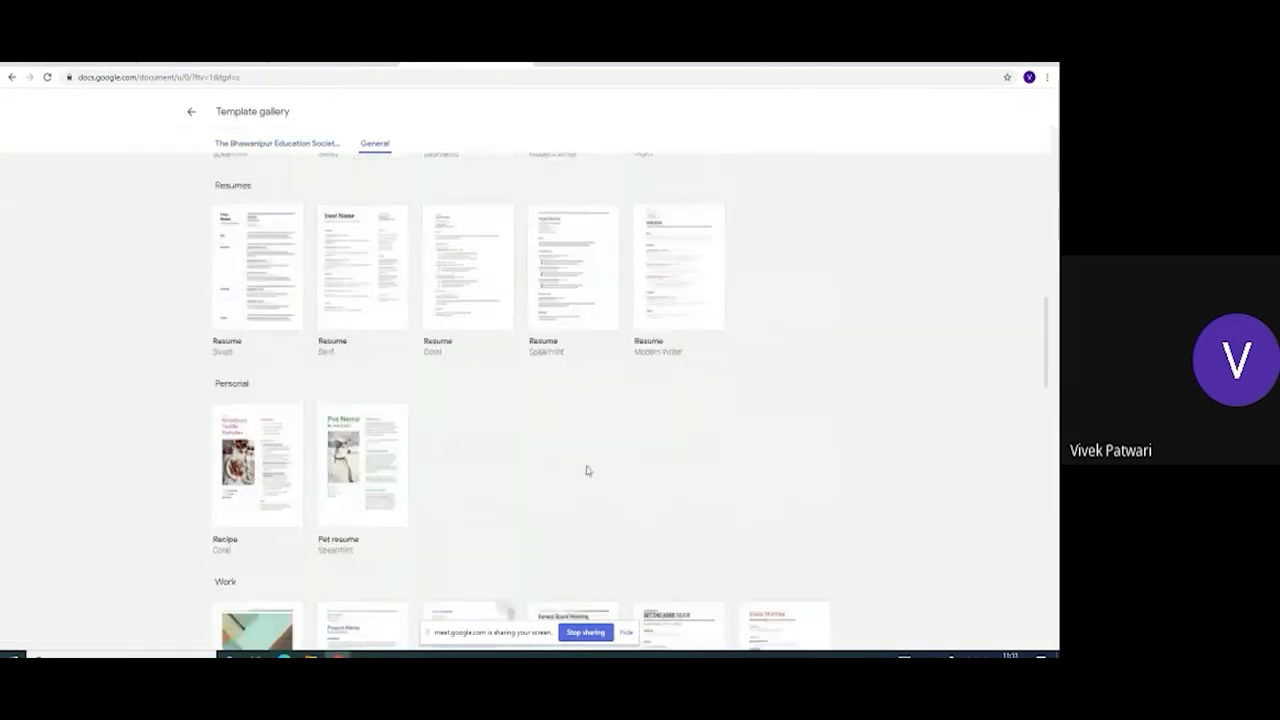
scroll(down, 3)
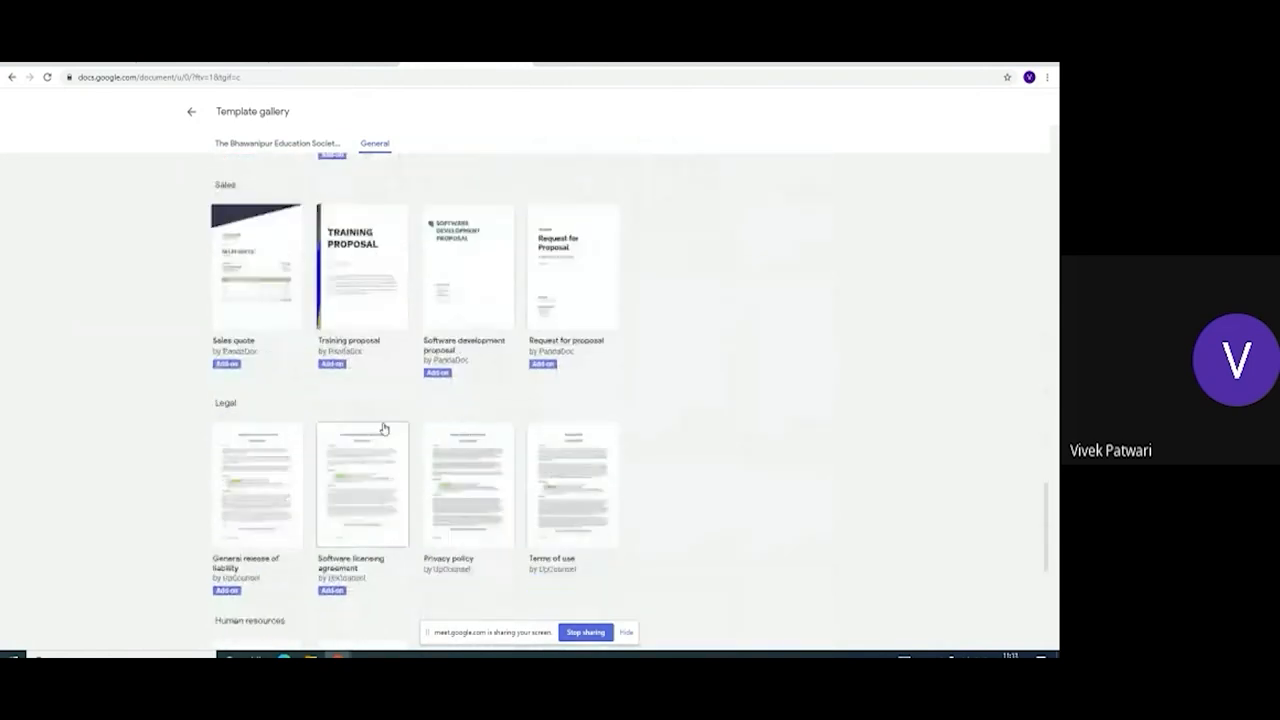
scroll(down, 3)
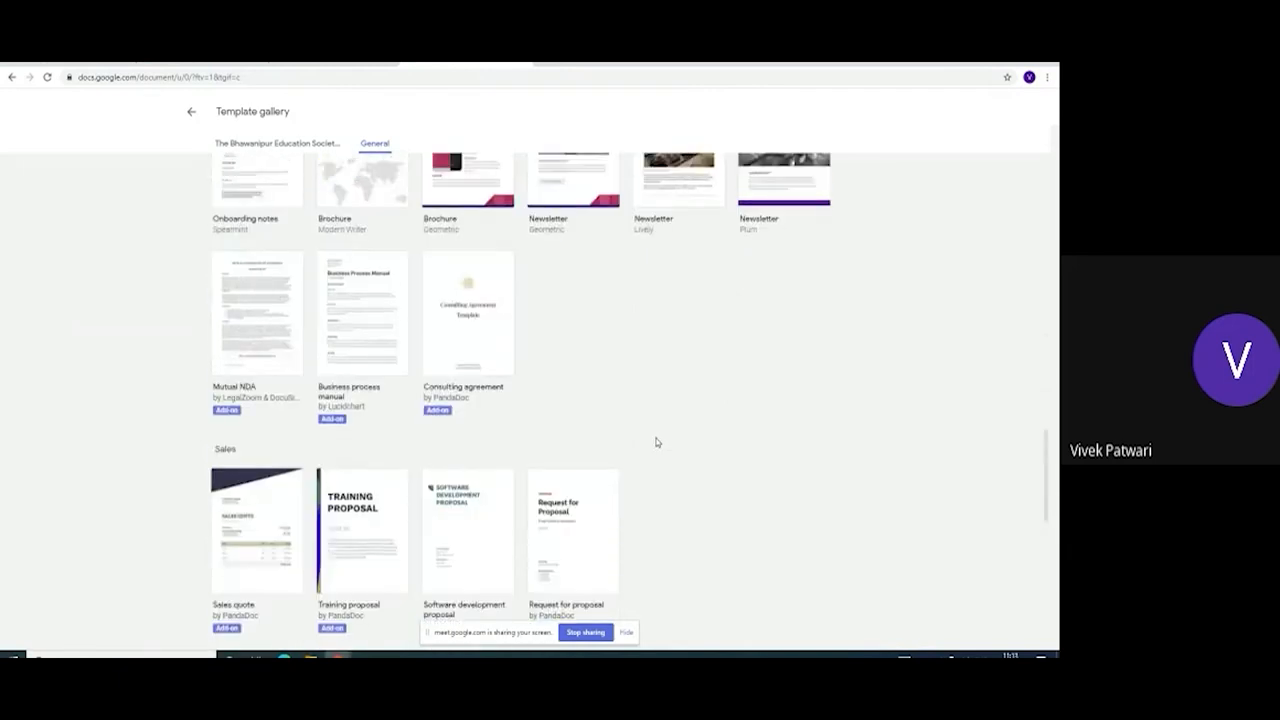
scroll(up, 3)
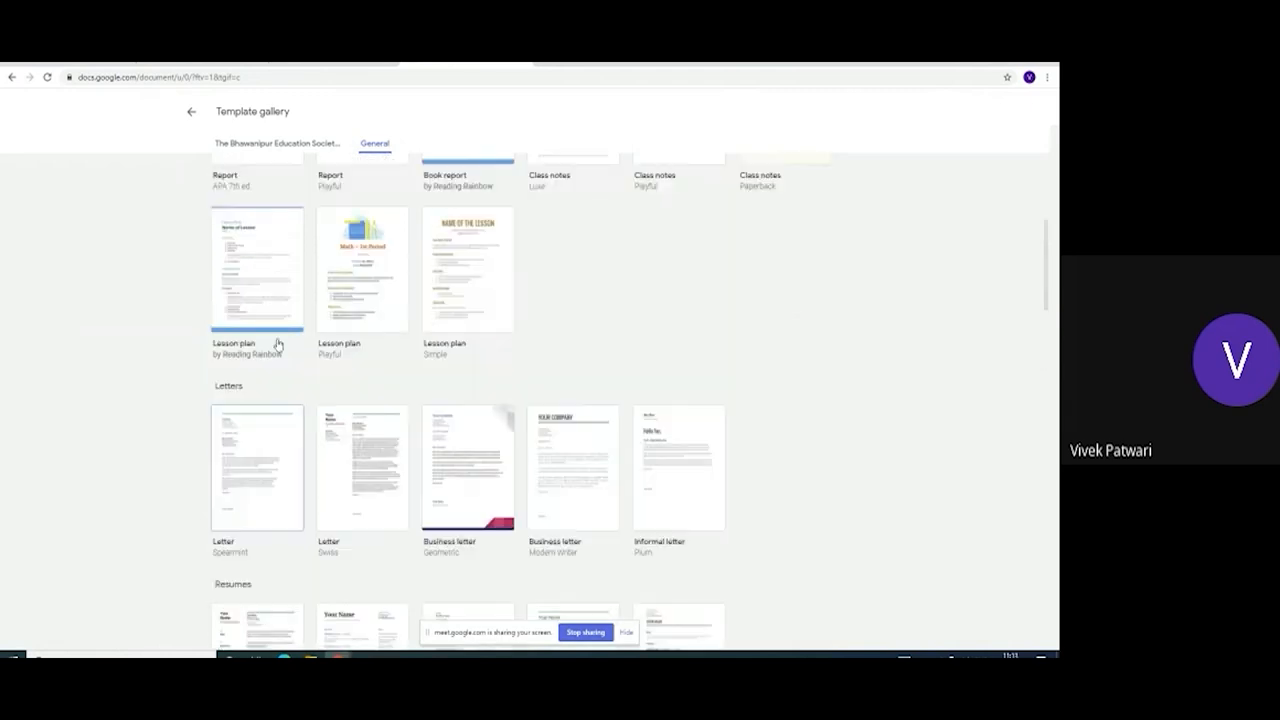
scroll(up, 3)
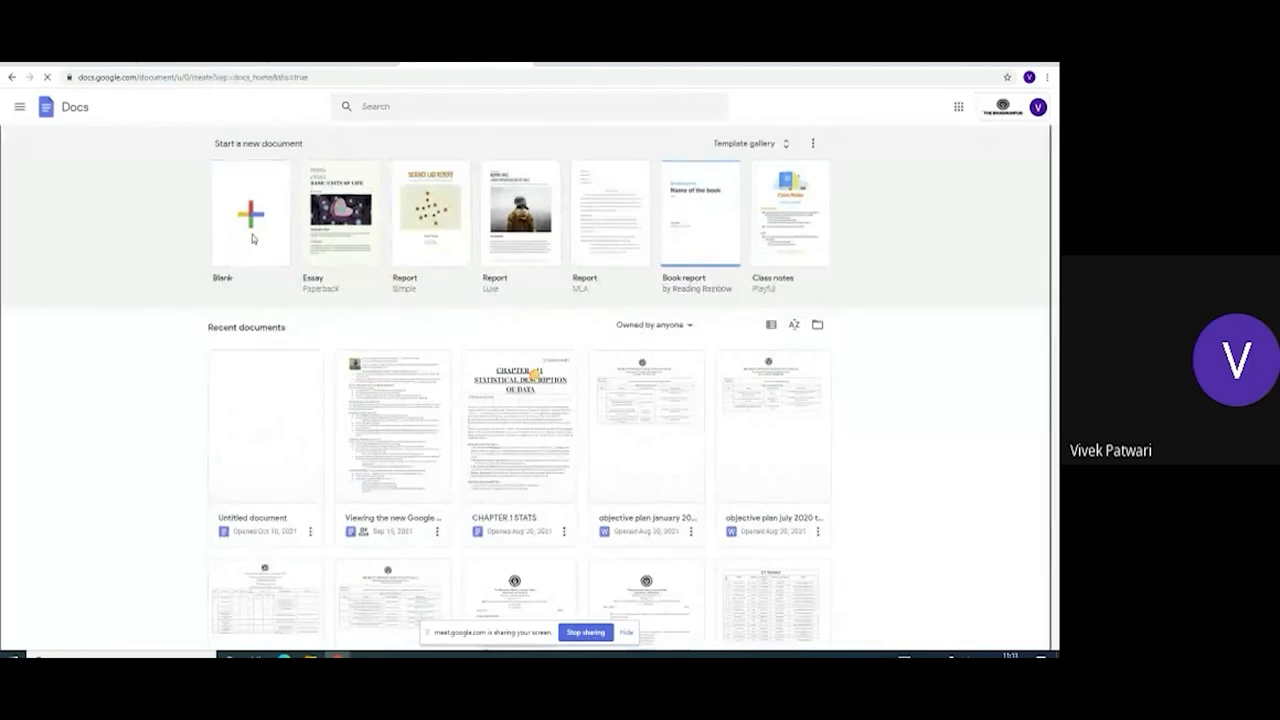
Create a blank document and title it 'DAY 3 25.10.2021'
click(251, 213)
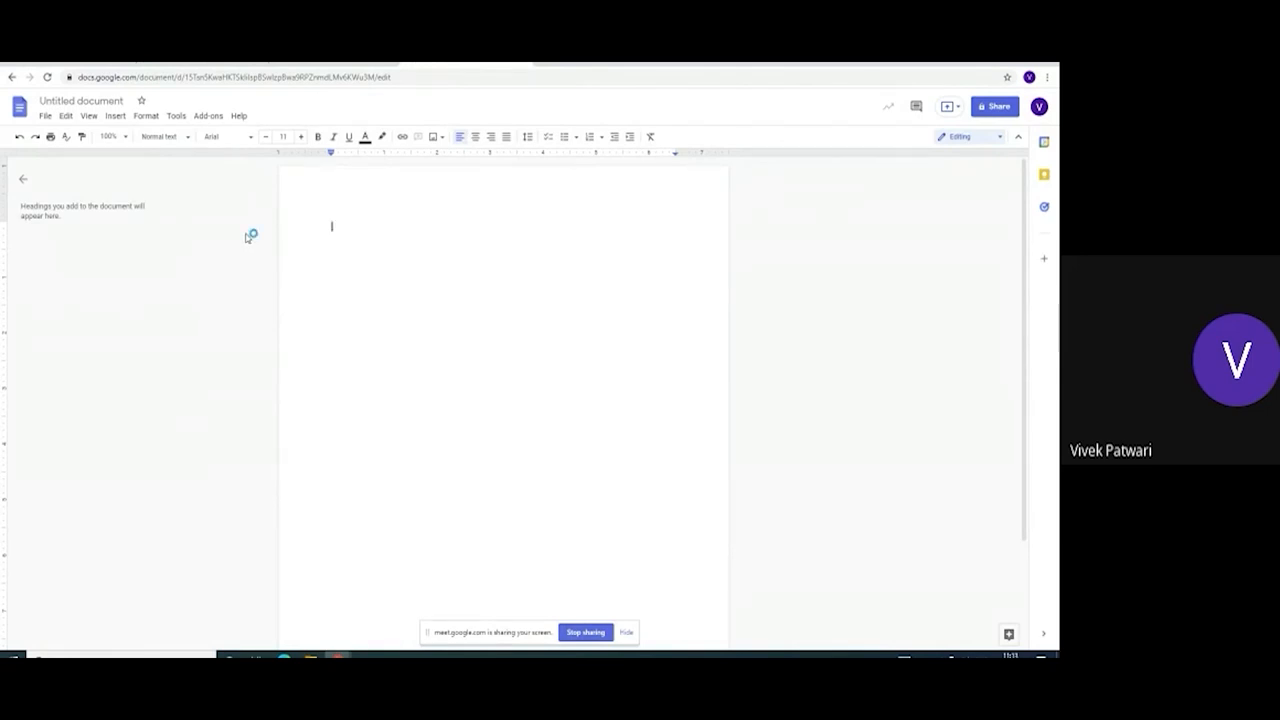
mouse_move(271, 271)
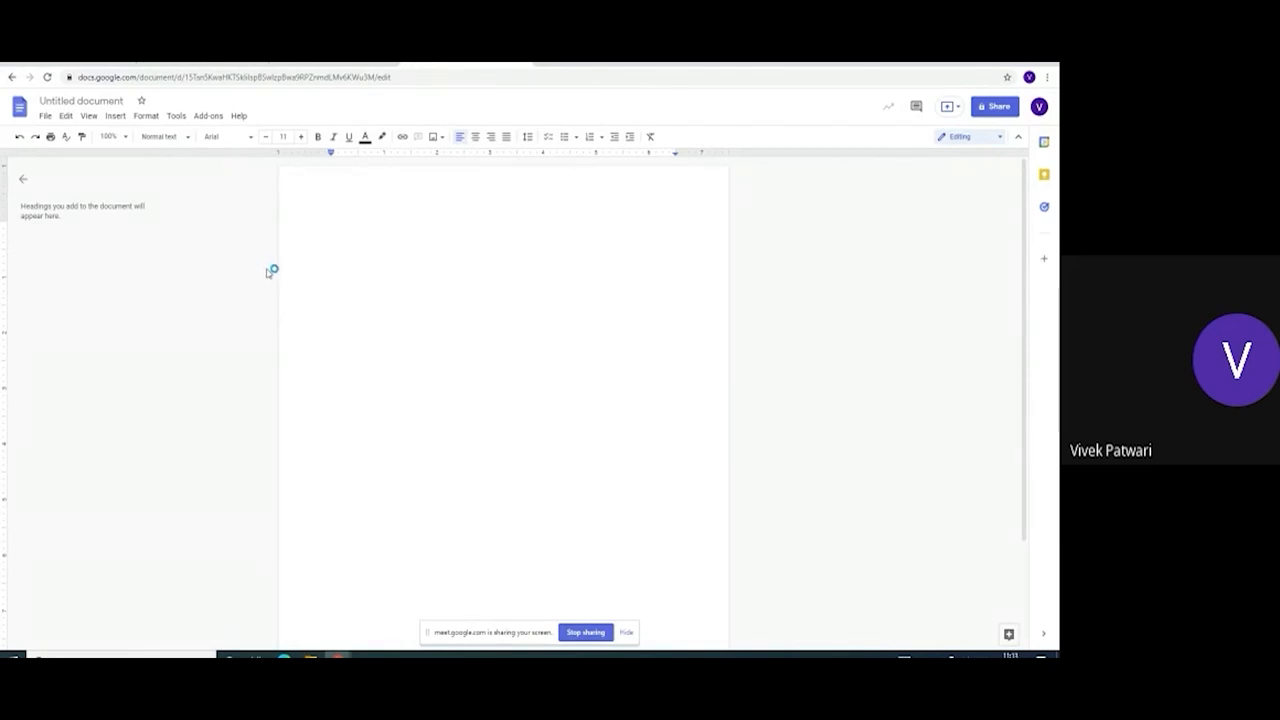
mouse_move(290, 290)
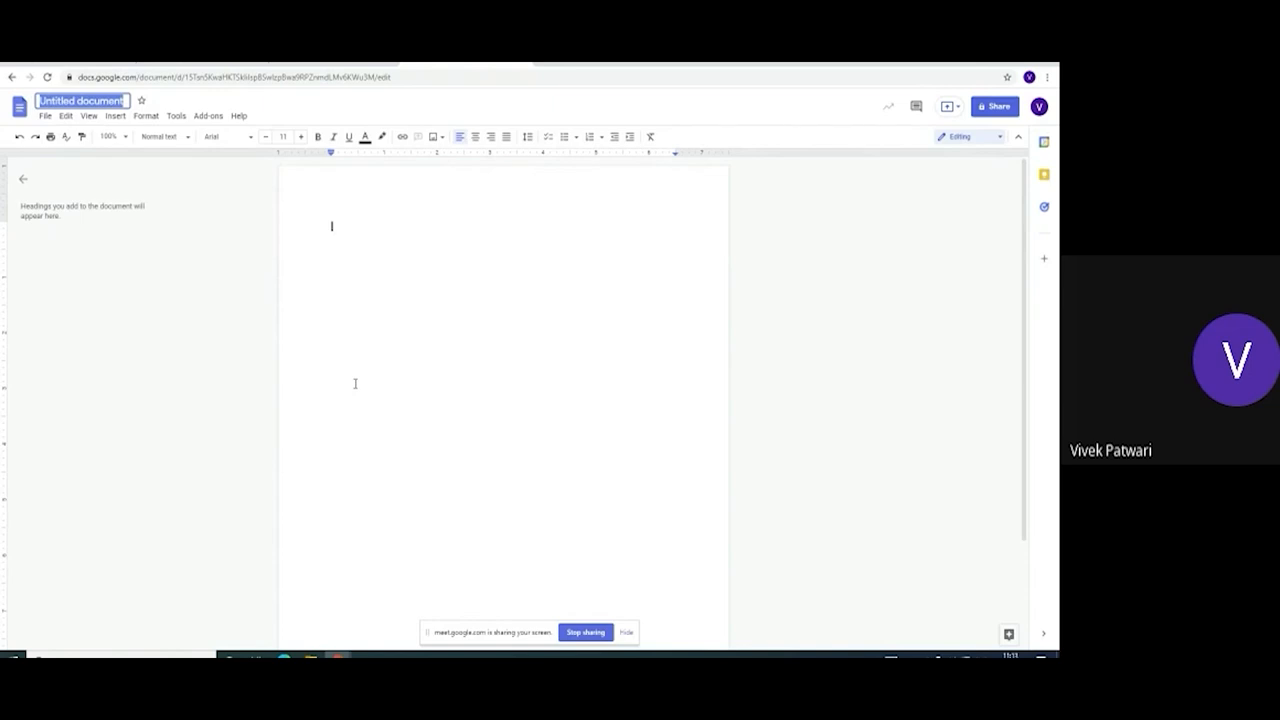
text(DAY 3)
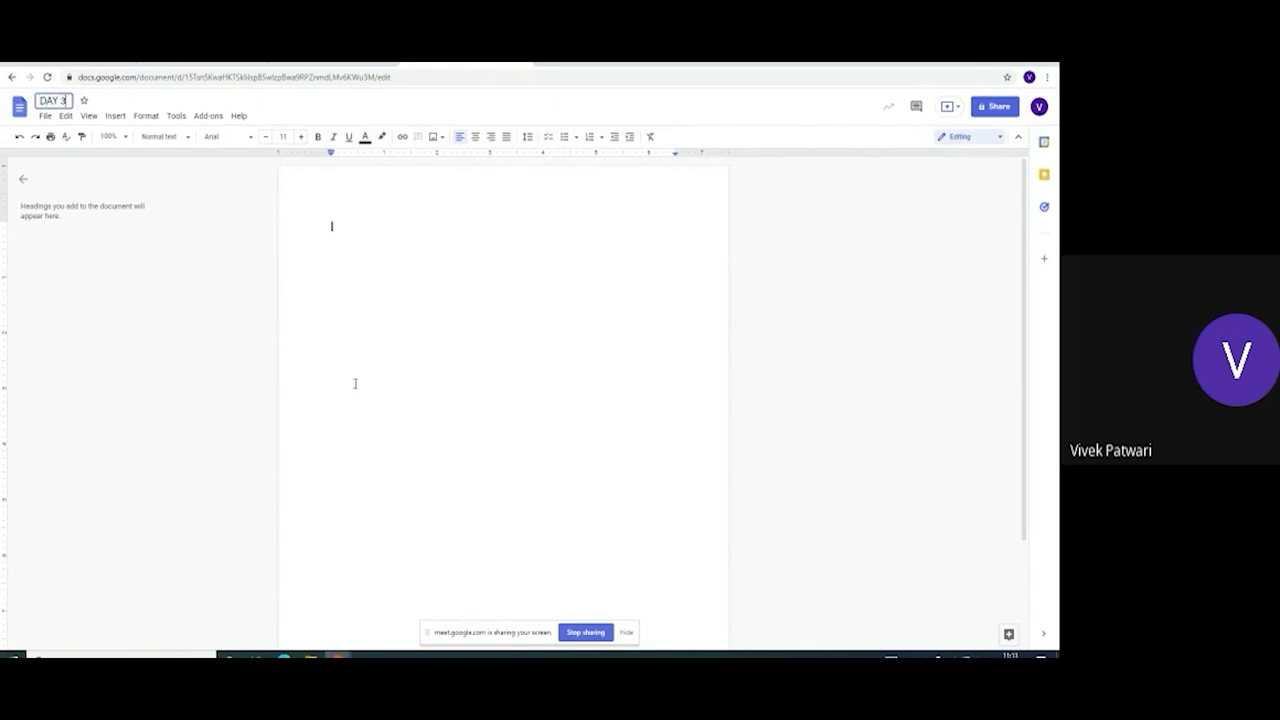
text(25)
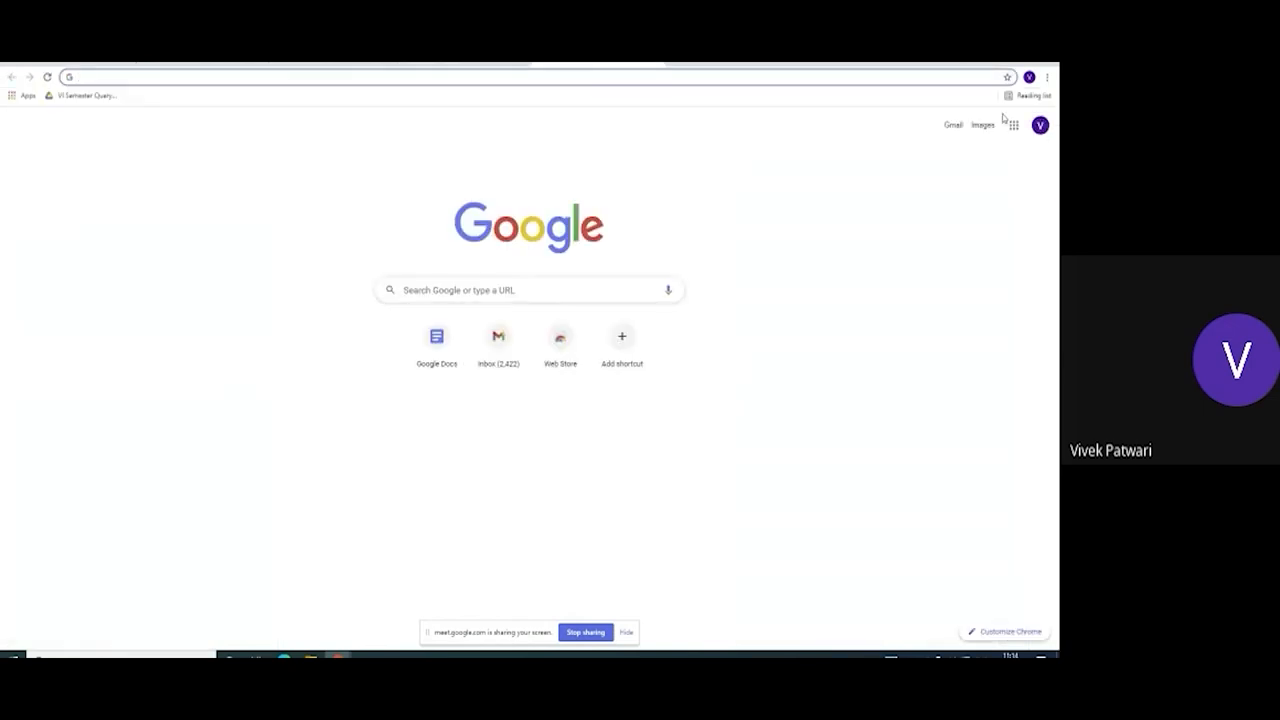
Reopen Google Docs from the Google apps grid
click(1013, 125)
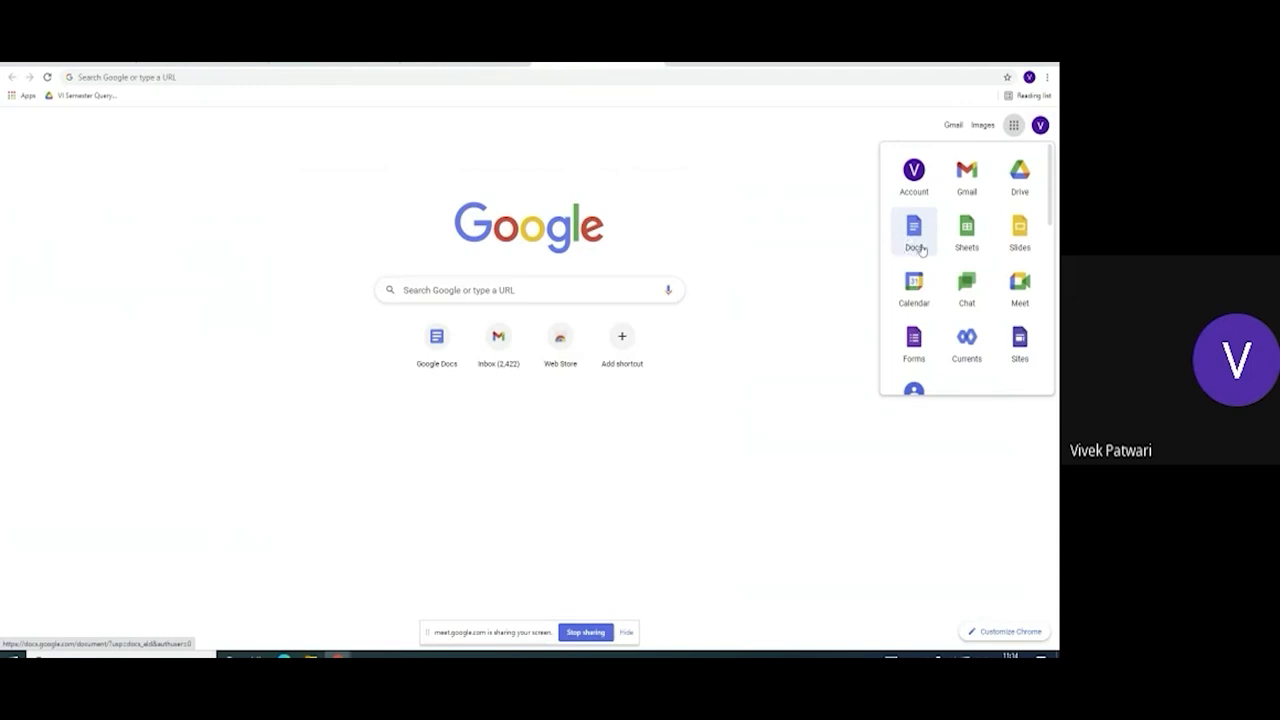
mouse_move(915, 250)
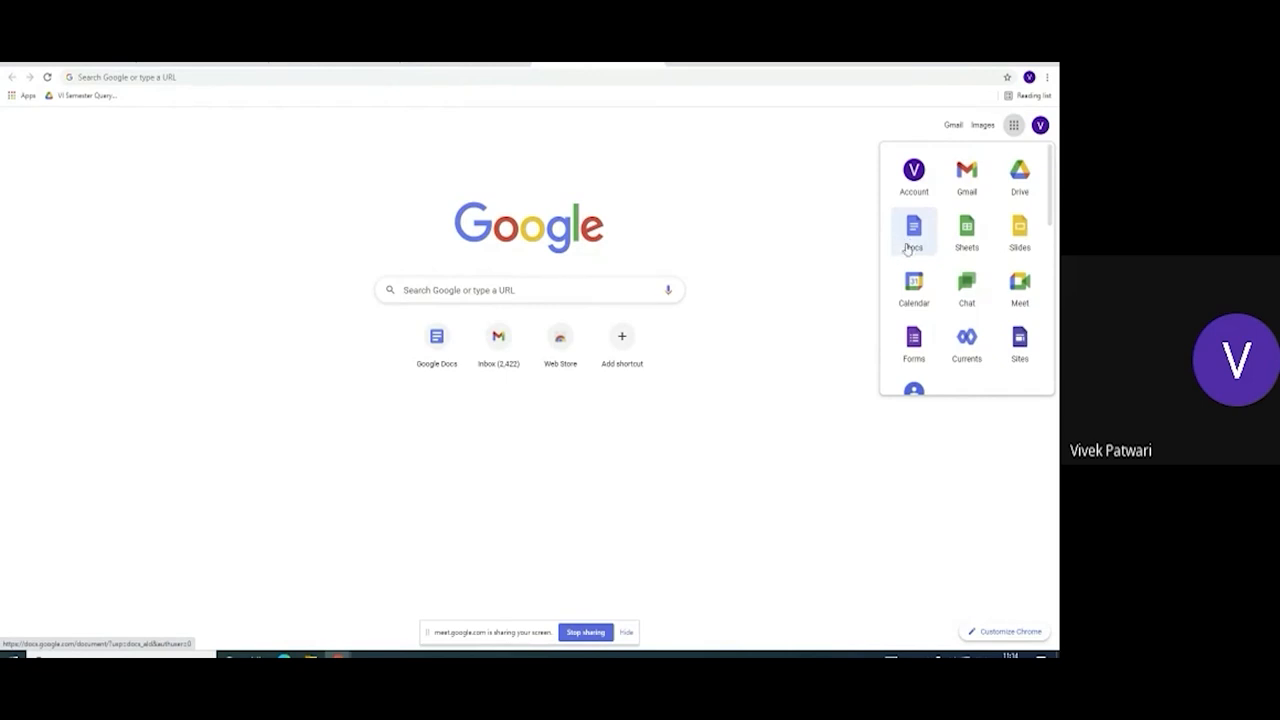
click(913, 228)
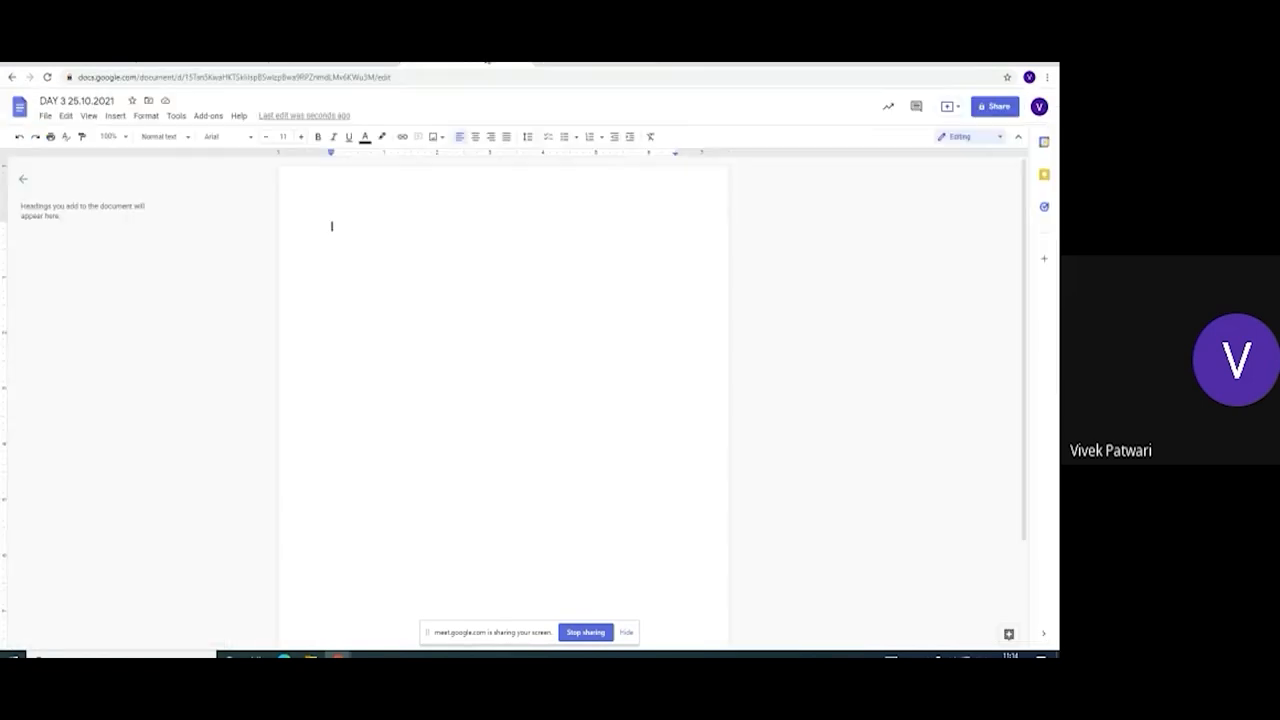
mouse_move(578, 335)
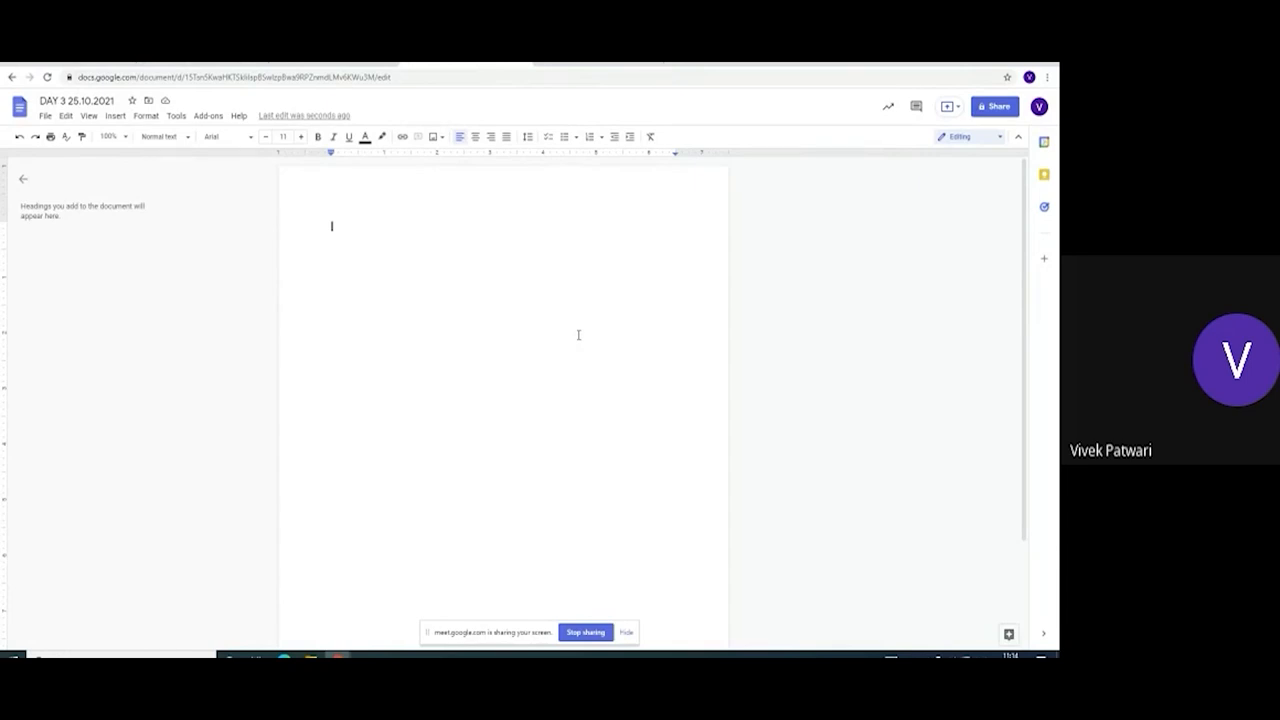
mouse_move(529, 317)
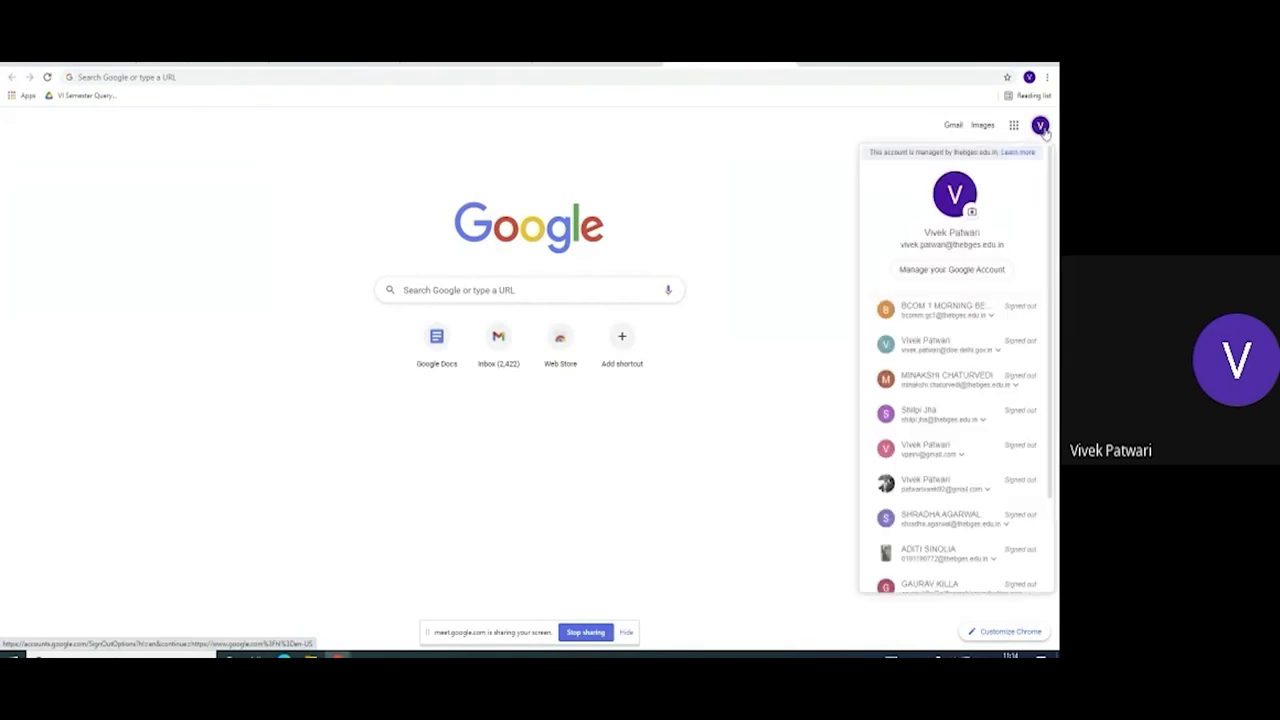
scroll(down, 3)
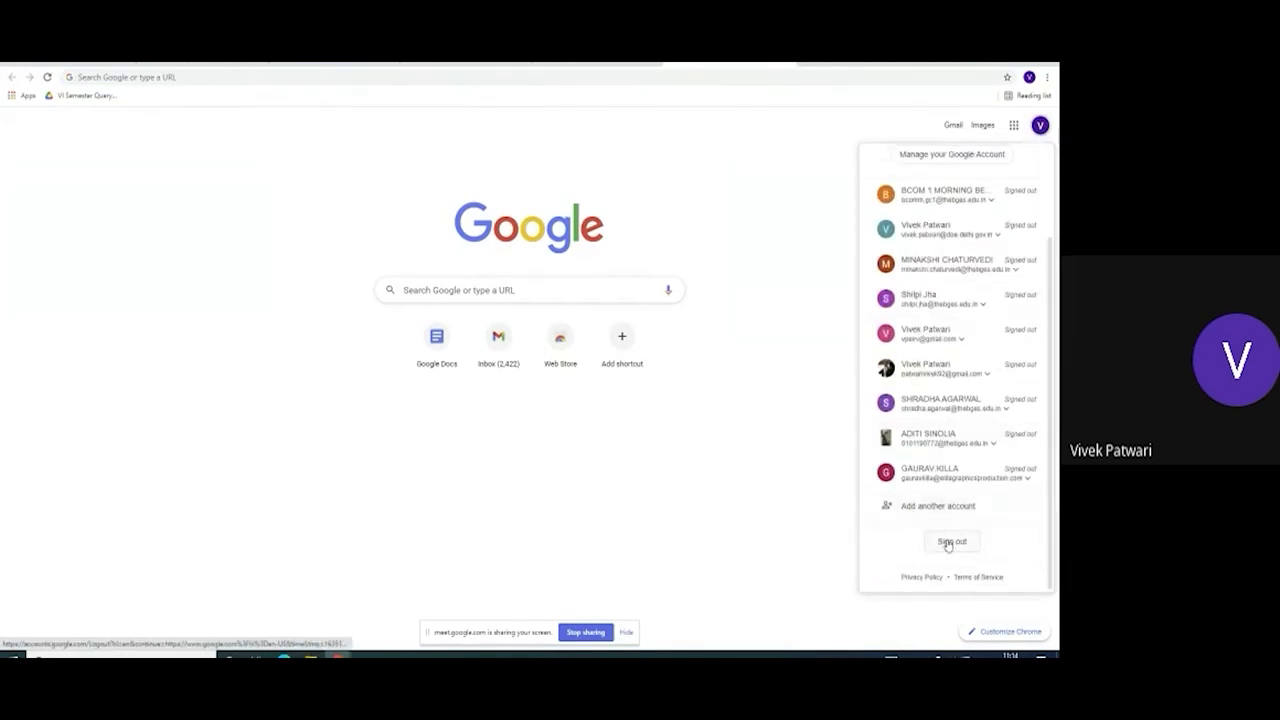
click(951, 541)
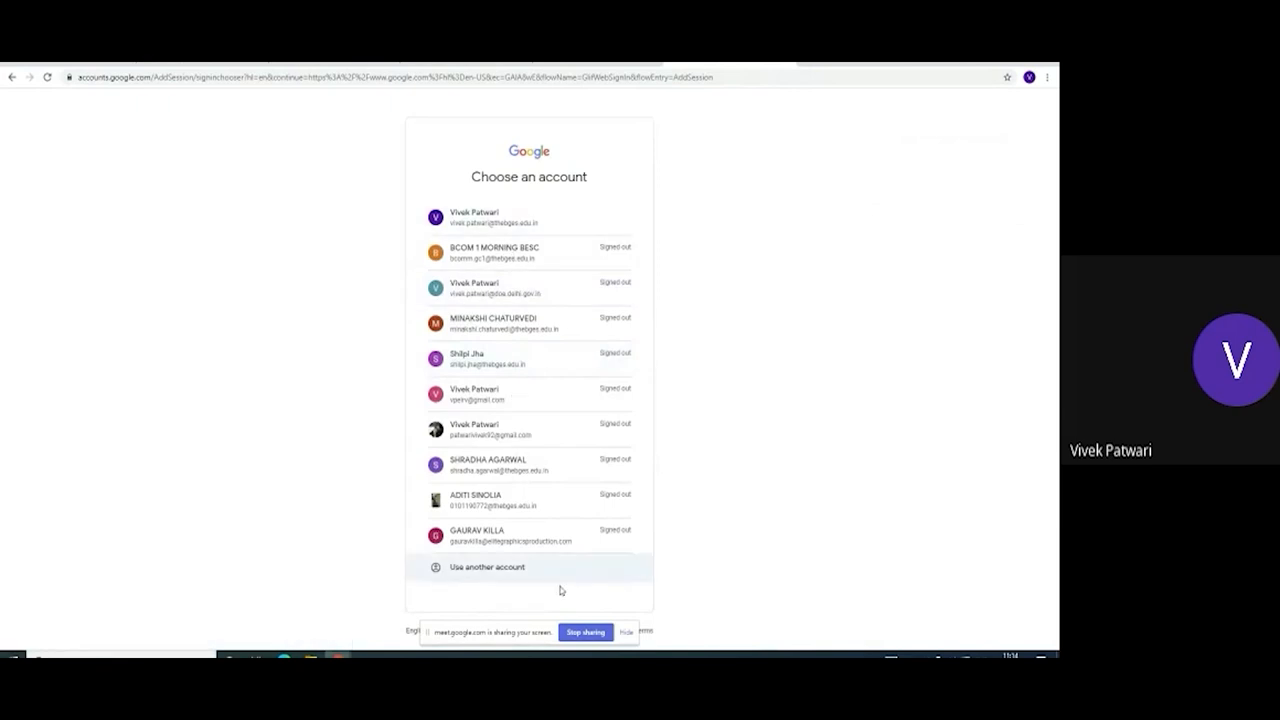
click(487, 567)
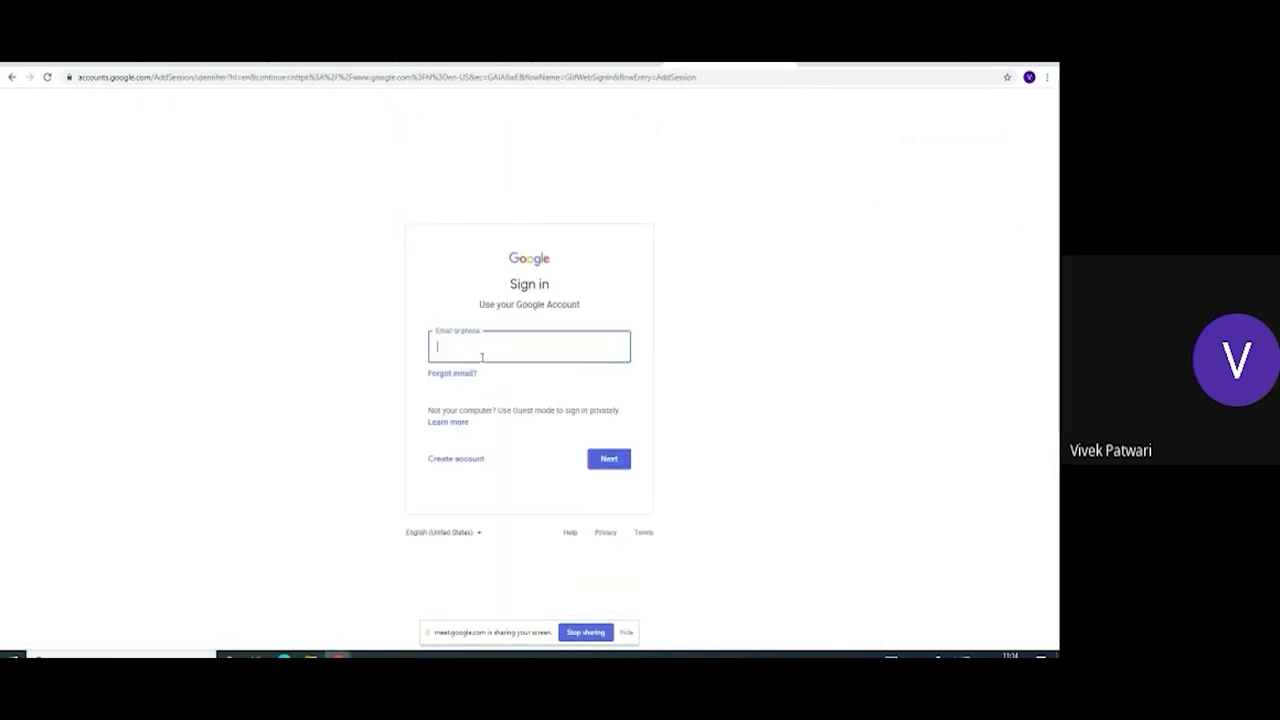
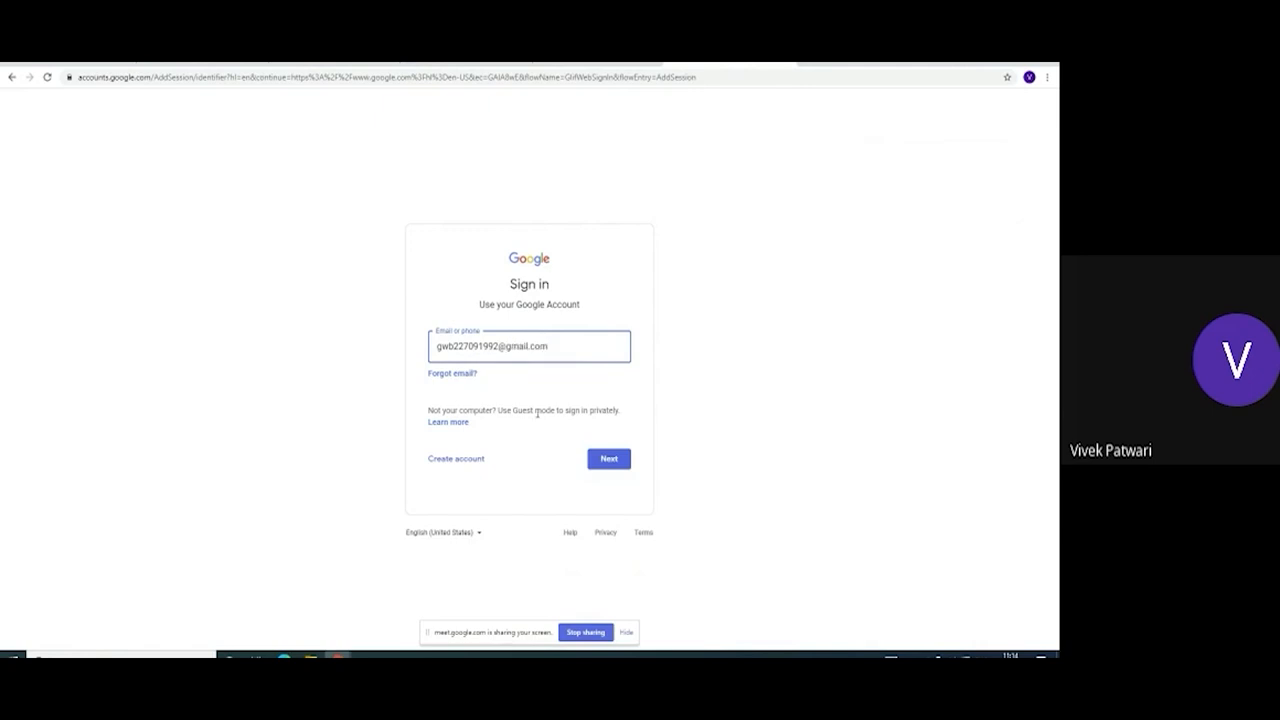
click(608, 458)
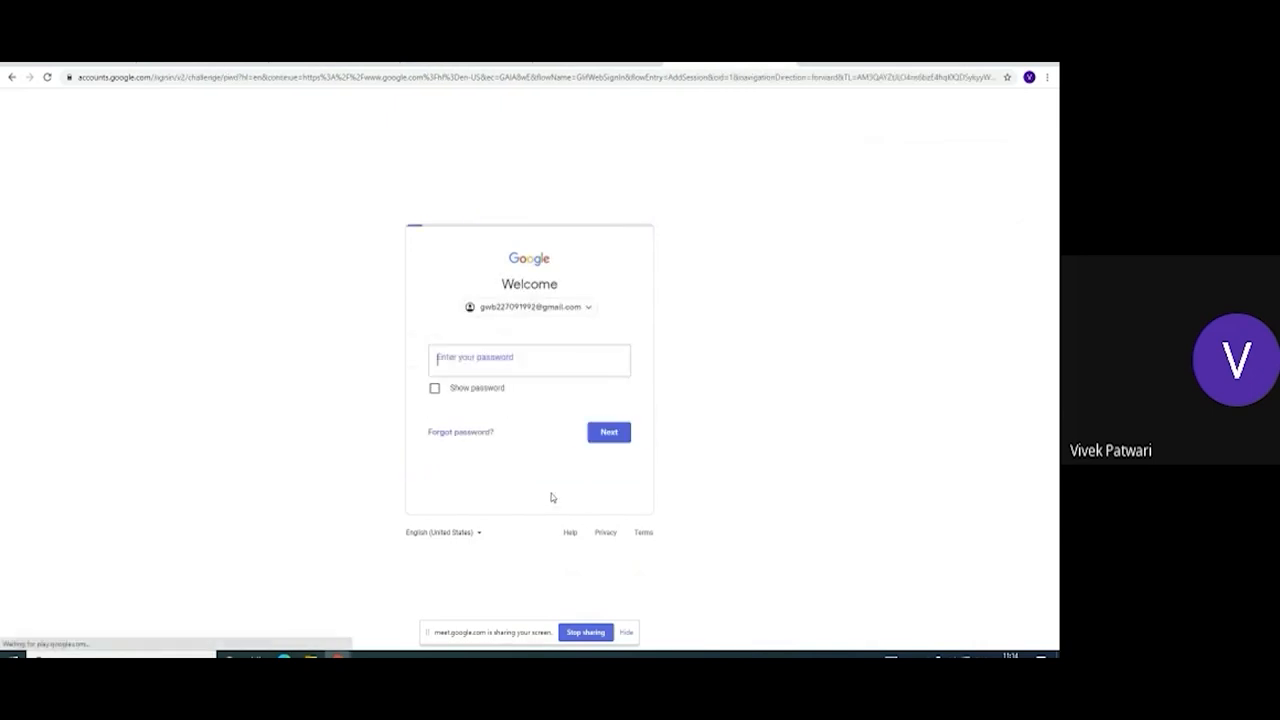
Submit the account password and answer the Chrome new-profile prompt
click(528, 360)
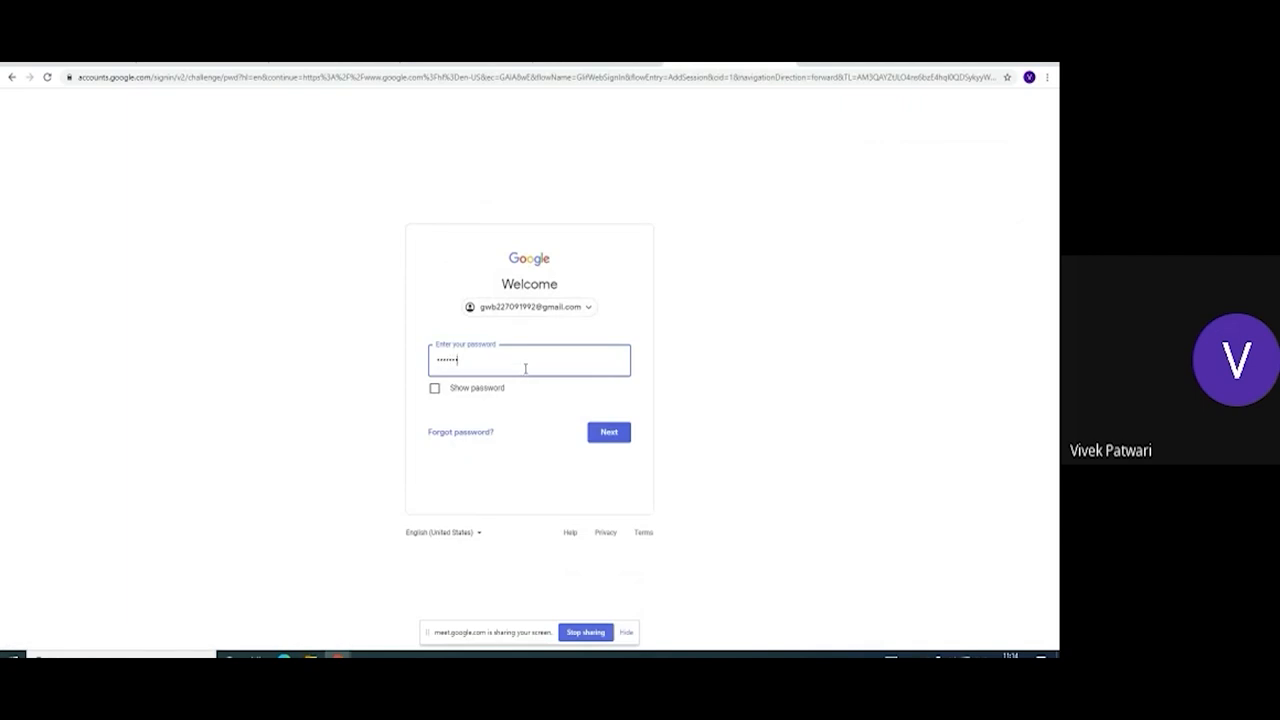
click(608, 431)
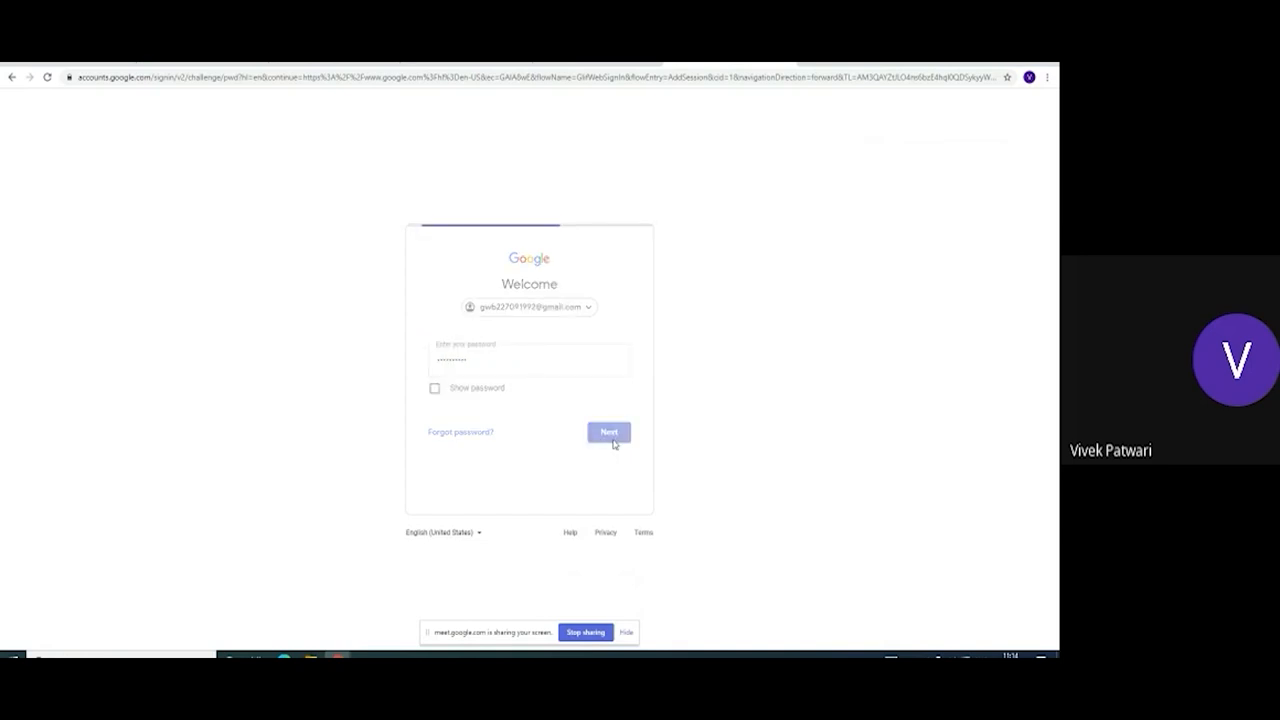
click(608, 432)
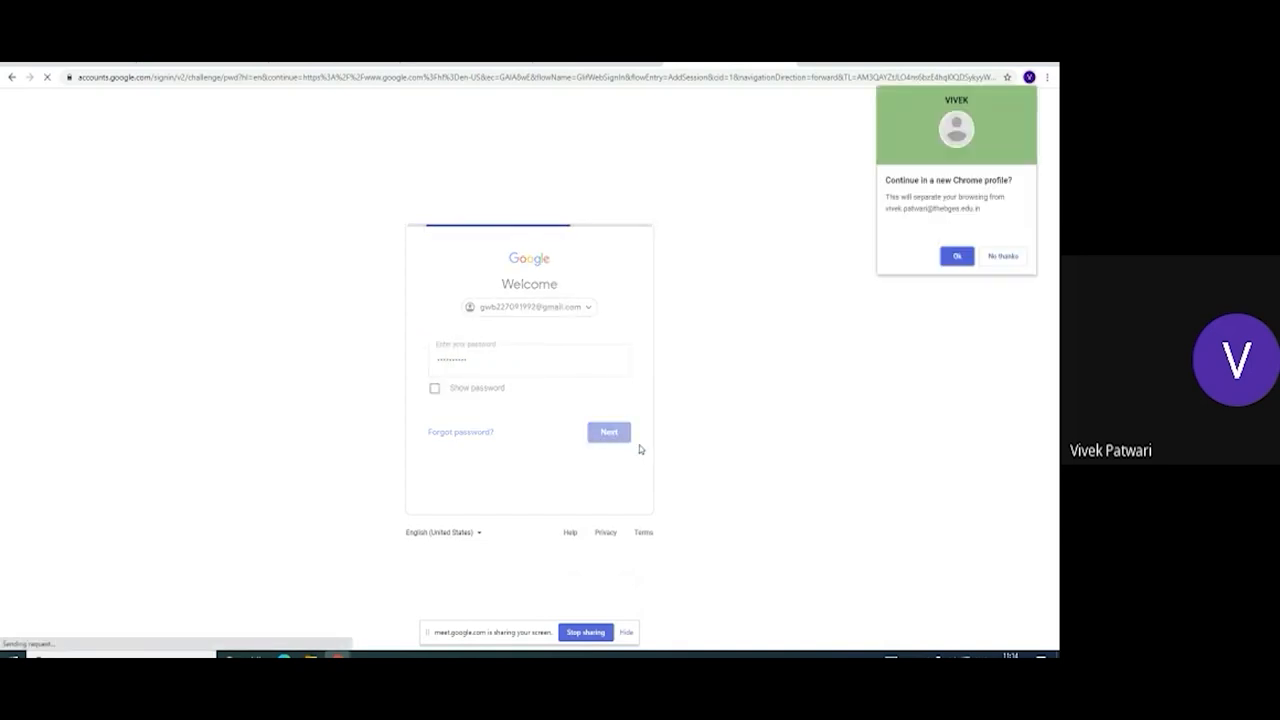
click(608, 431)
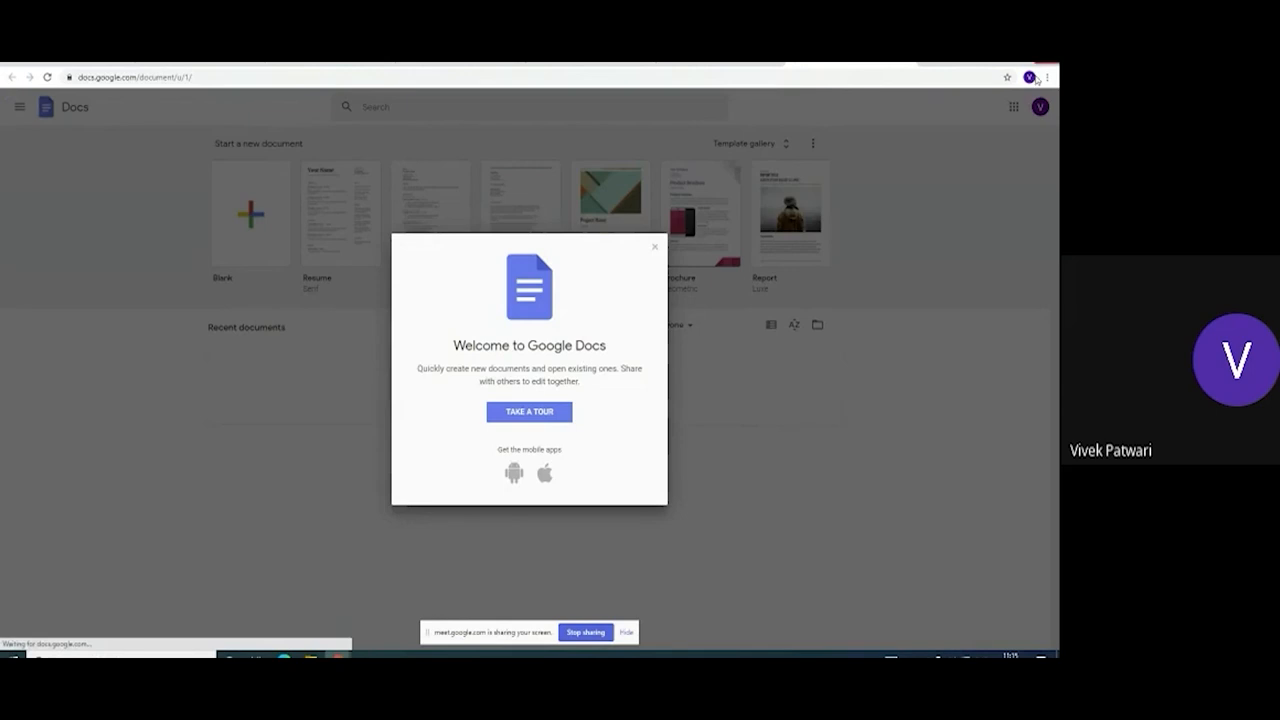
Switch to the newly signed-in account and close the Docs welcome message
click(655, 247)
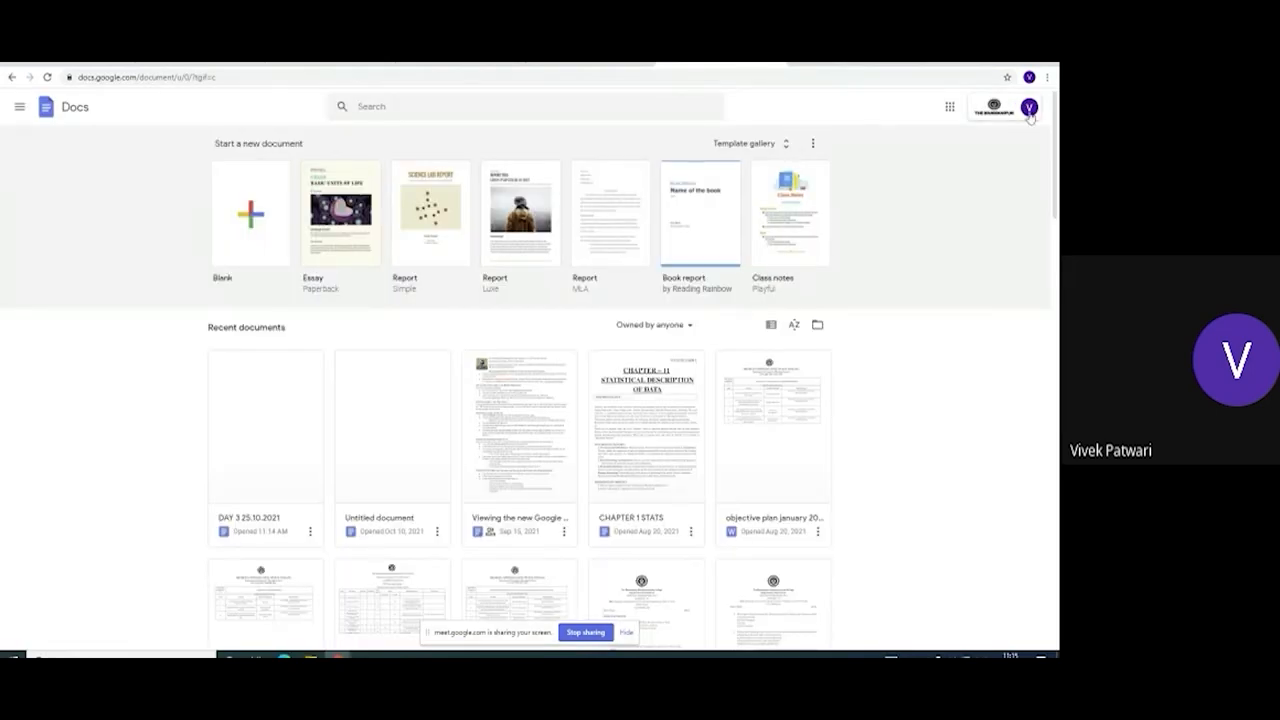
click(1028, 107)
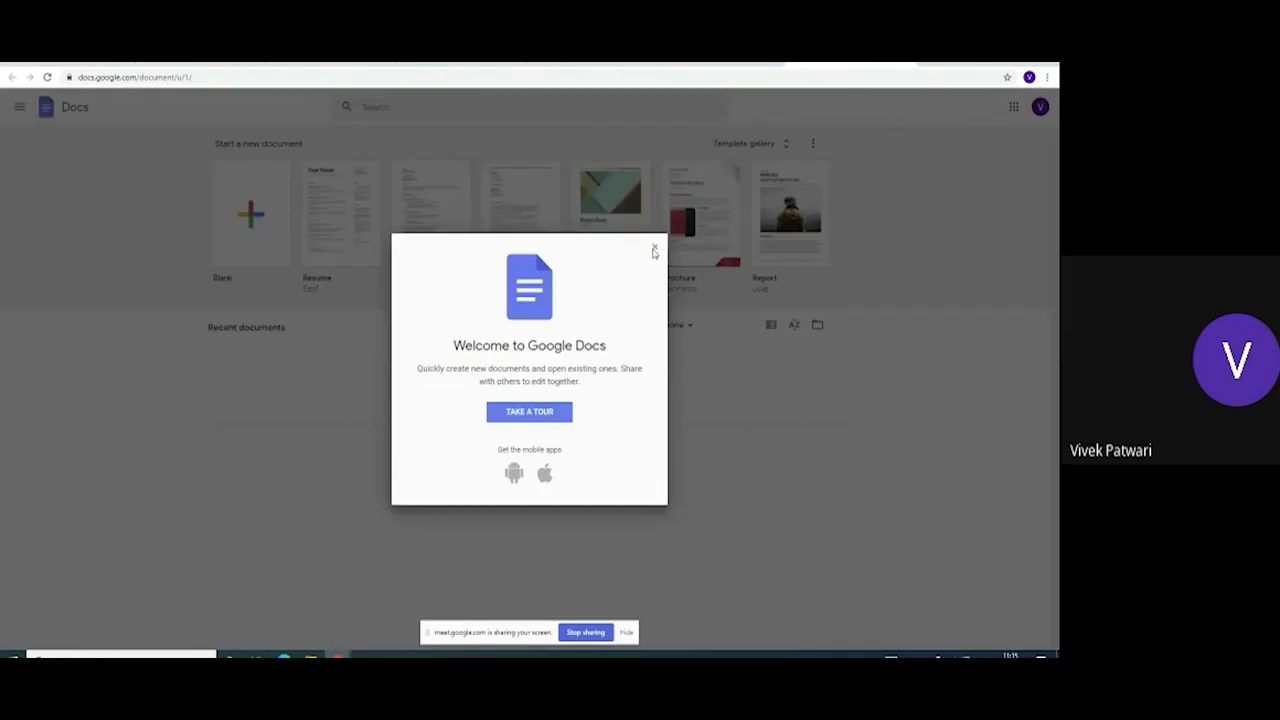
click(655, 249)
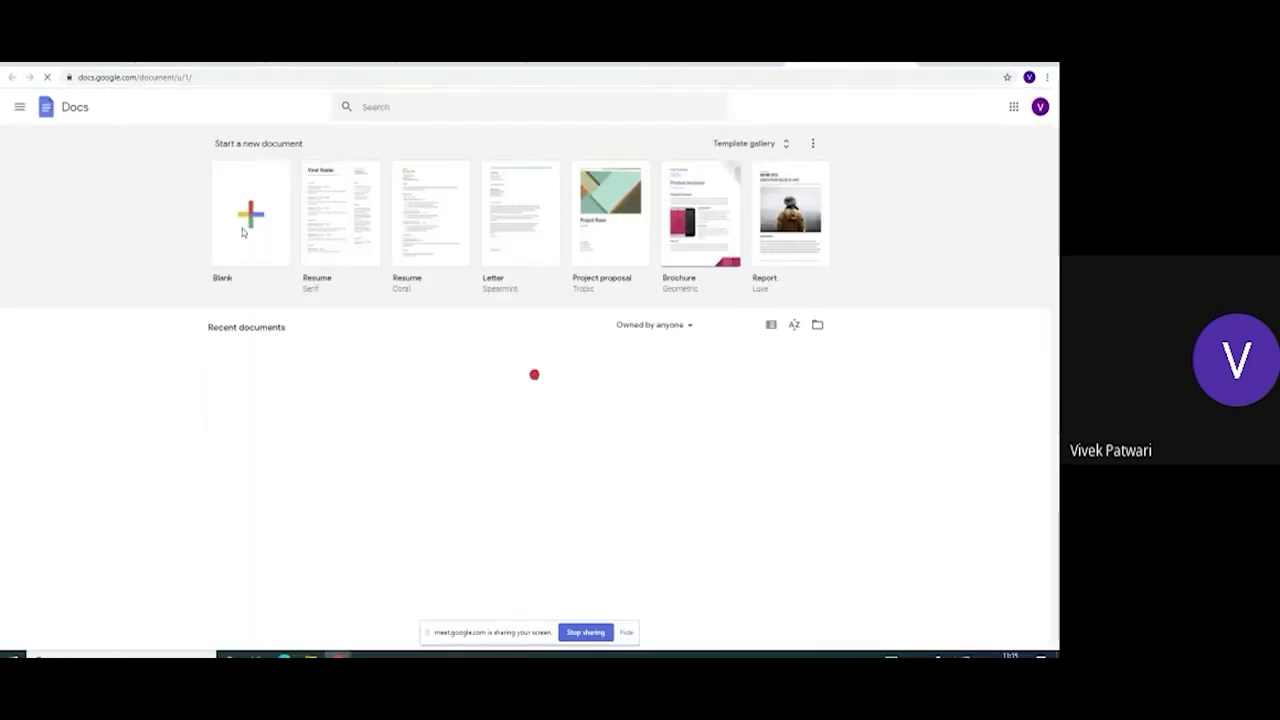
Create a blank document titled 'DAY 3 25.10.2021' and dismiss the citations tip
click(250, 213)
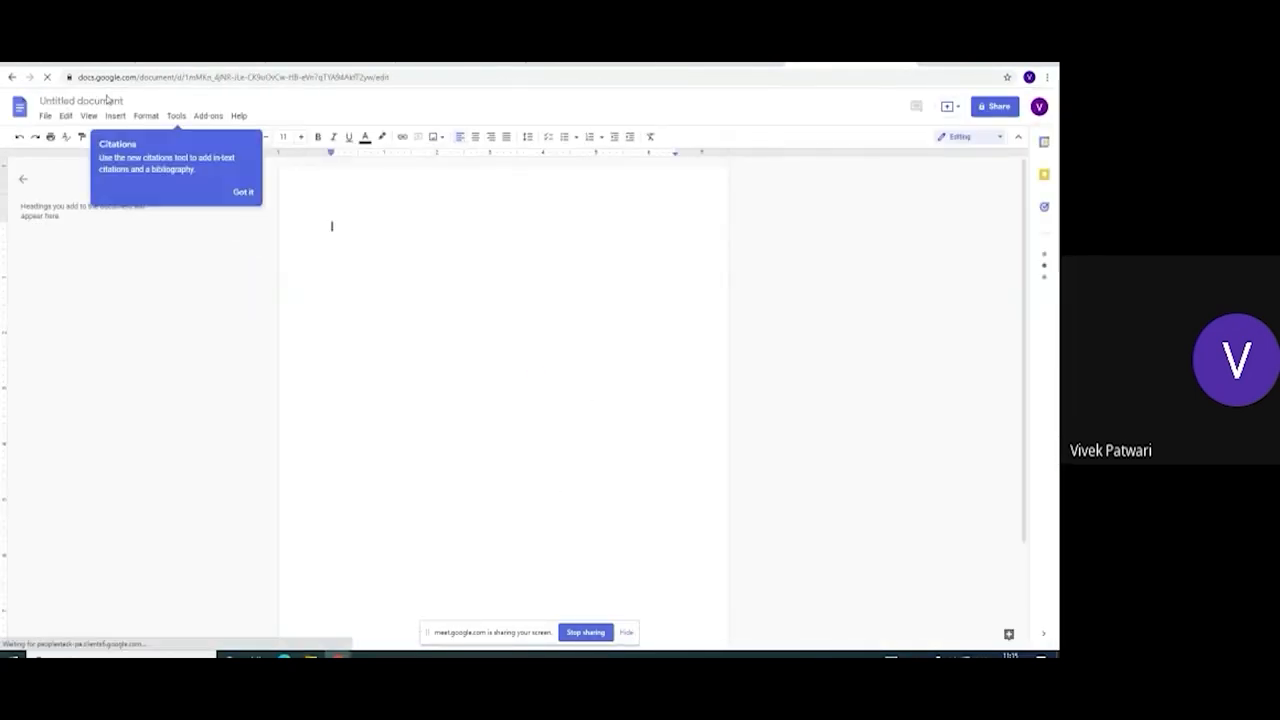
click(82, 100)
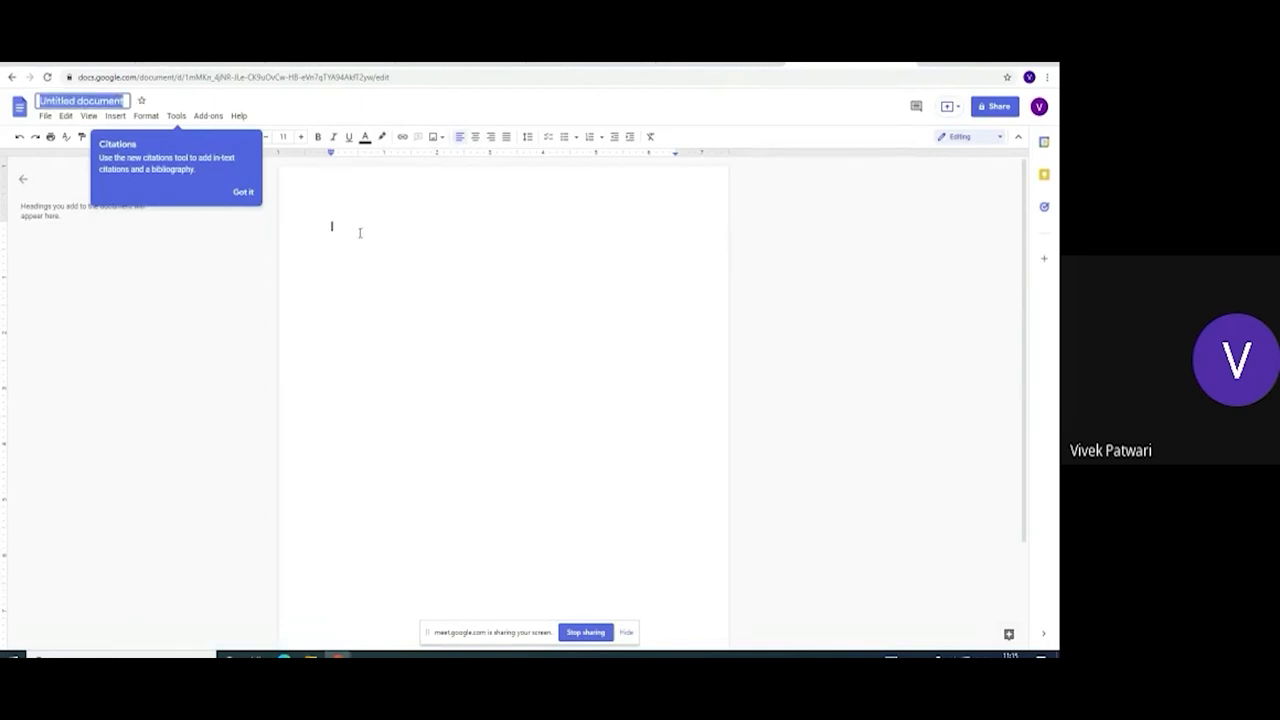
text(DAY 2)
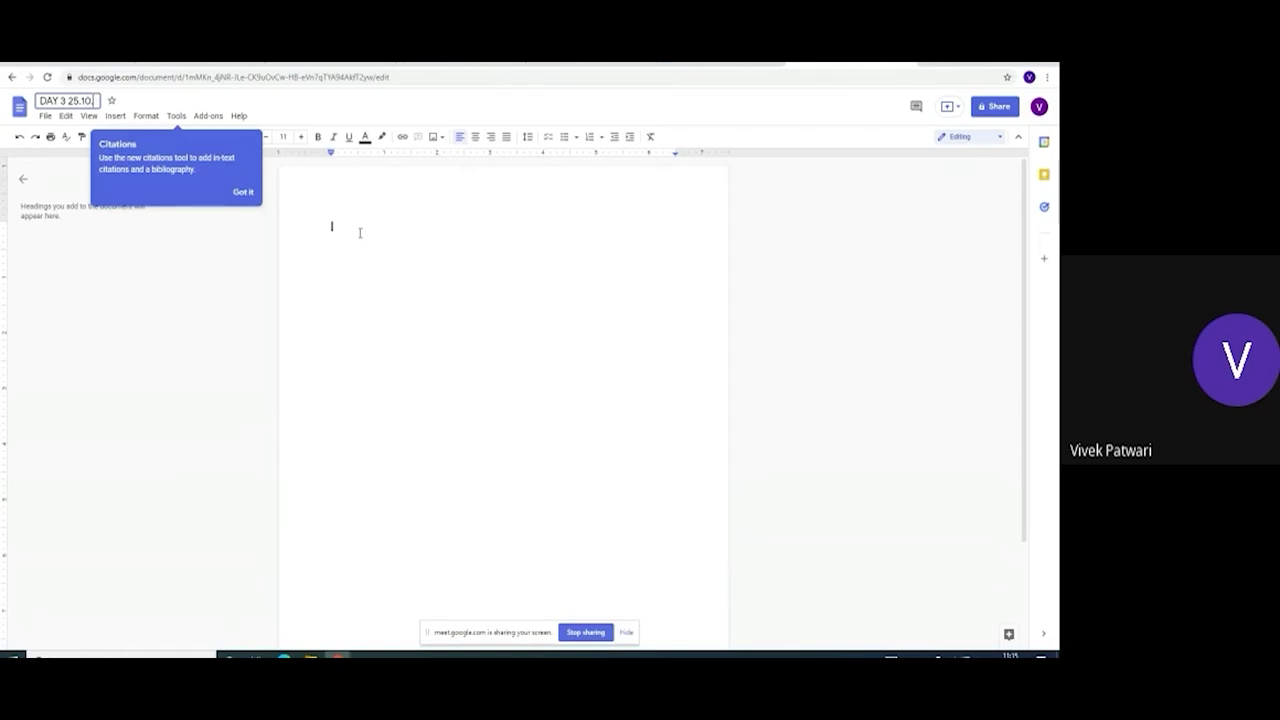
text(2021)
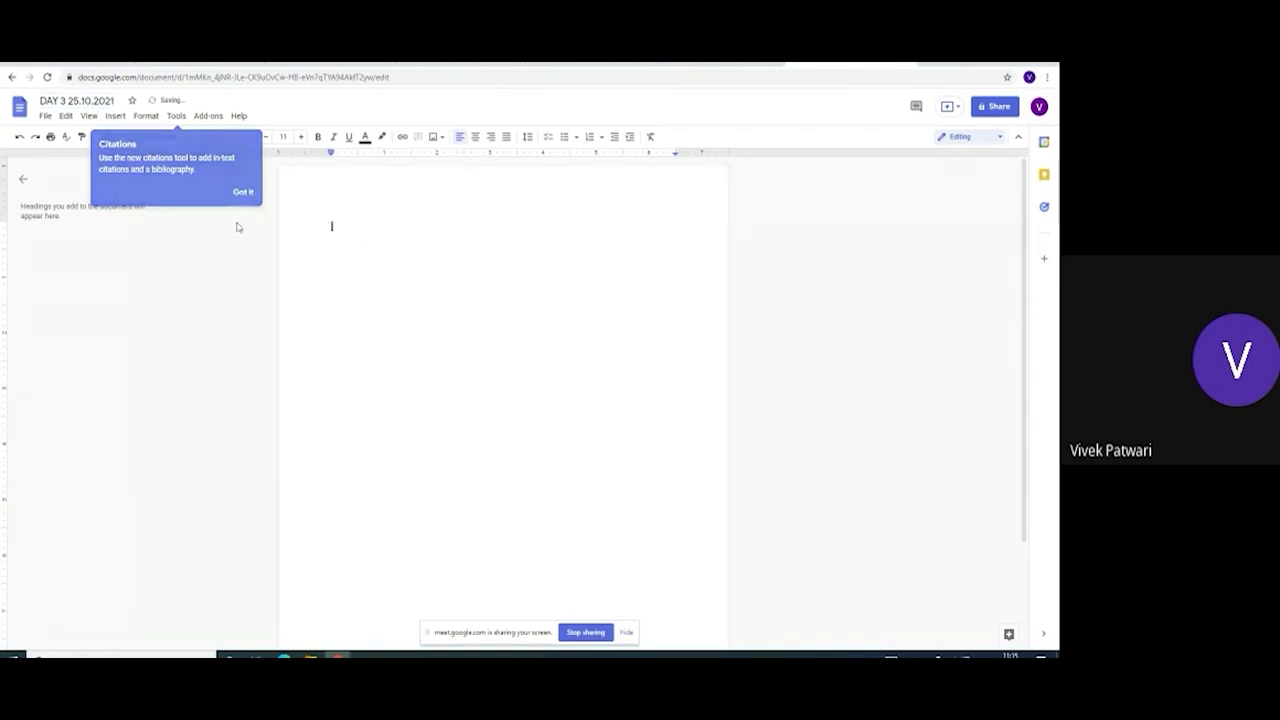
click(243, 191)
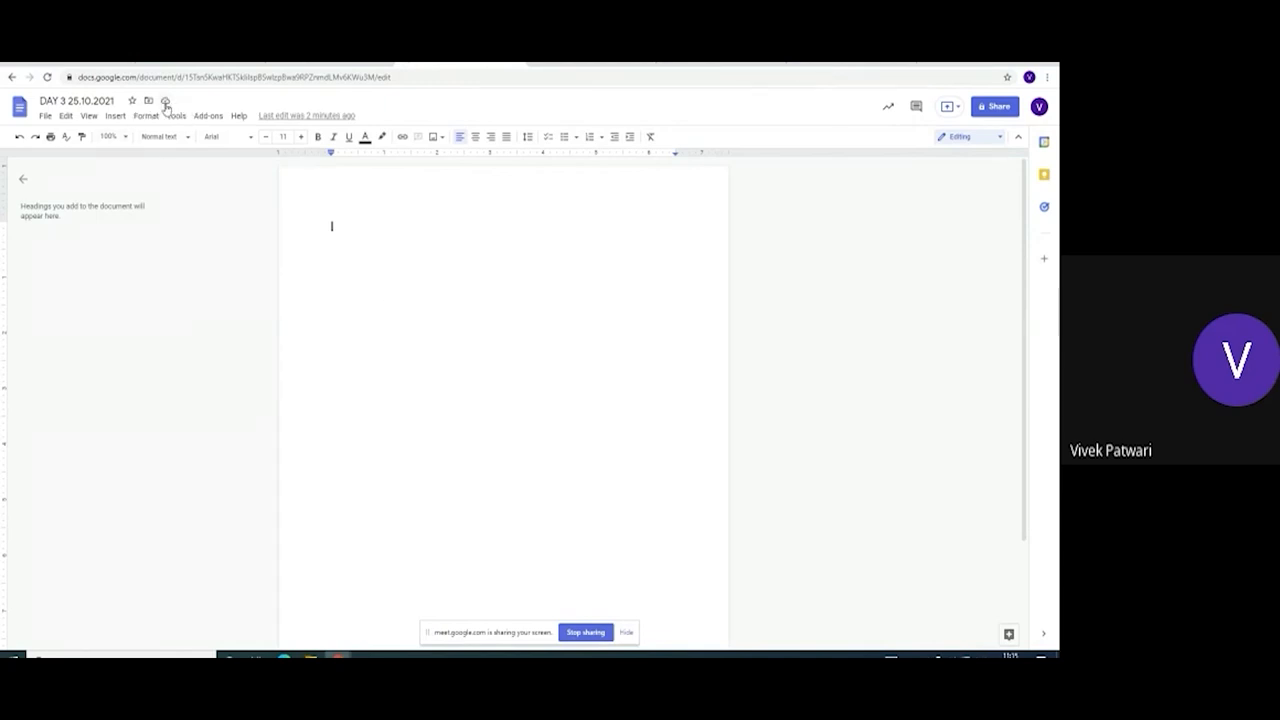
mouse_move(148, 104)
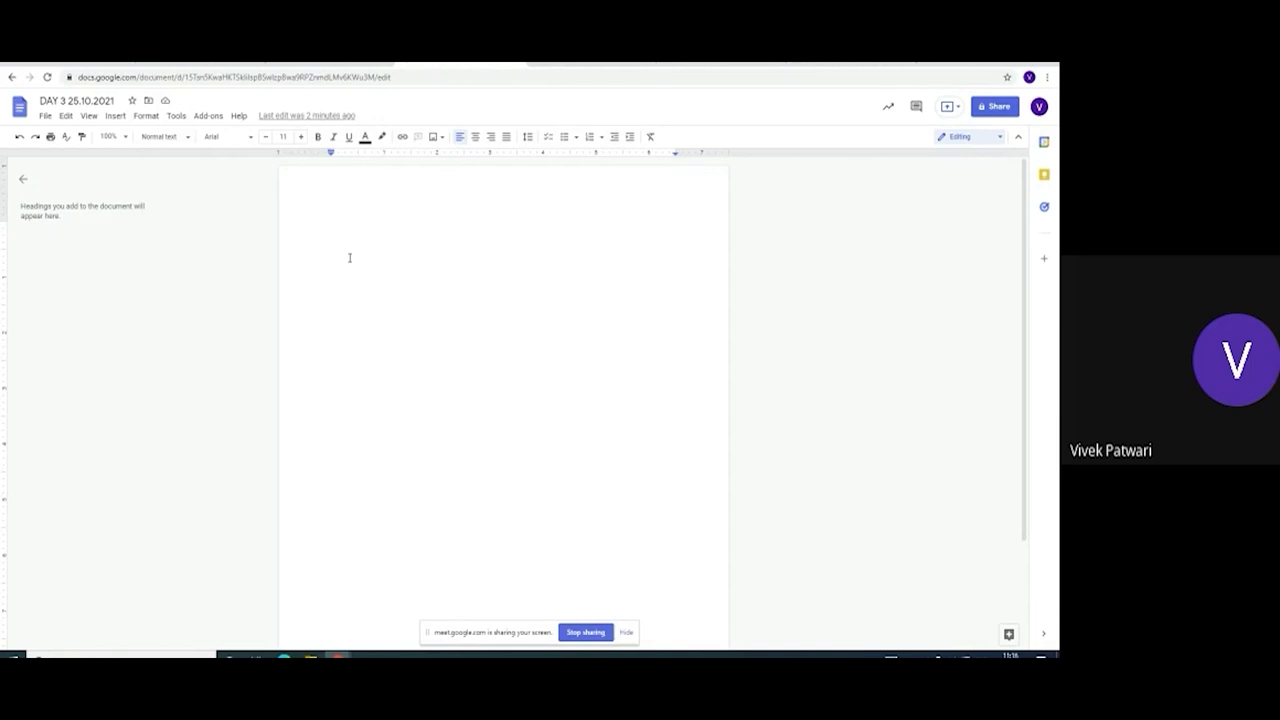
text(HELLO)
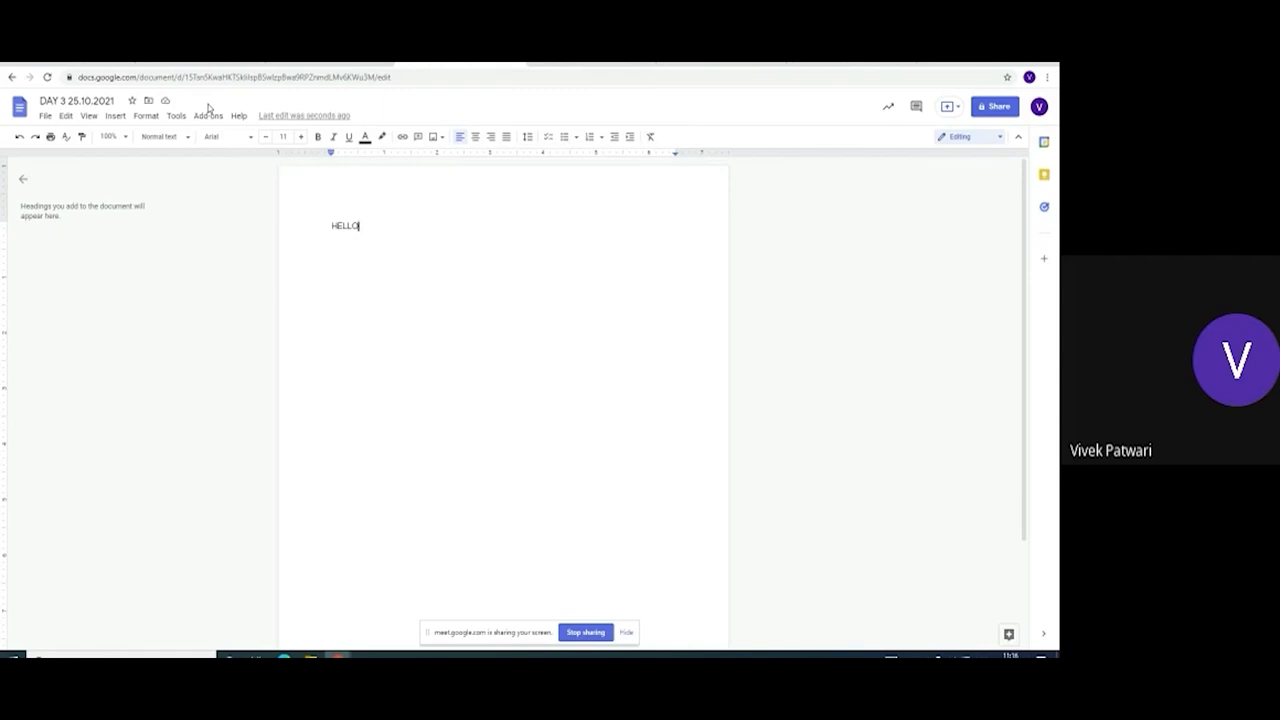
key(Backspace)
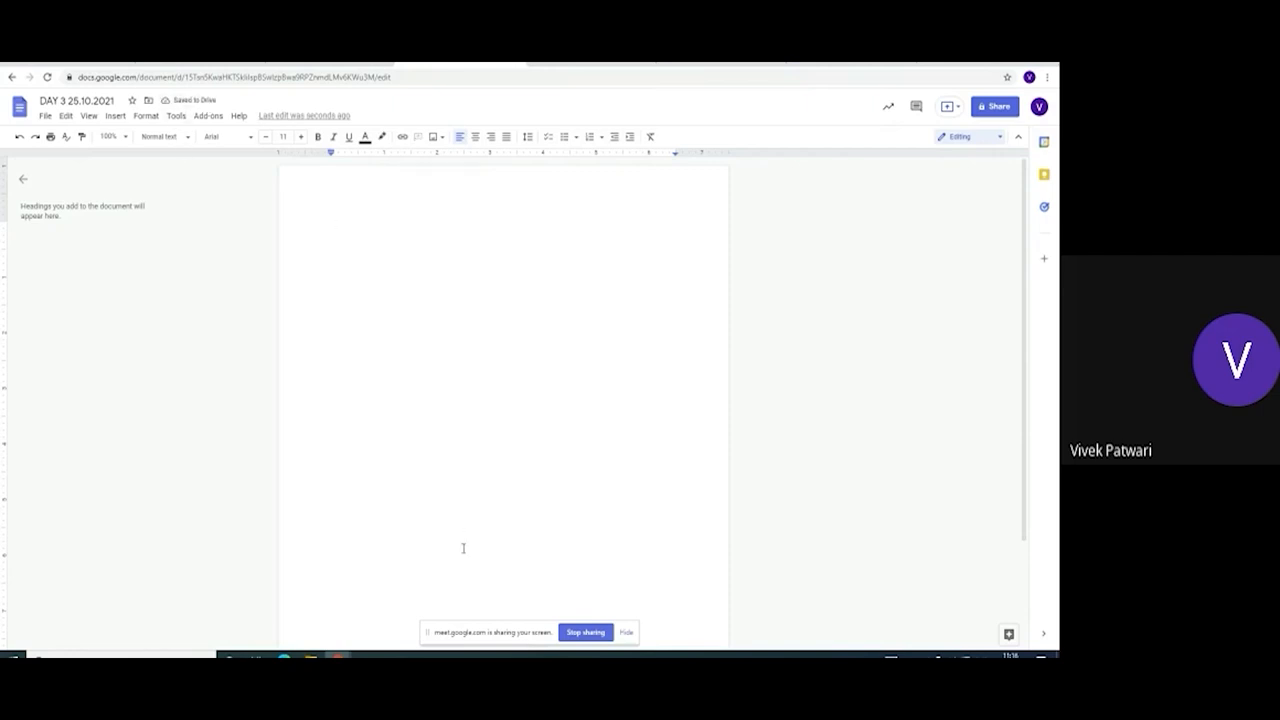
click(332, 226)
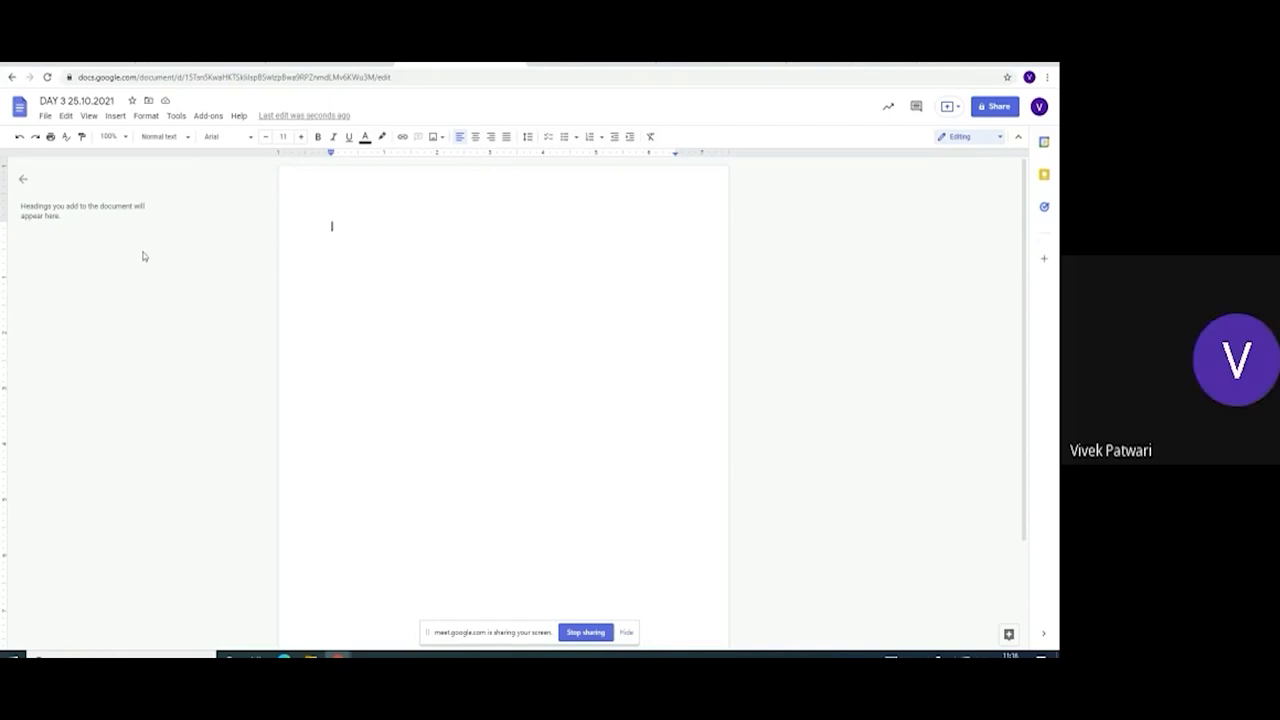
mouse_move(76, 100)
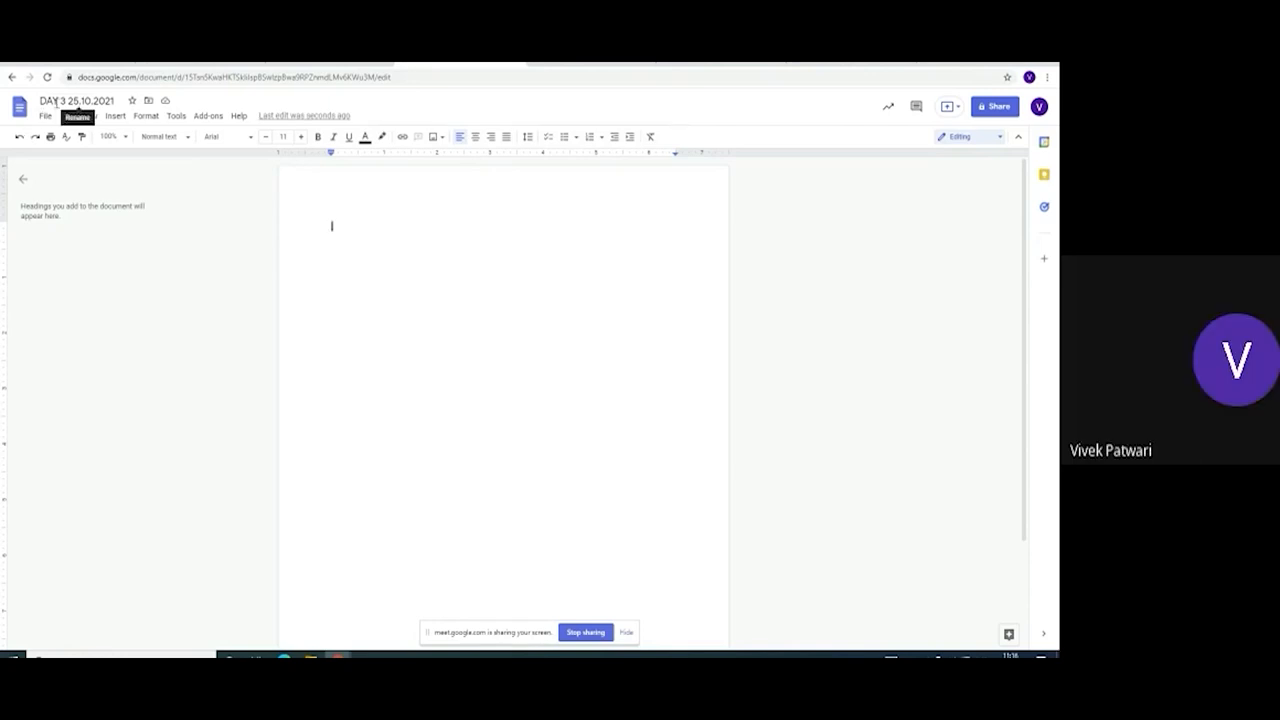
mouse_move(373, 241)
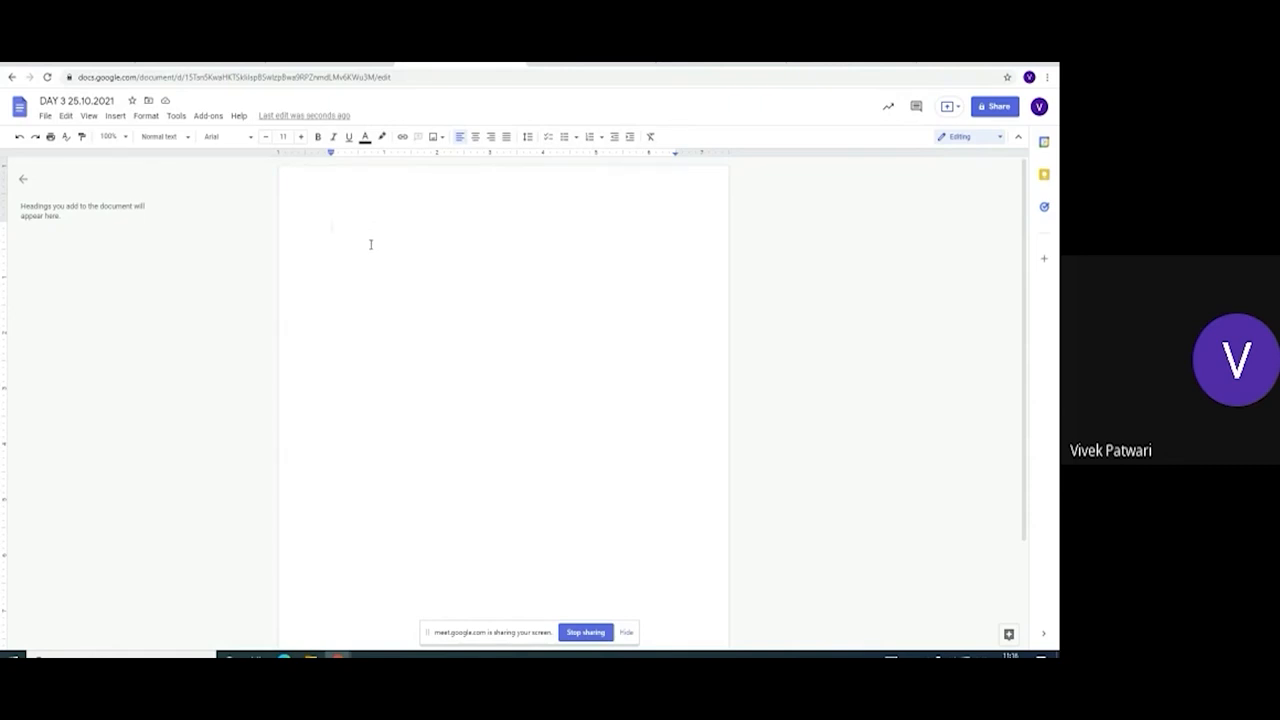
mouse_move(362, 238)
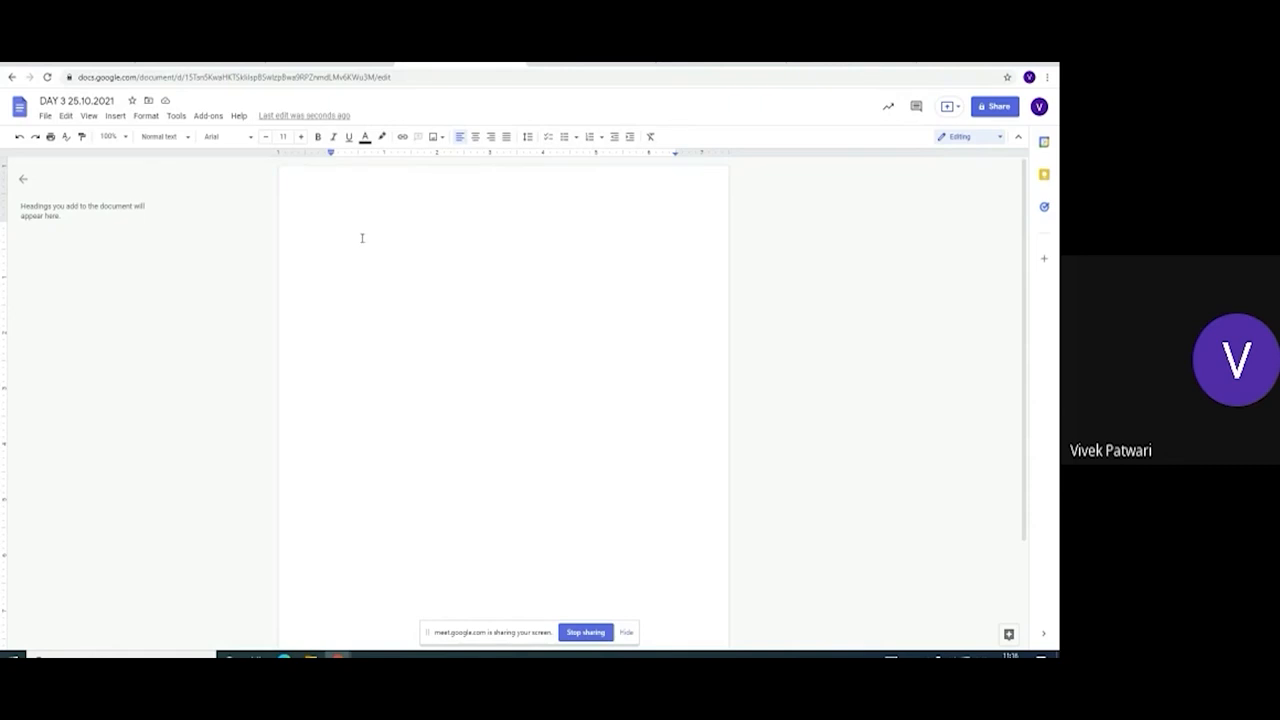
mouse_move(313, 242)
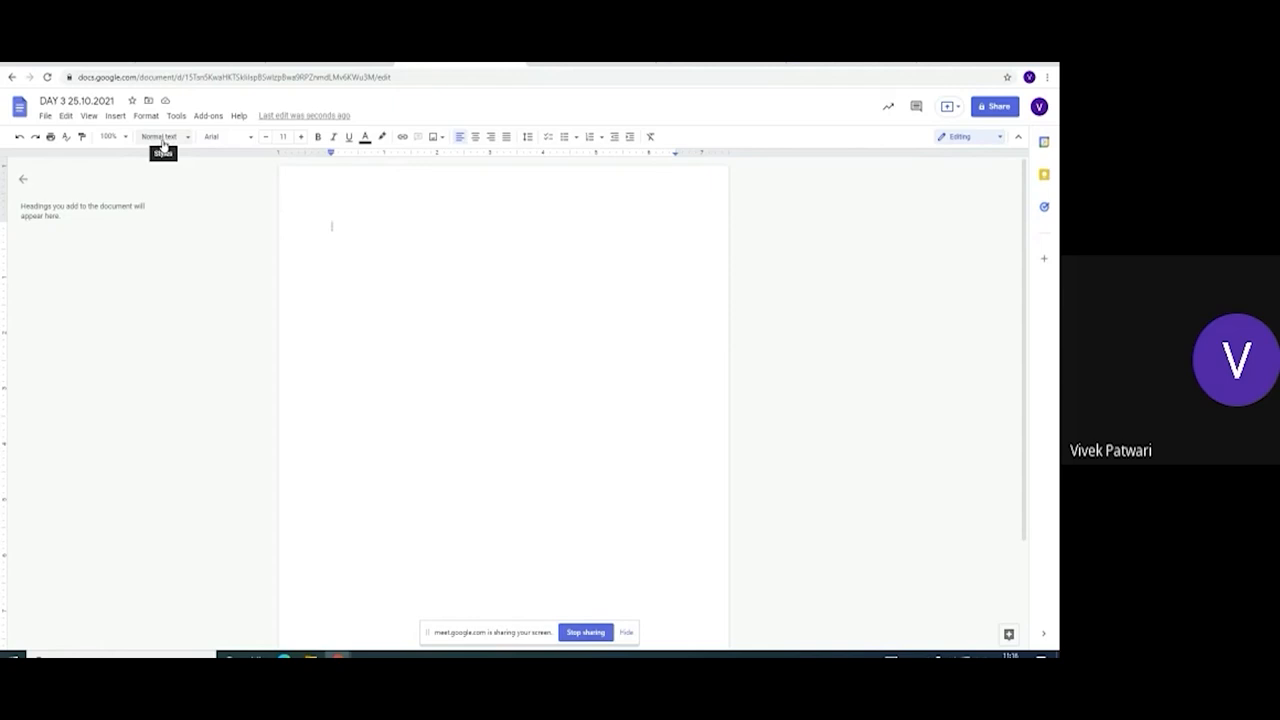
Type 'ABOUT MYSELF' in Title style and start a new line below
click(162, 137)
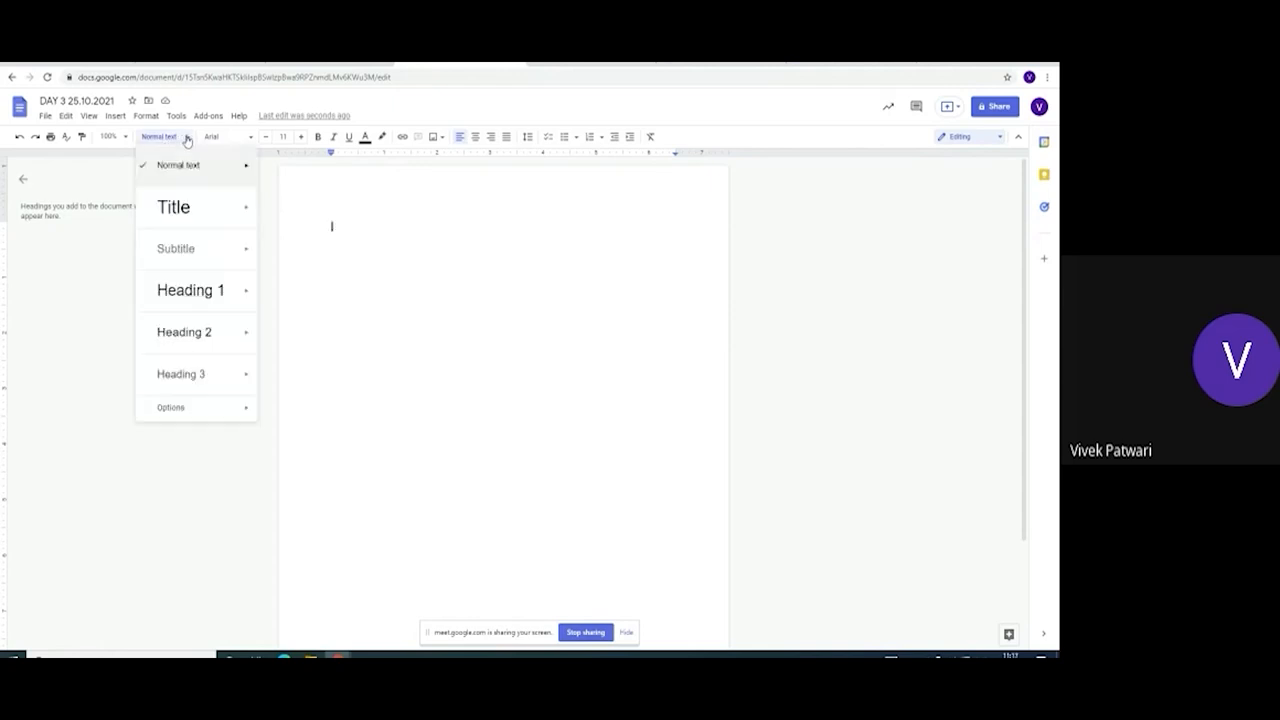
mouse_move(192, 260)
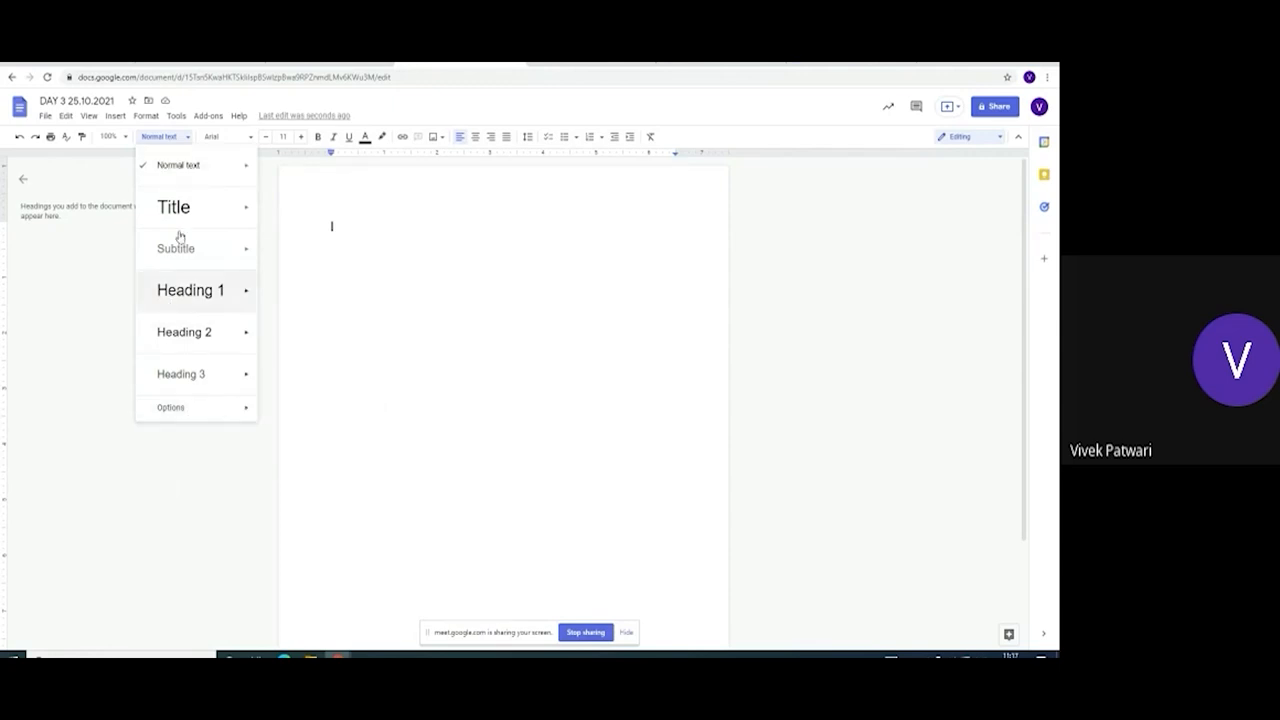
mouse_move(219, 473)
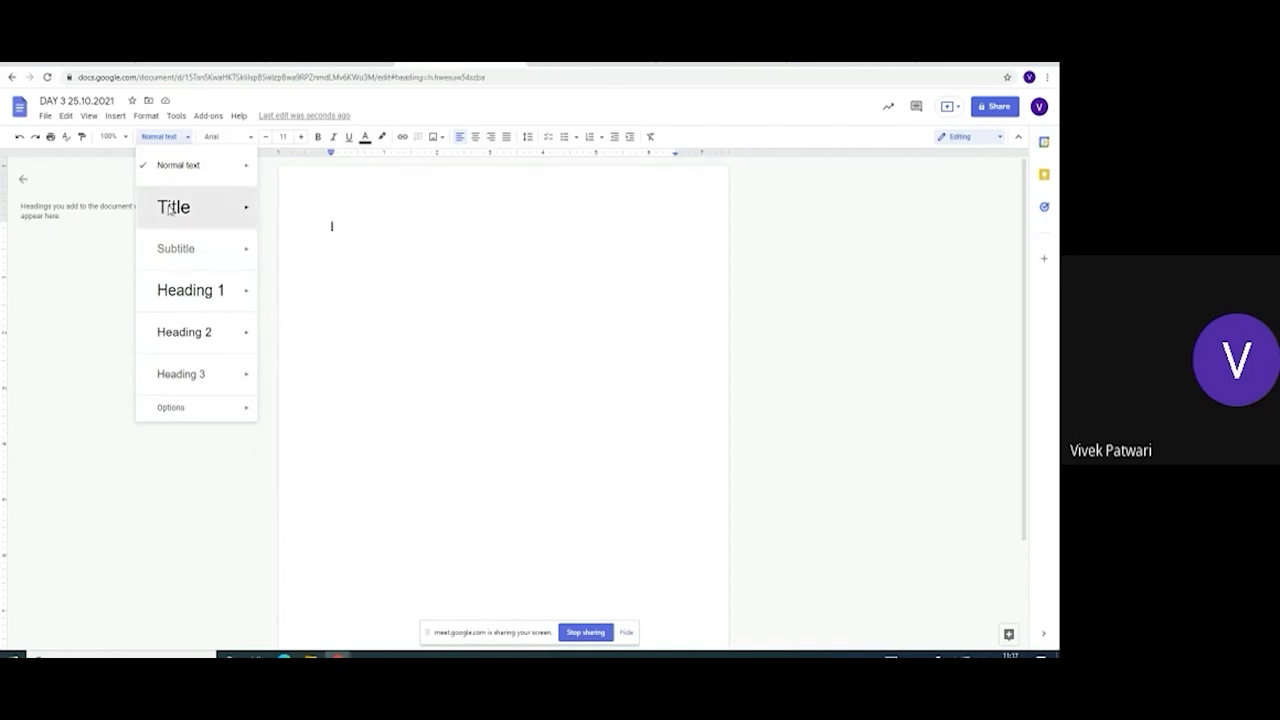
click(173, 207)
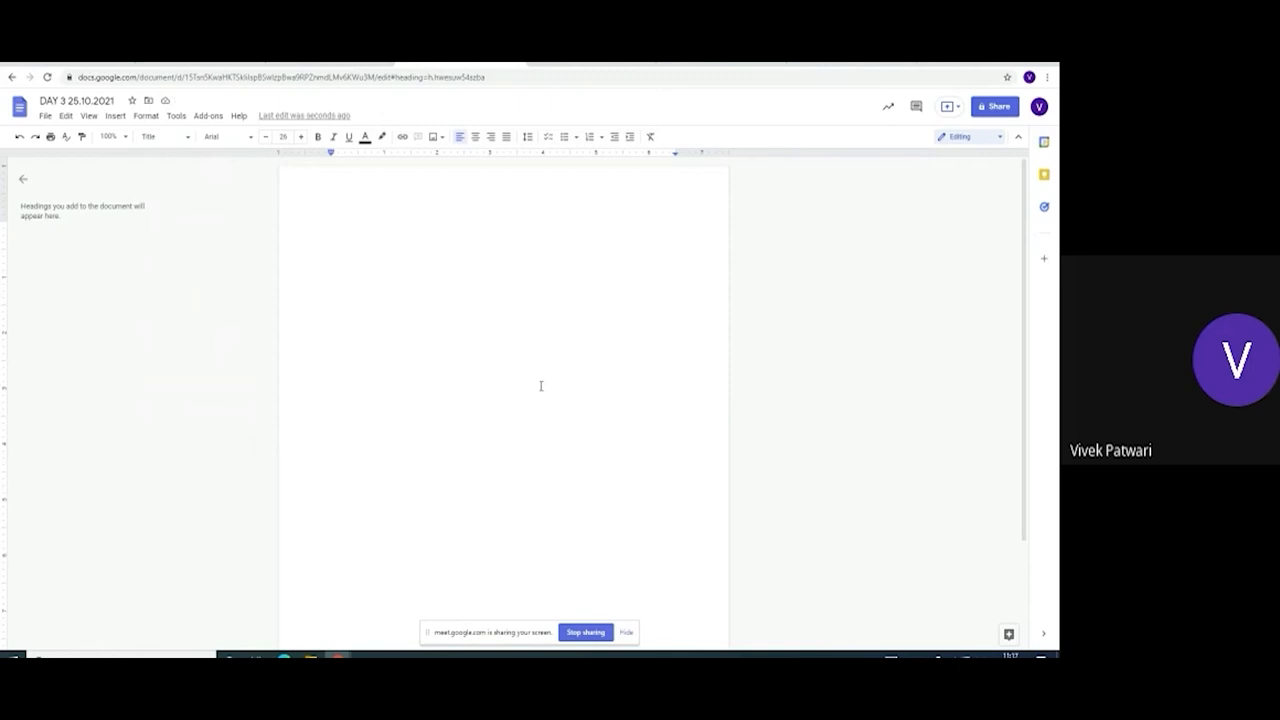
text(ABOU)
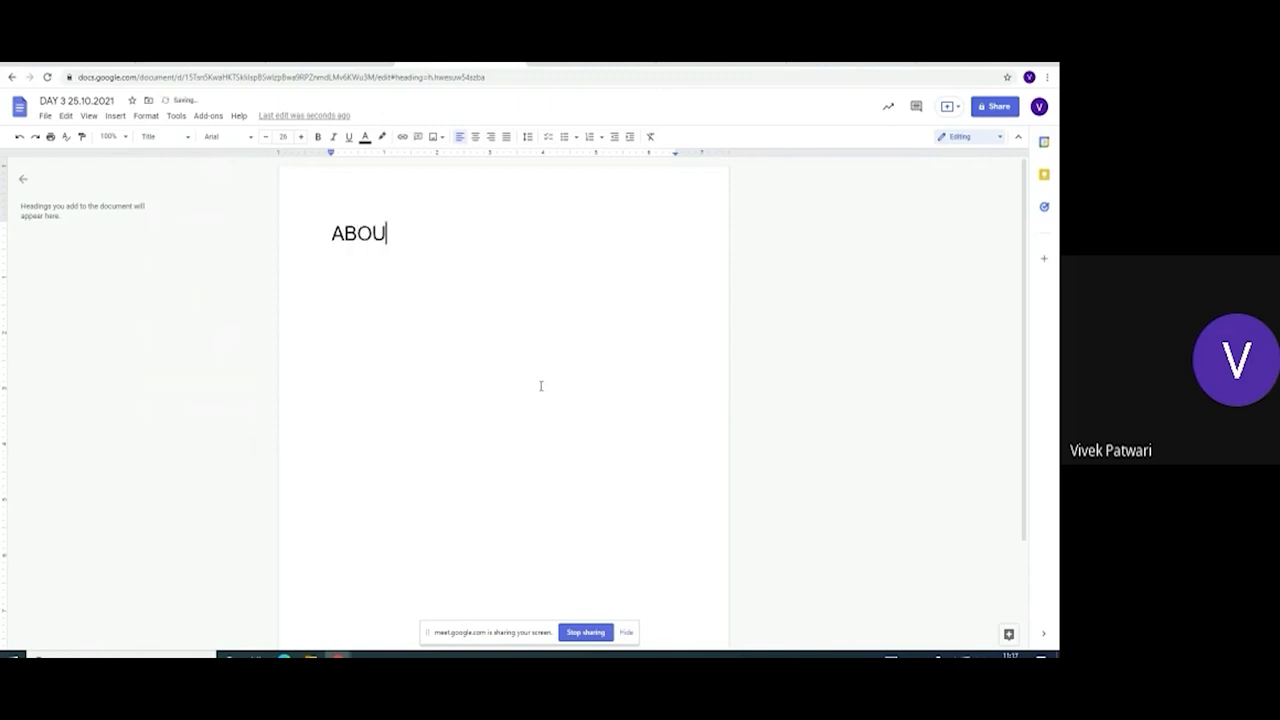
text(T MYSEL)
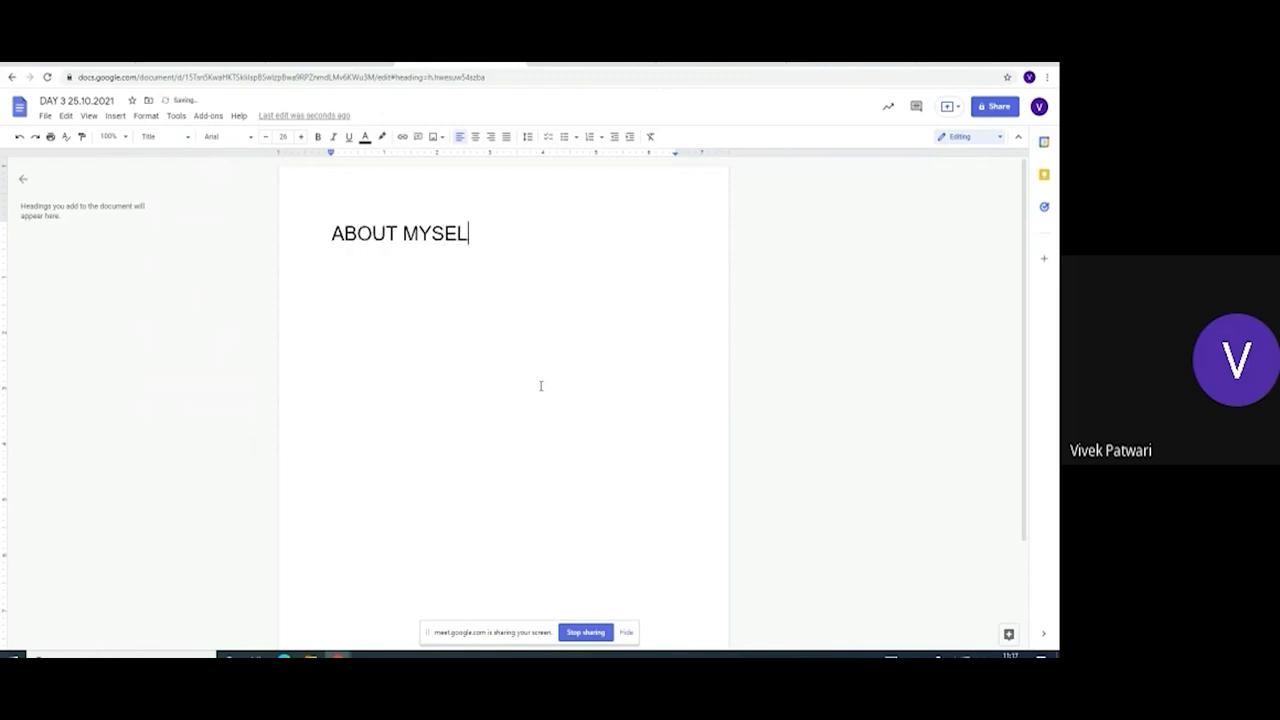
text(F)
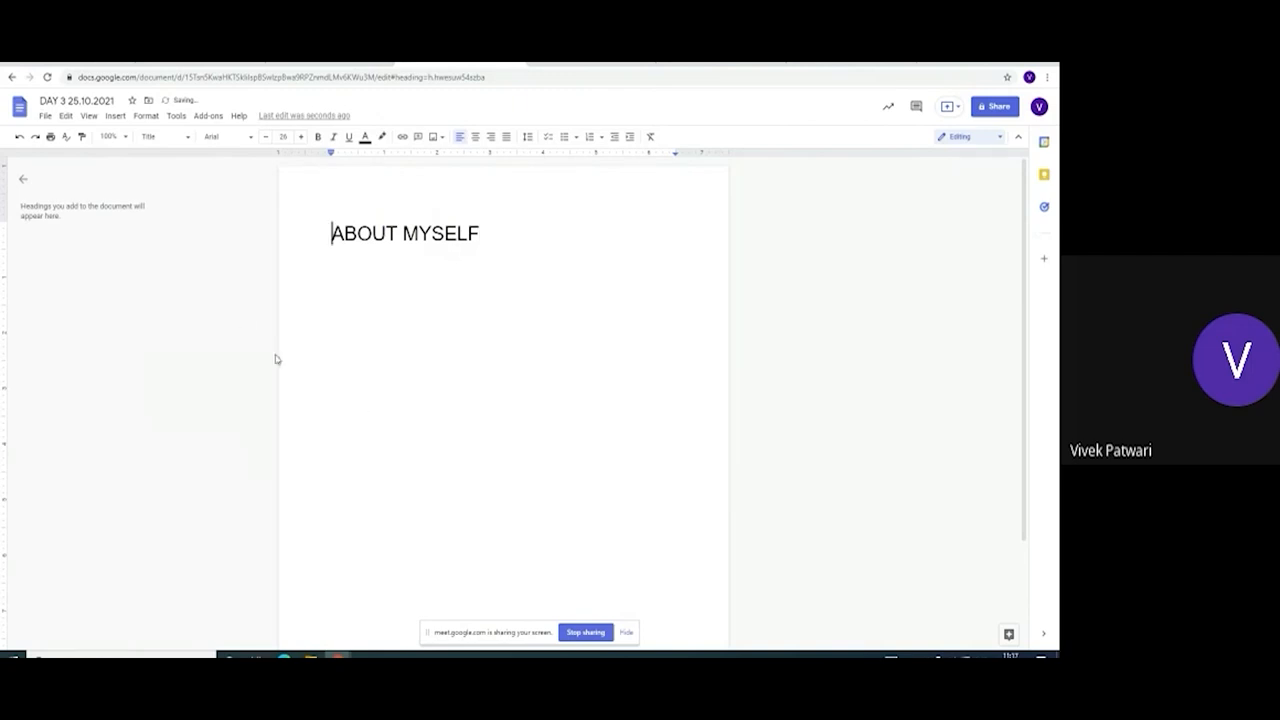
key(enter)
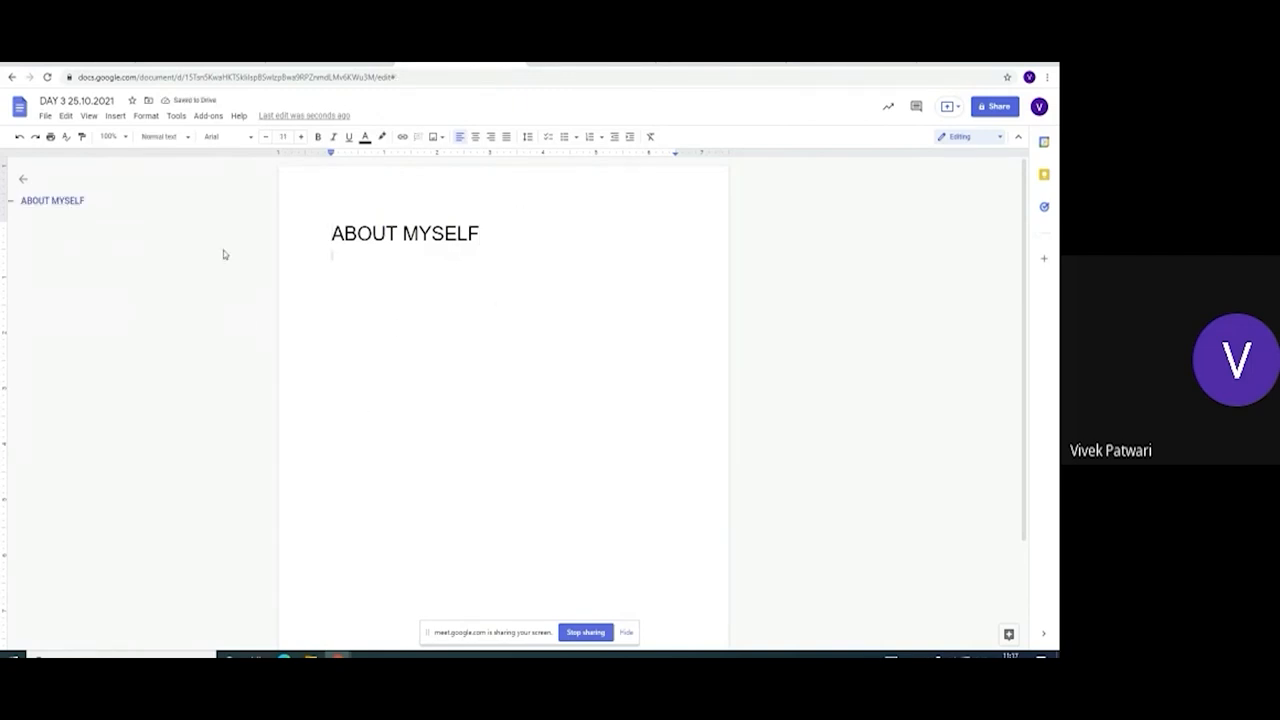
Type 'NAME & ADDRESS' in Subtitle style and start a new line below
click(160, 137)
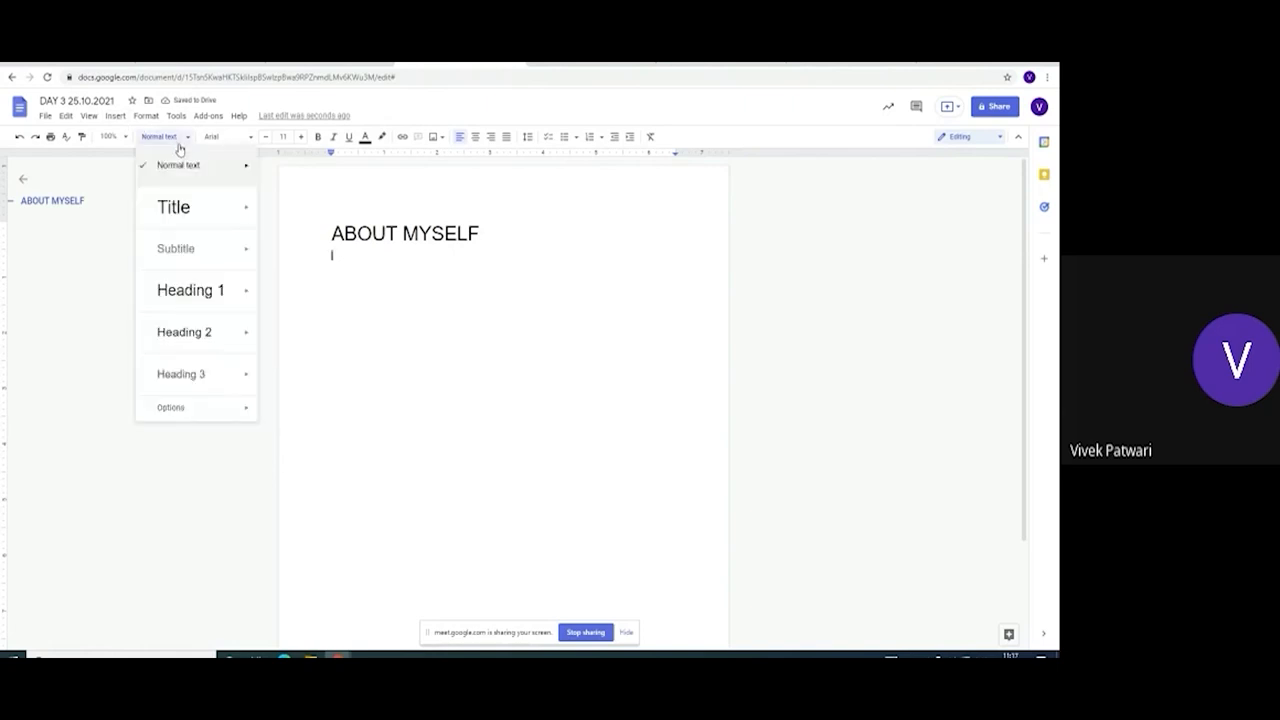
click(175, 248)
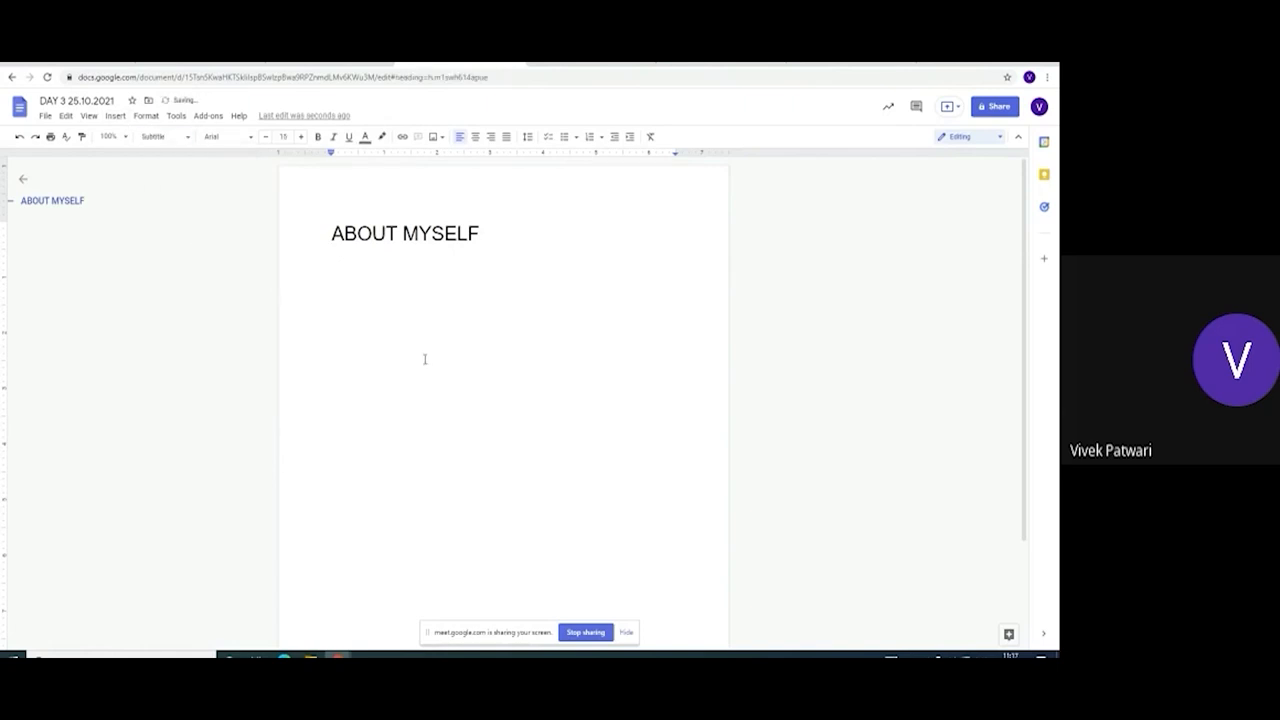
text(NAM)
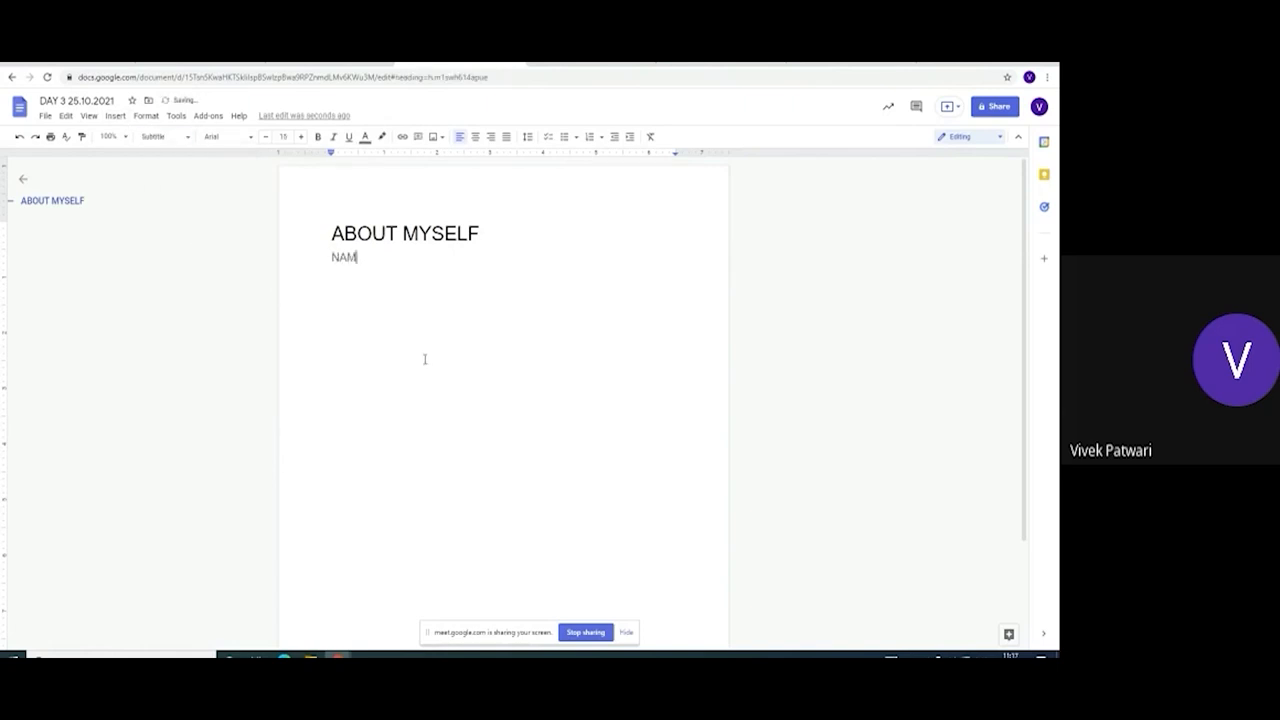
text(E)
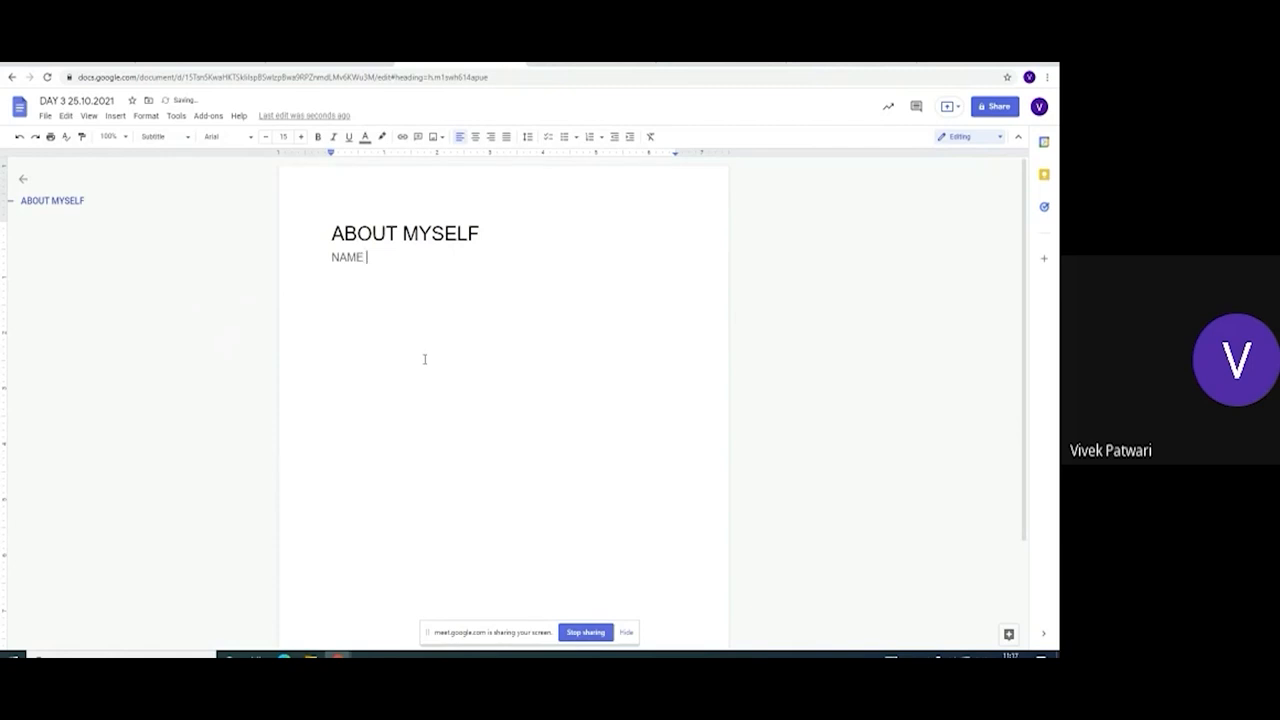
text(& A)
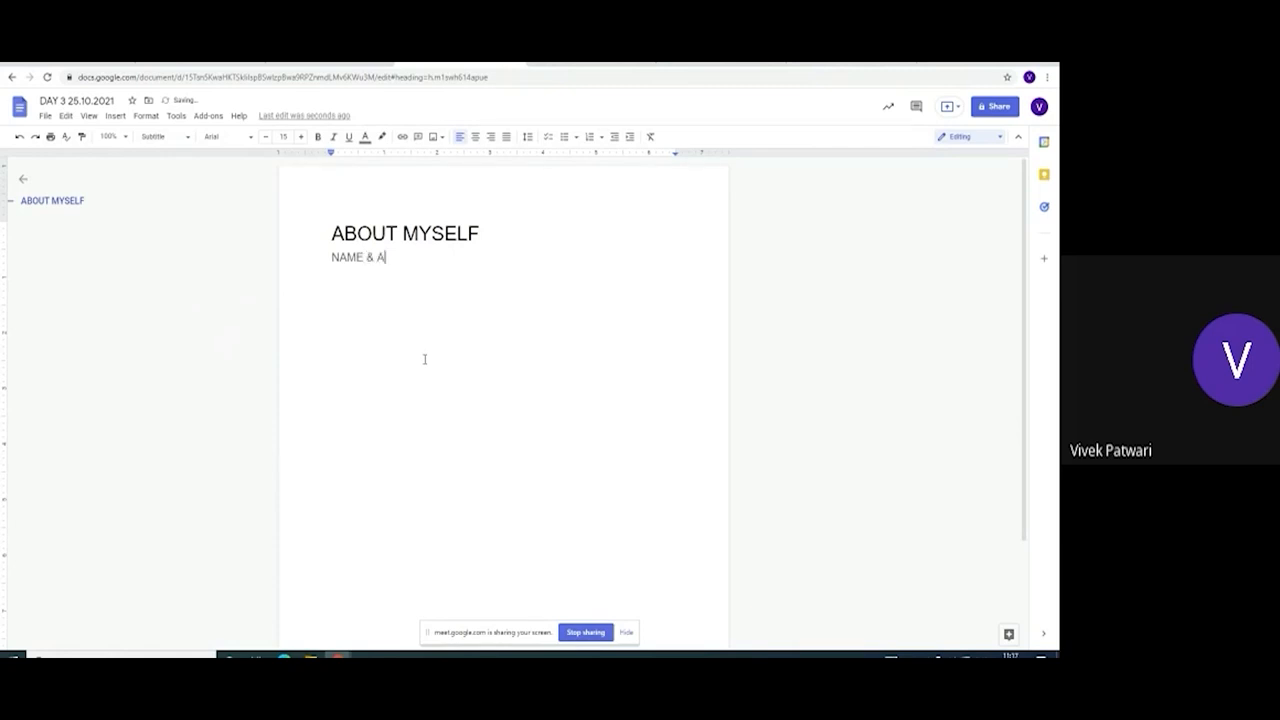
text(DDRESS)
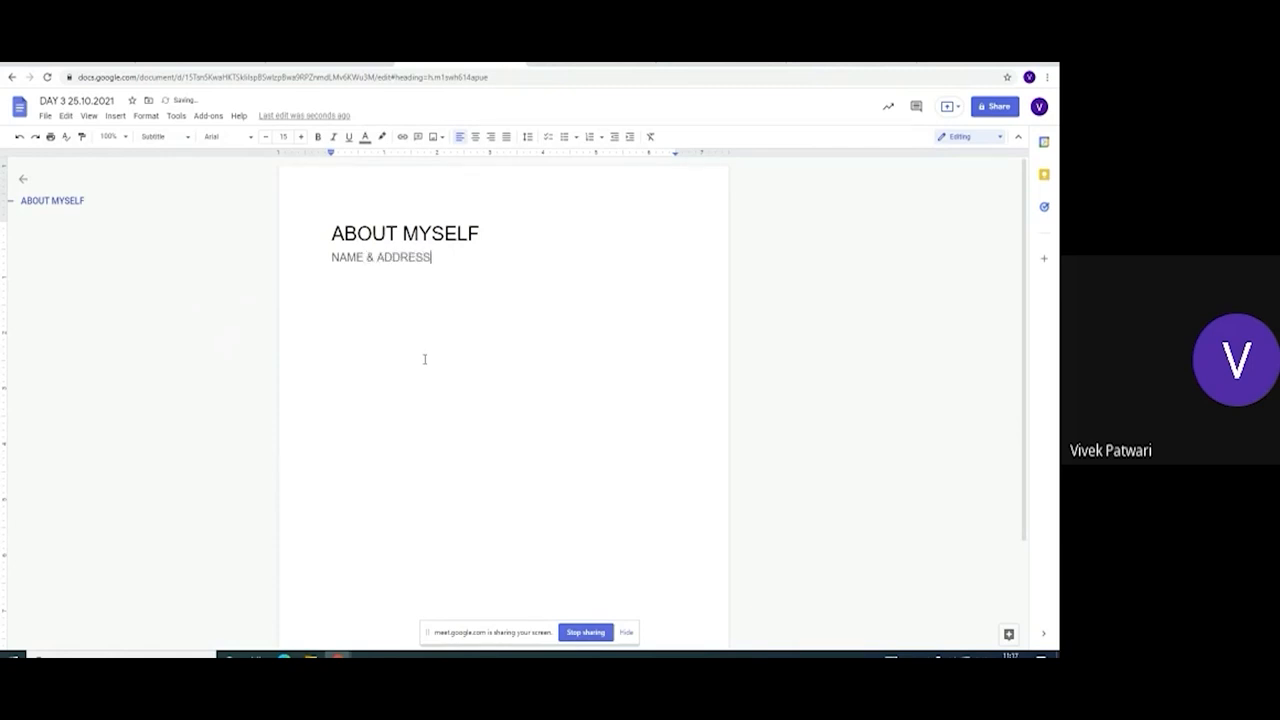
key(enter)
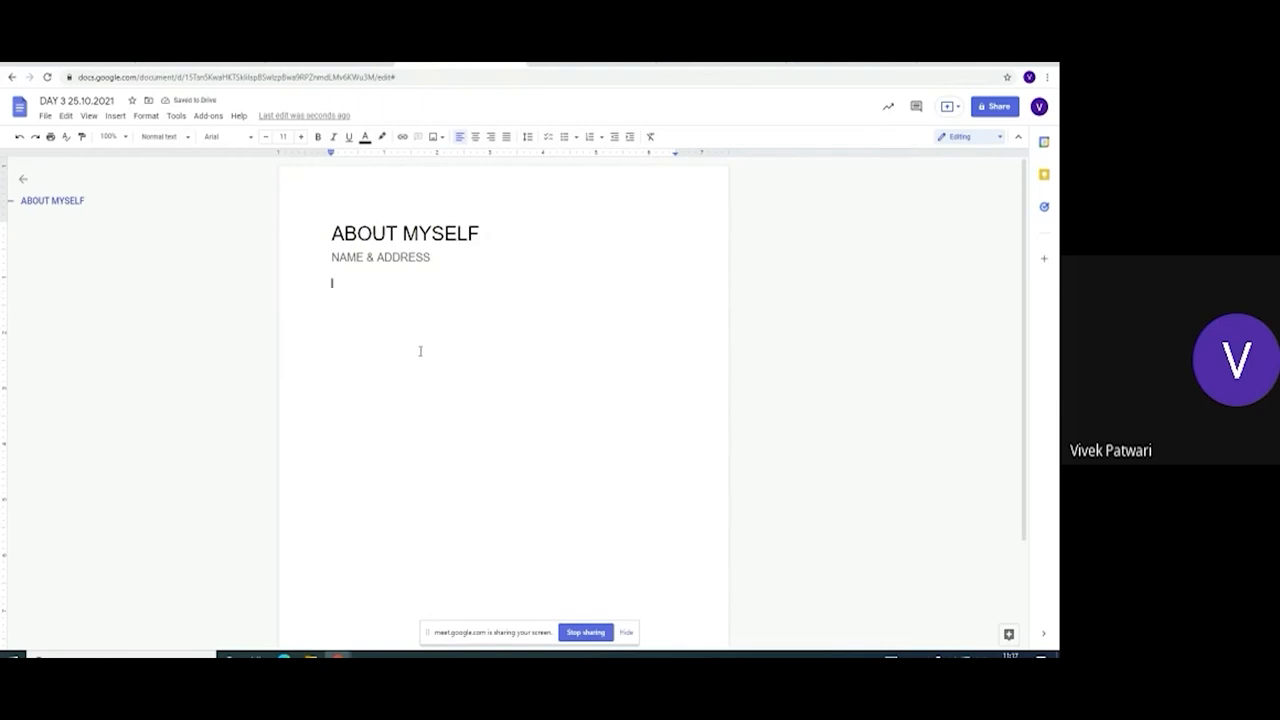
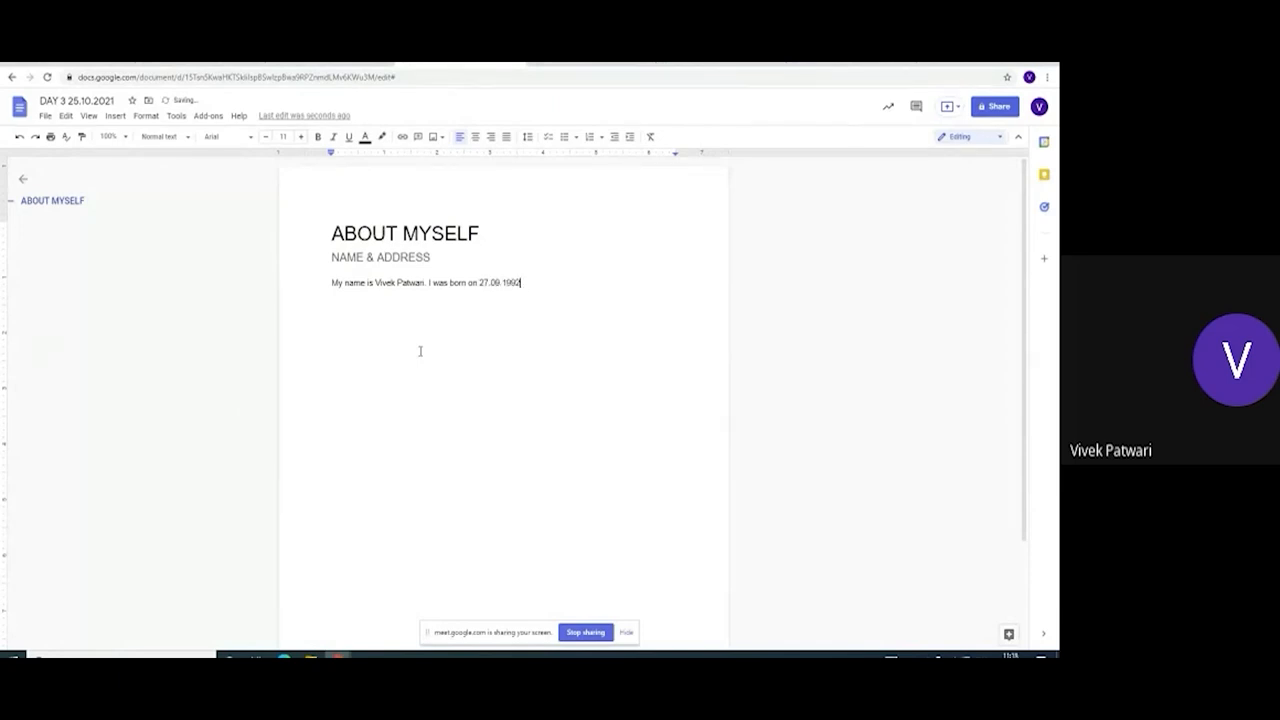
Add living in South Kolkata since birth and currently residing at tollygunje
text(in Kolkata)
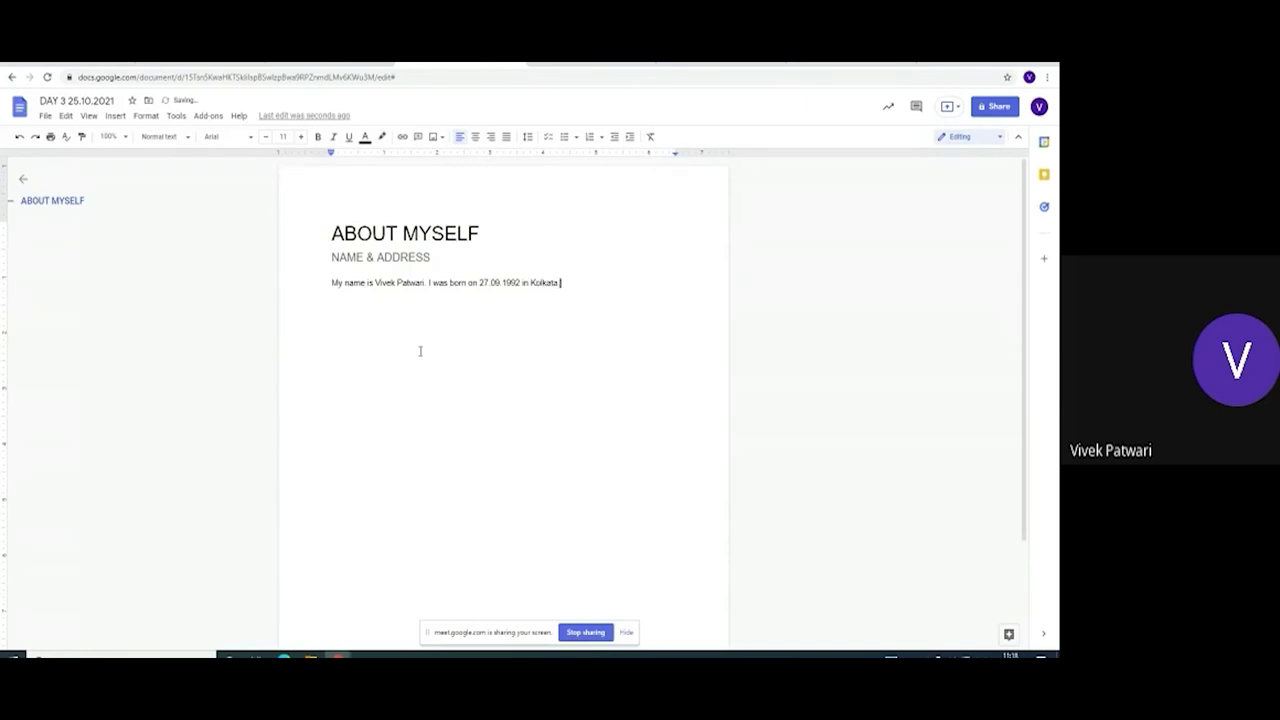
text(i)
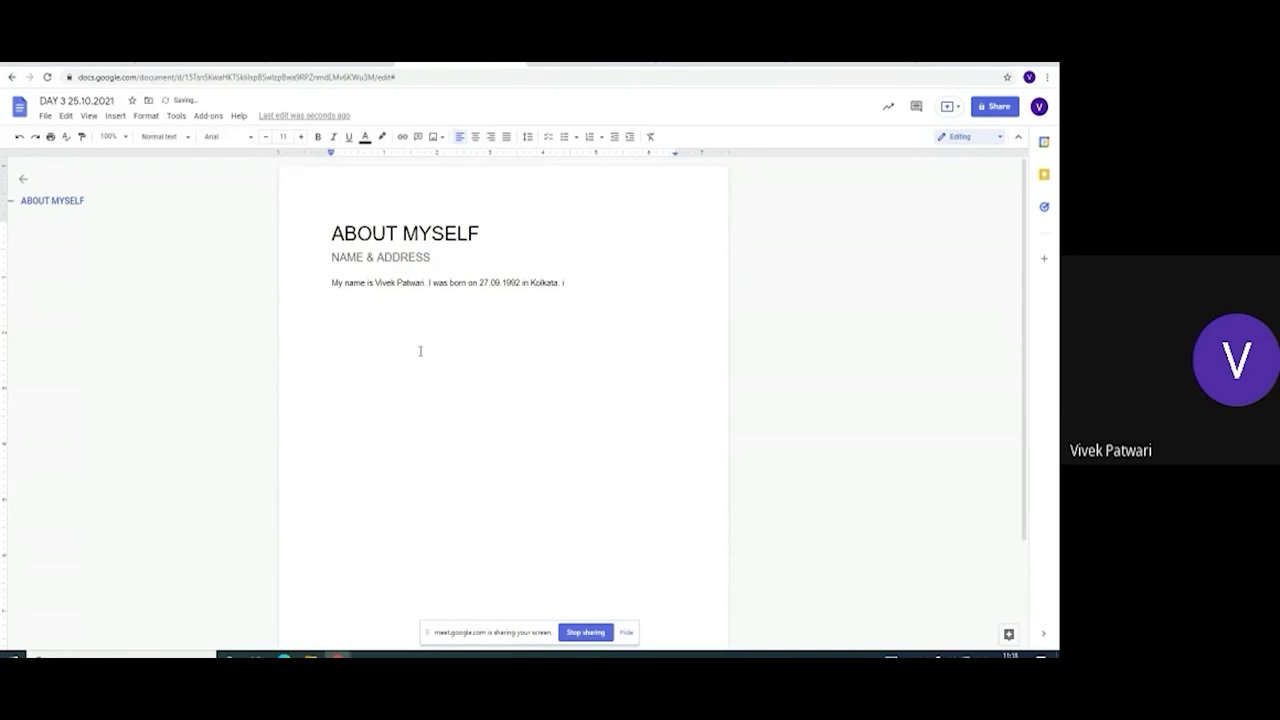
text(reside)
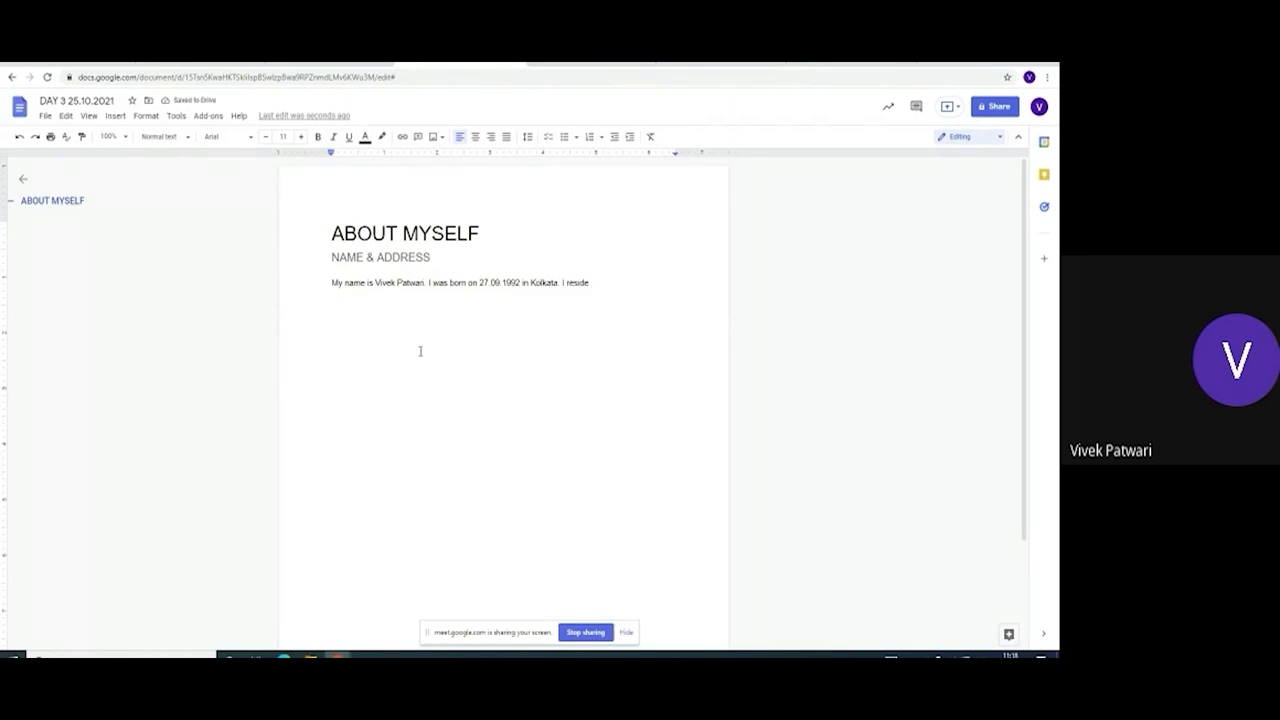
text(in)
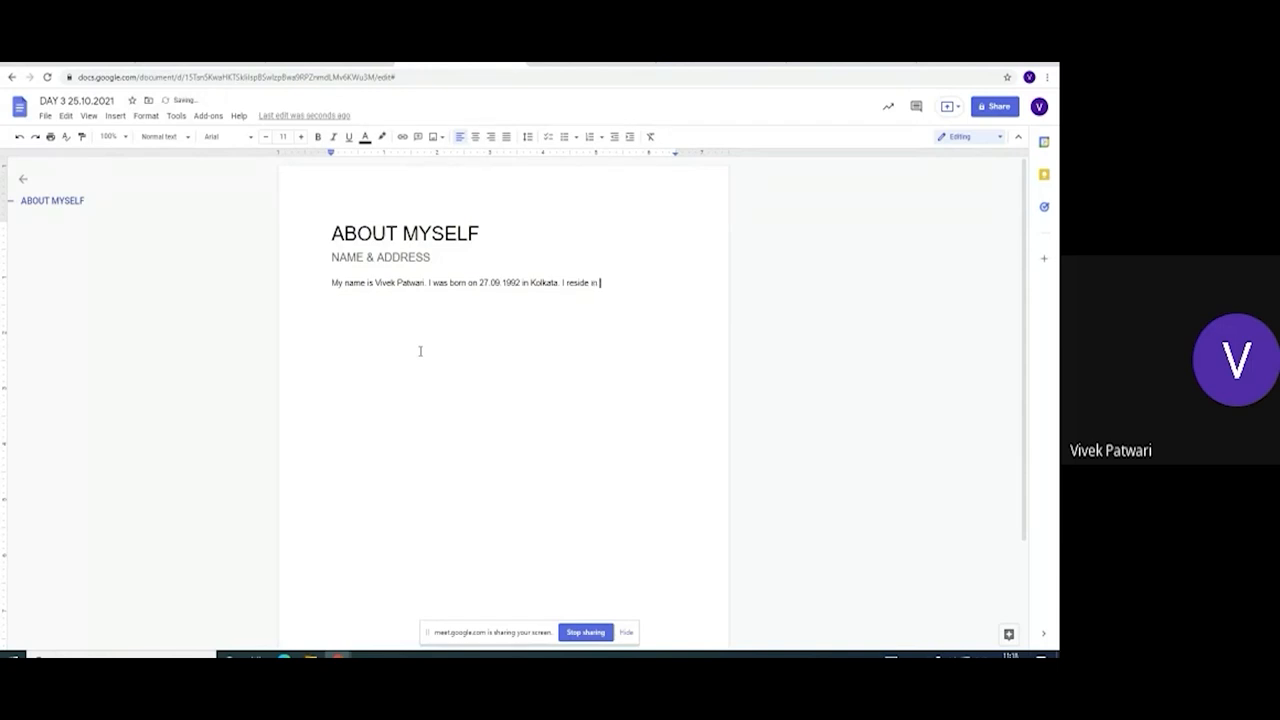
text(at)
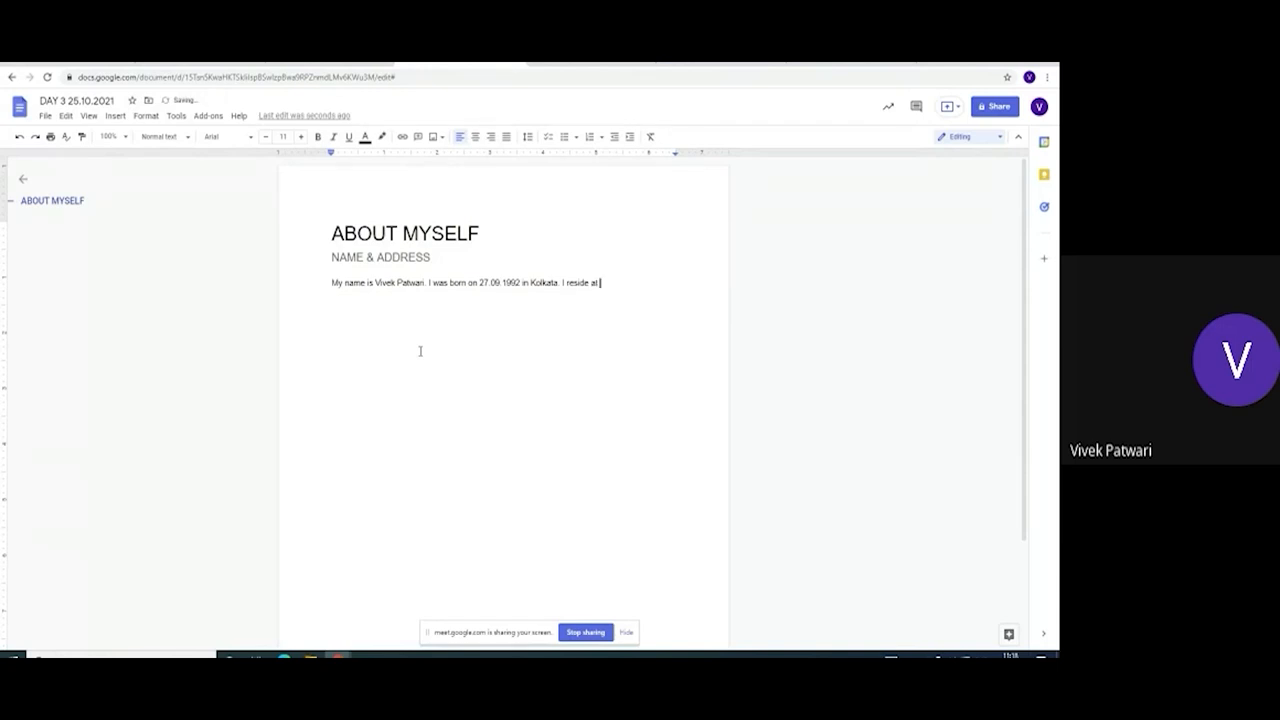
text(Souj)
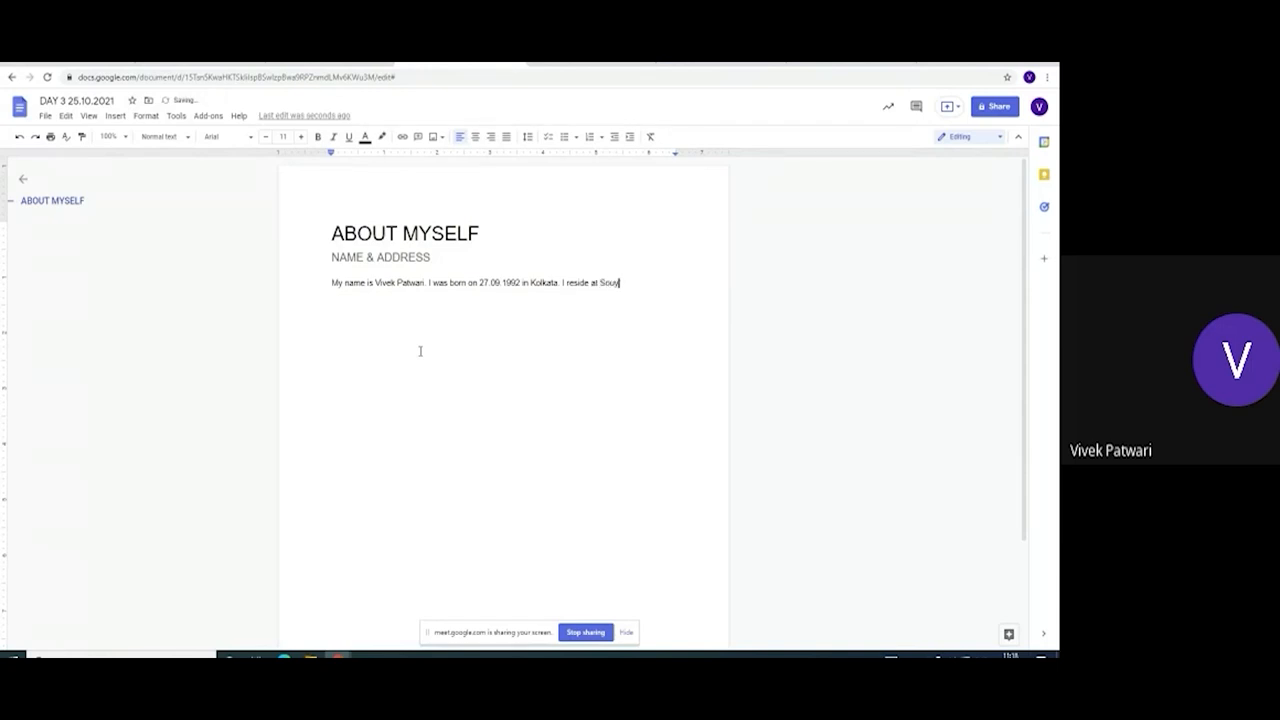
text(South K)
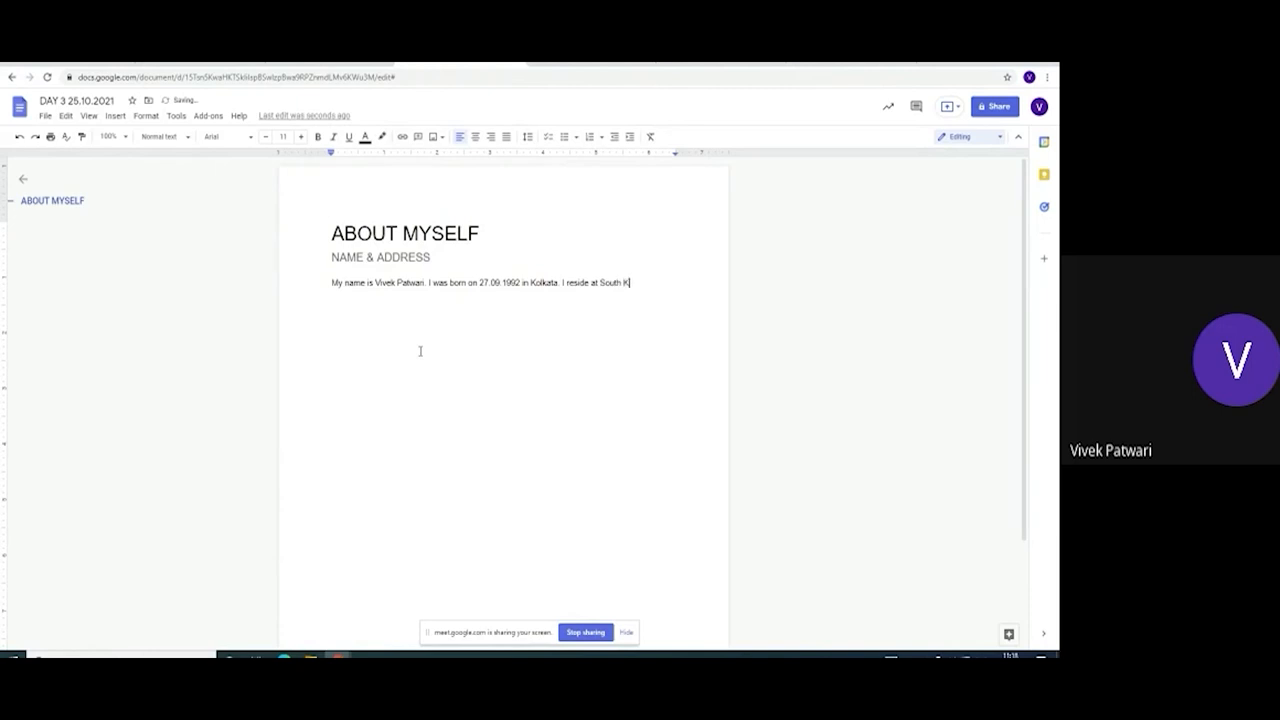
text(olkata)
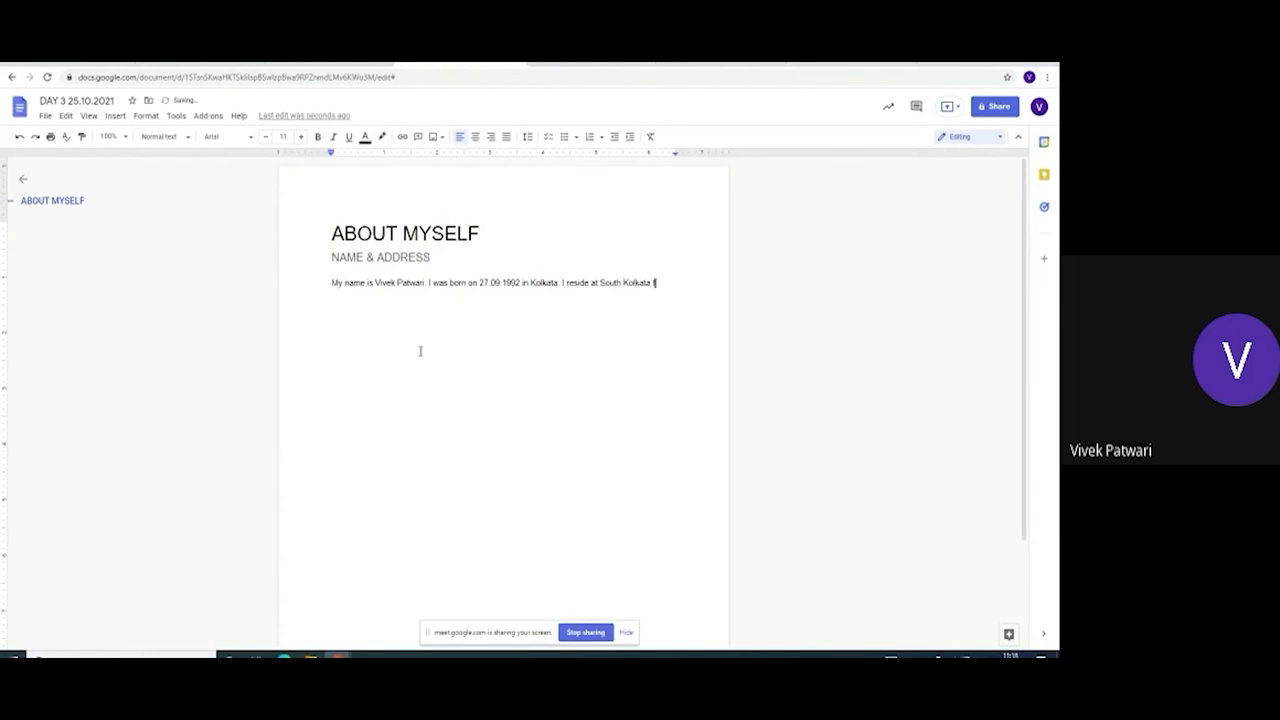
text(from the bvery)
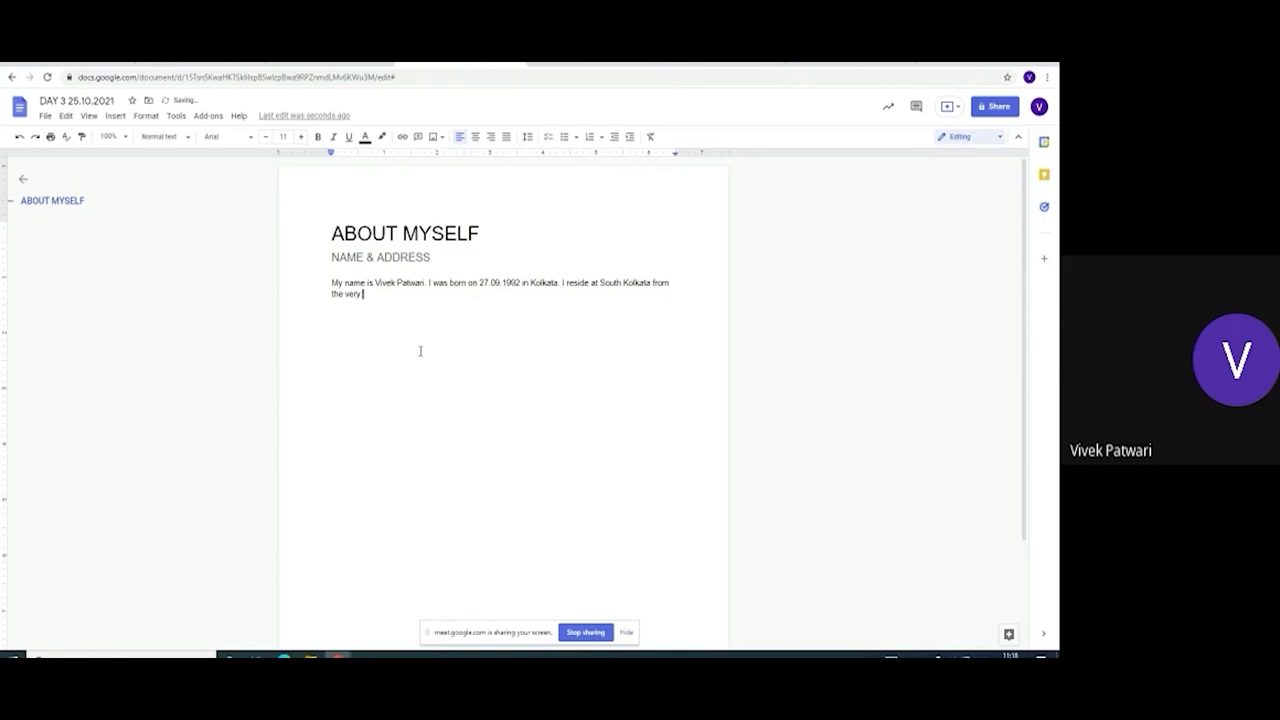
text(beginning of my)
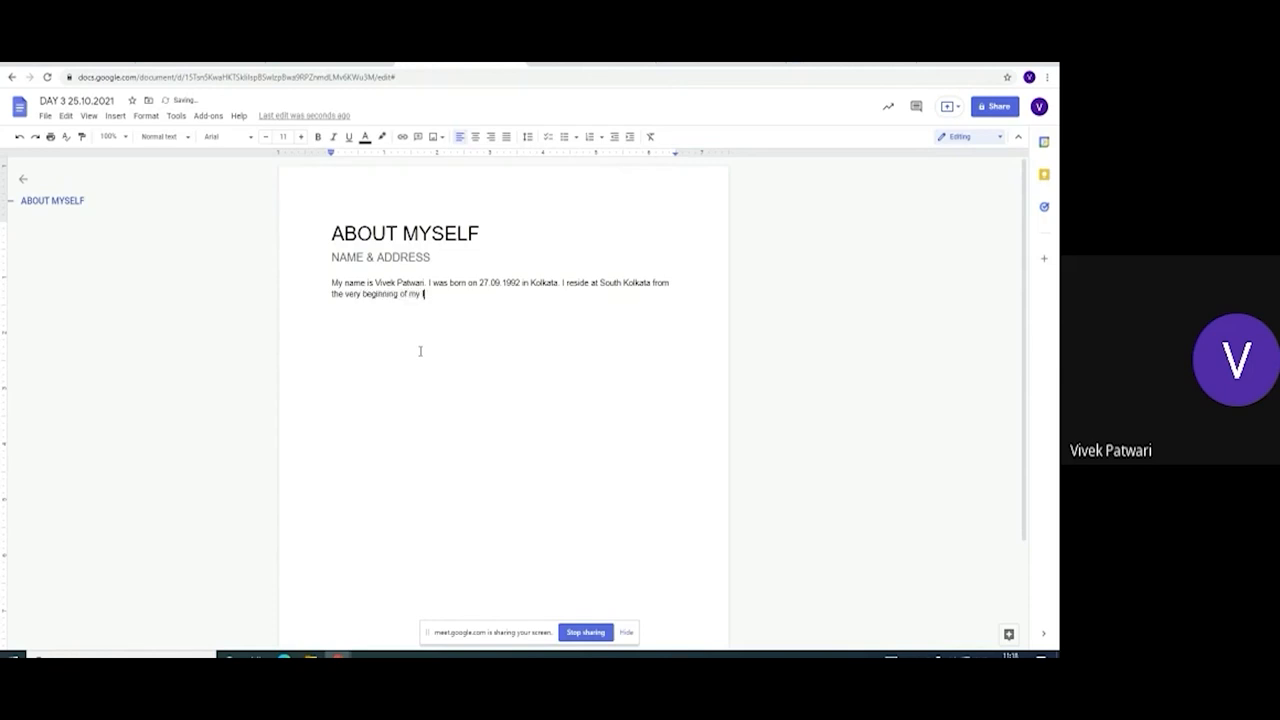
text(life.)
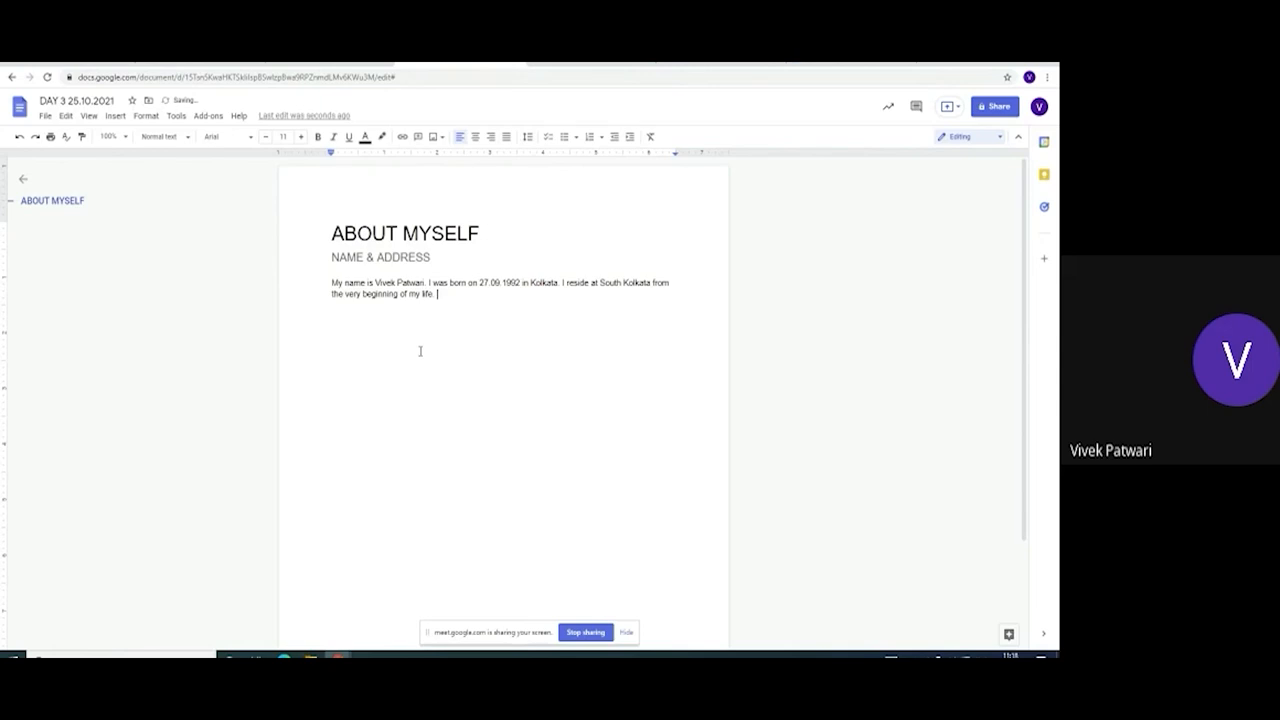
text(Currently I am)
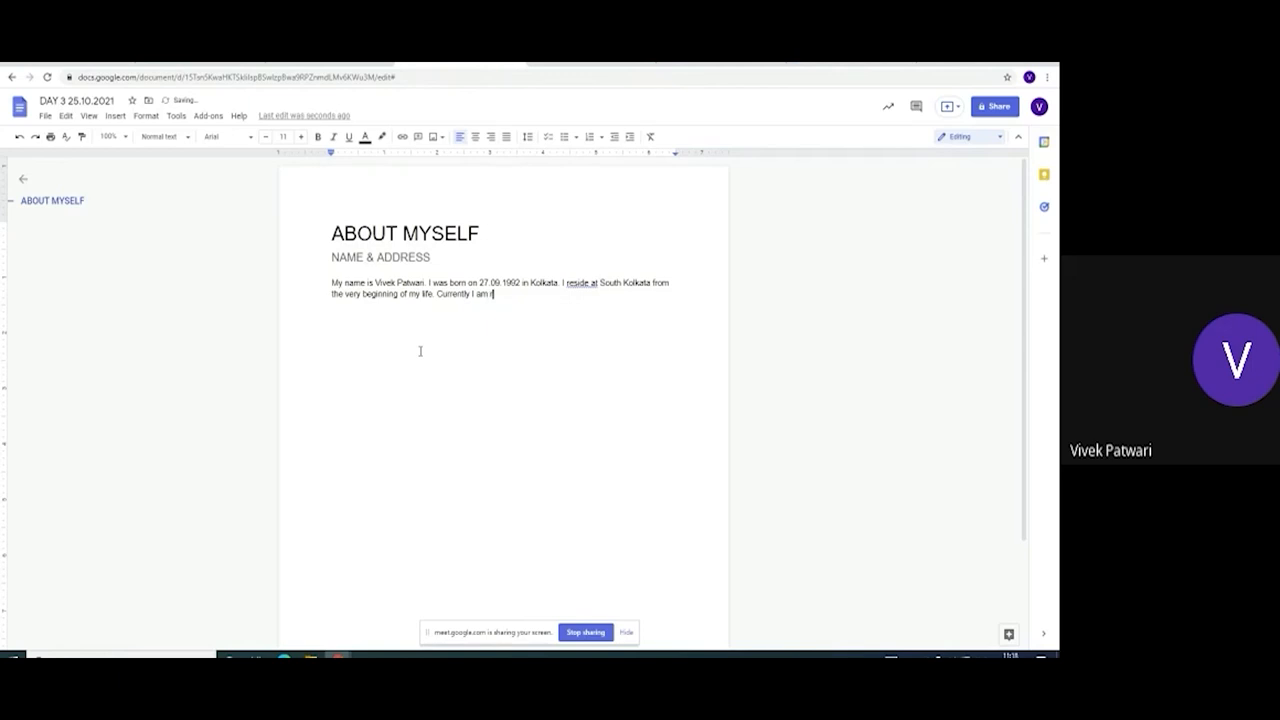
text(residing at)
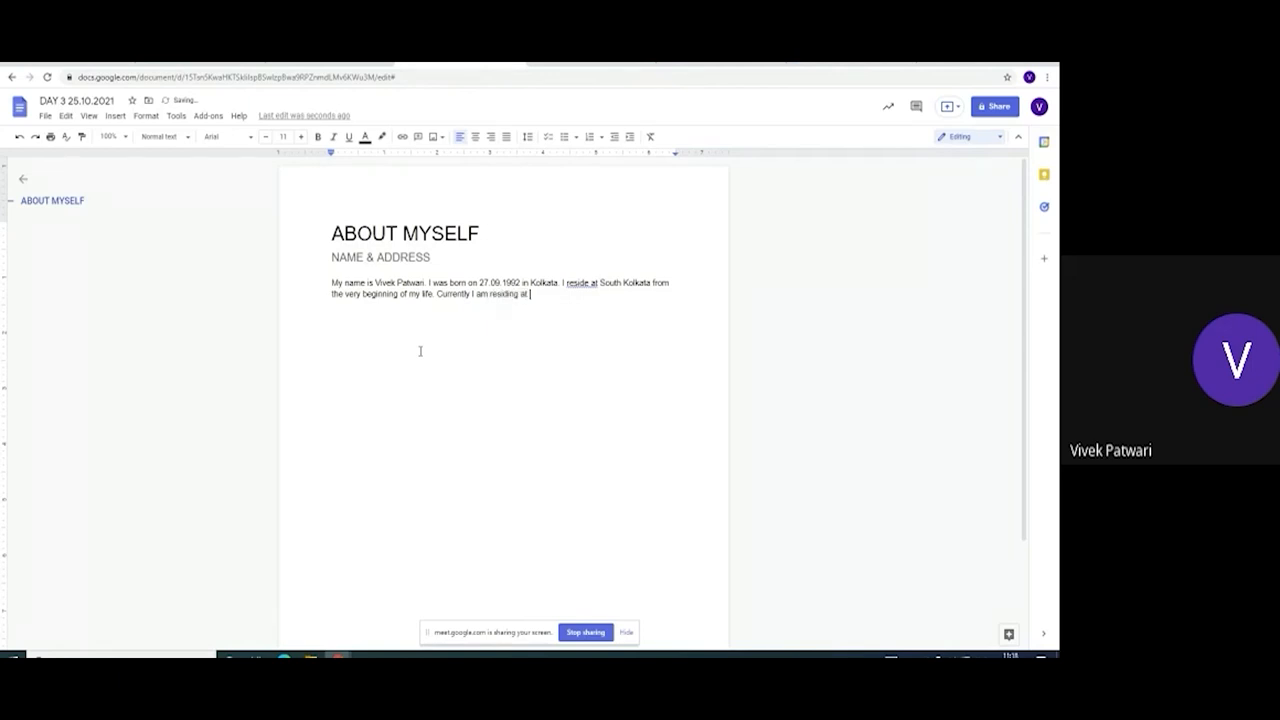
text(tollyg)
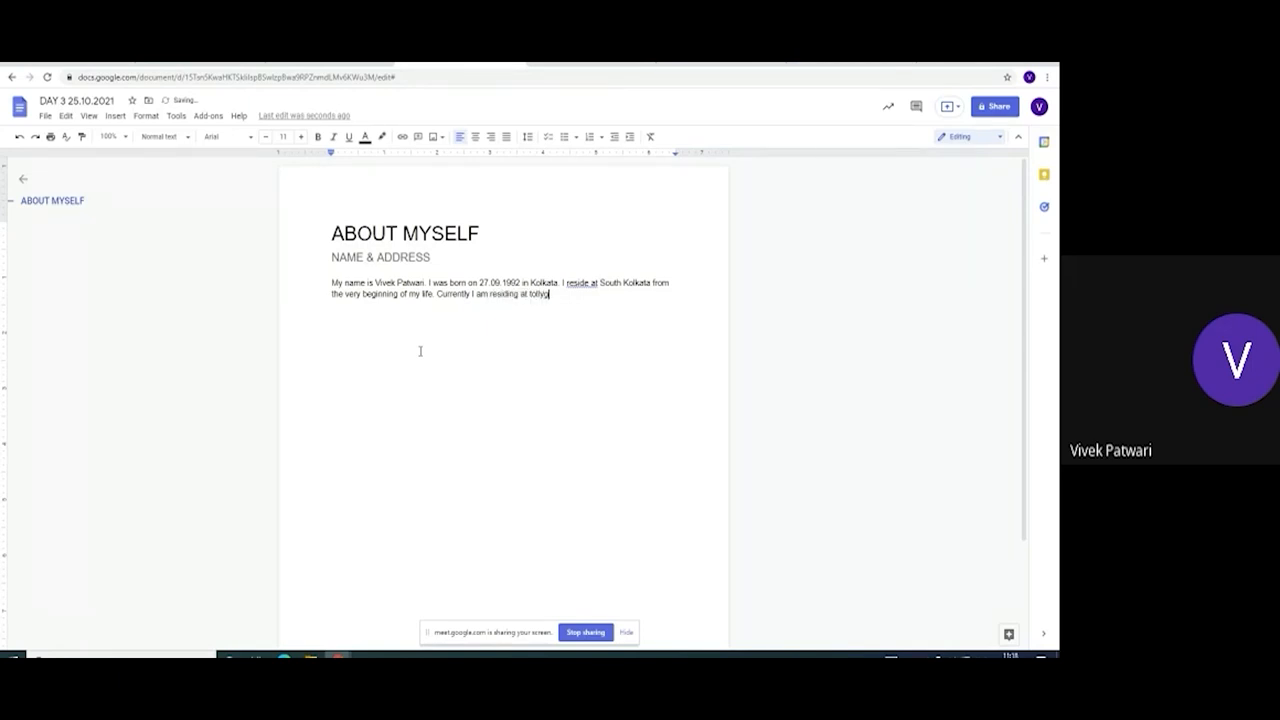
text(unje)
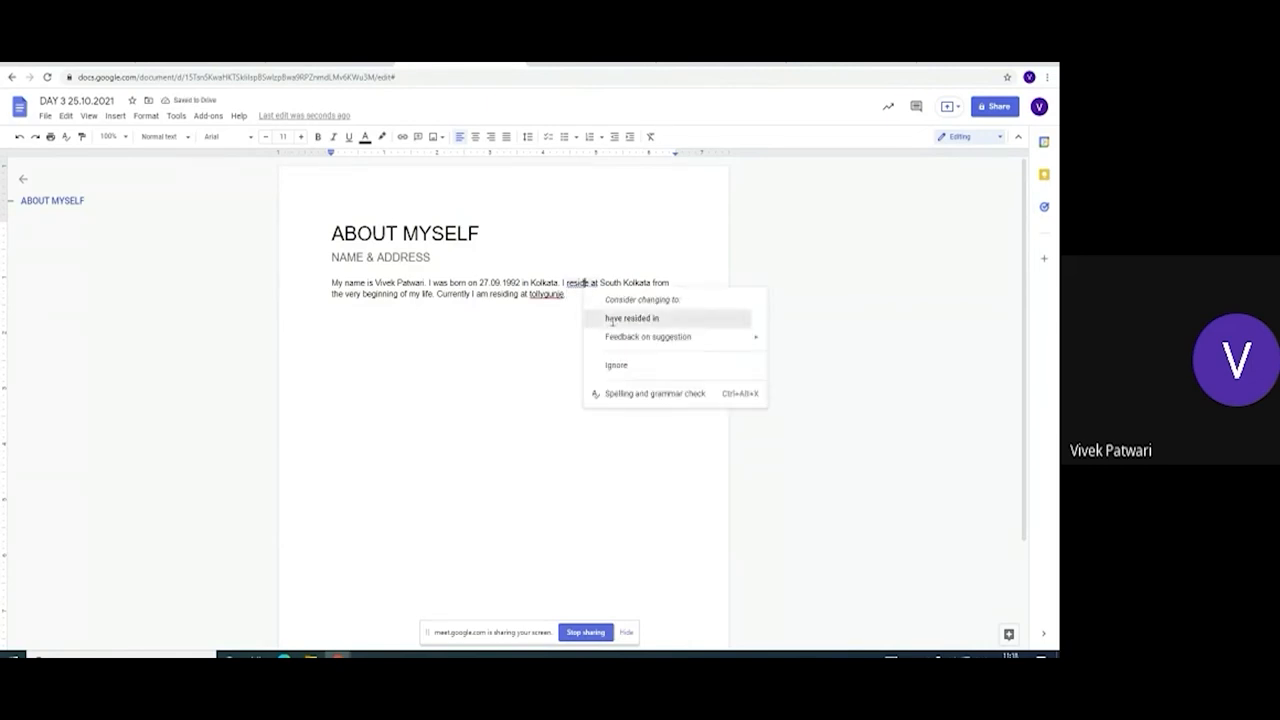
Accept the 'have resided in' grammar fix and correct tollygunje to tollygunge
click(631, 318)
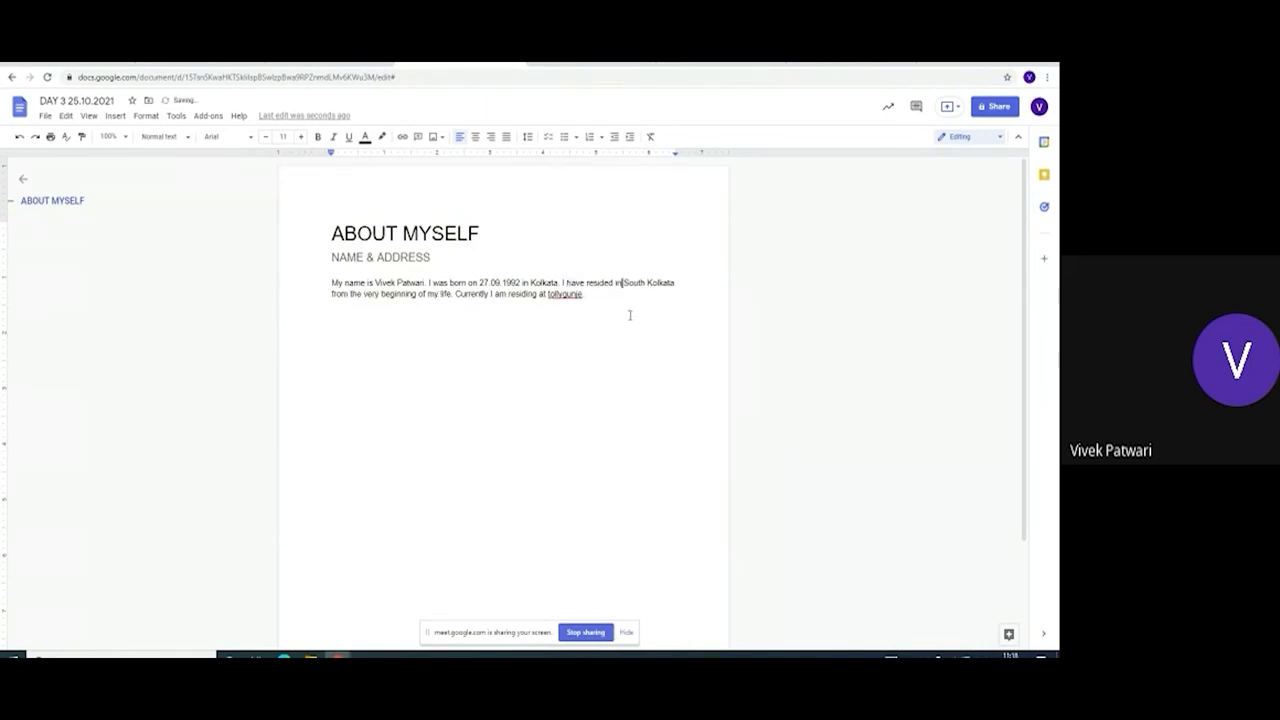
right_click(564, 293)
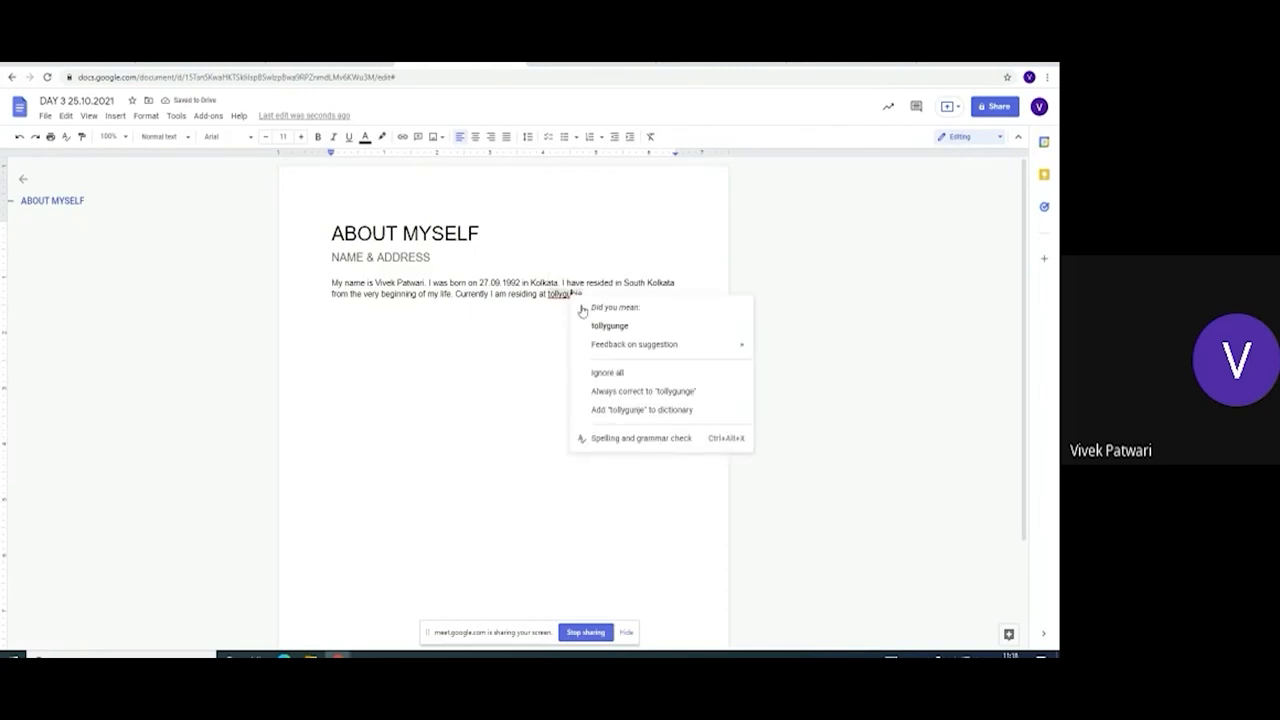
click(609, 325)
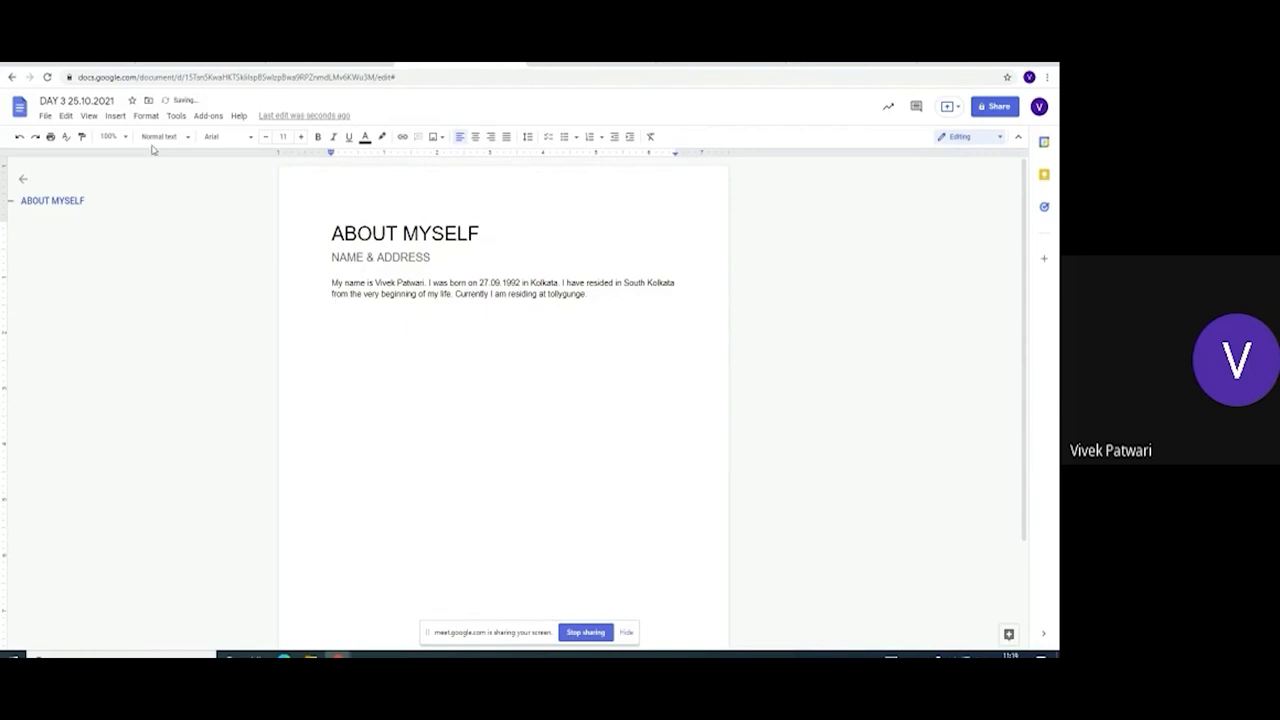
Type 'EDUCATION' in capitals in Subtitle style and start a new body line
click(162, 137)
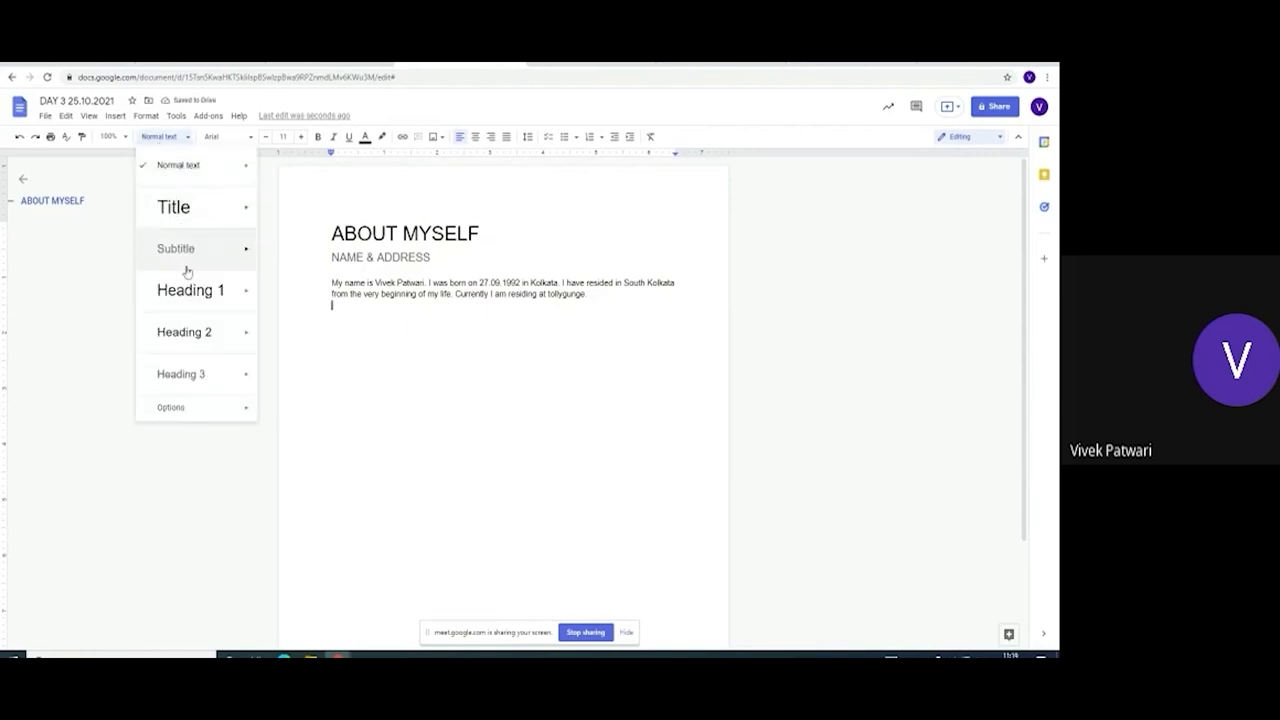
click(176, 248)
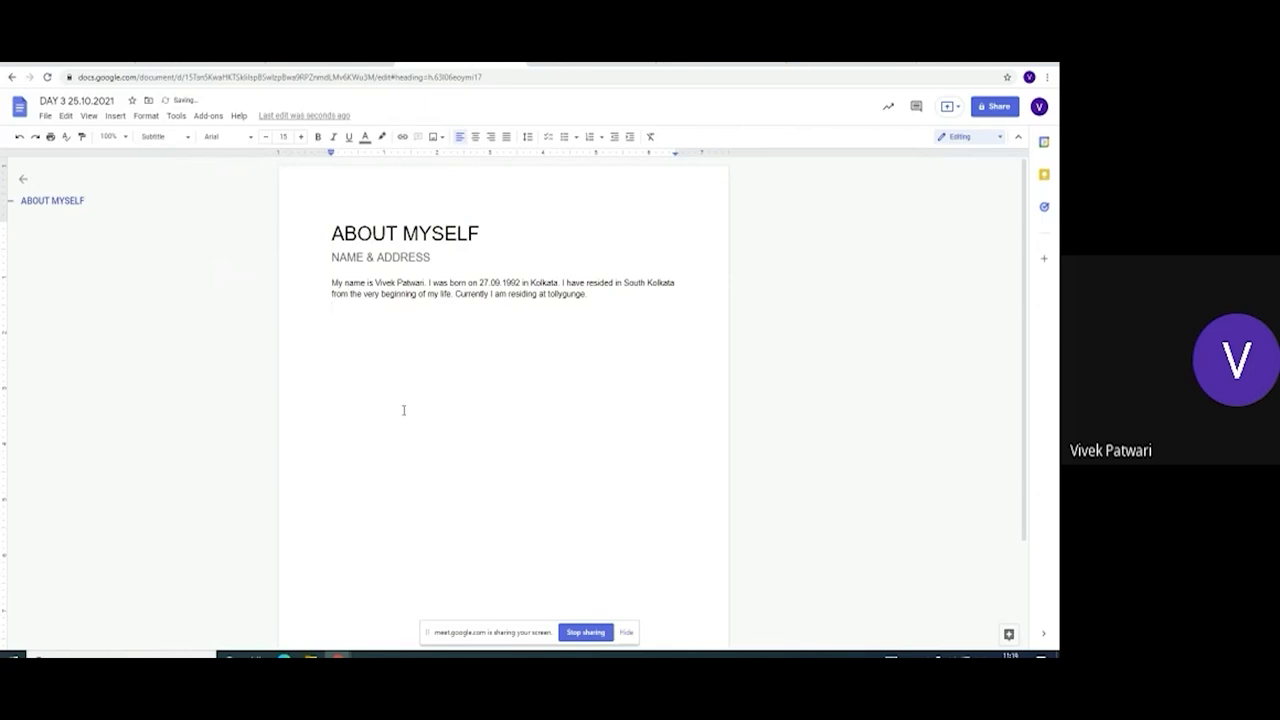
text(Car)
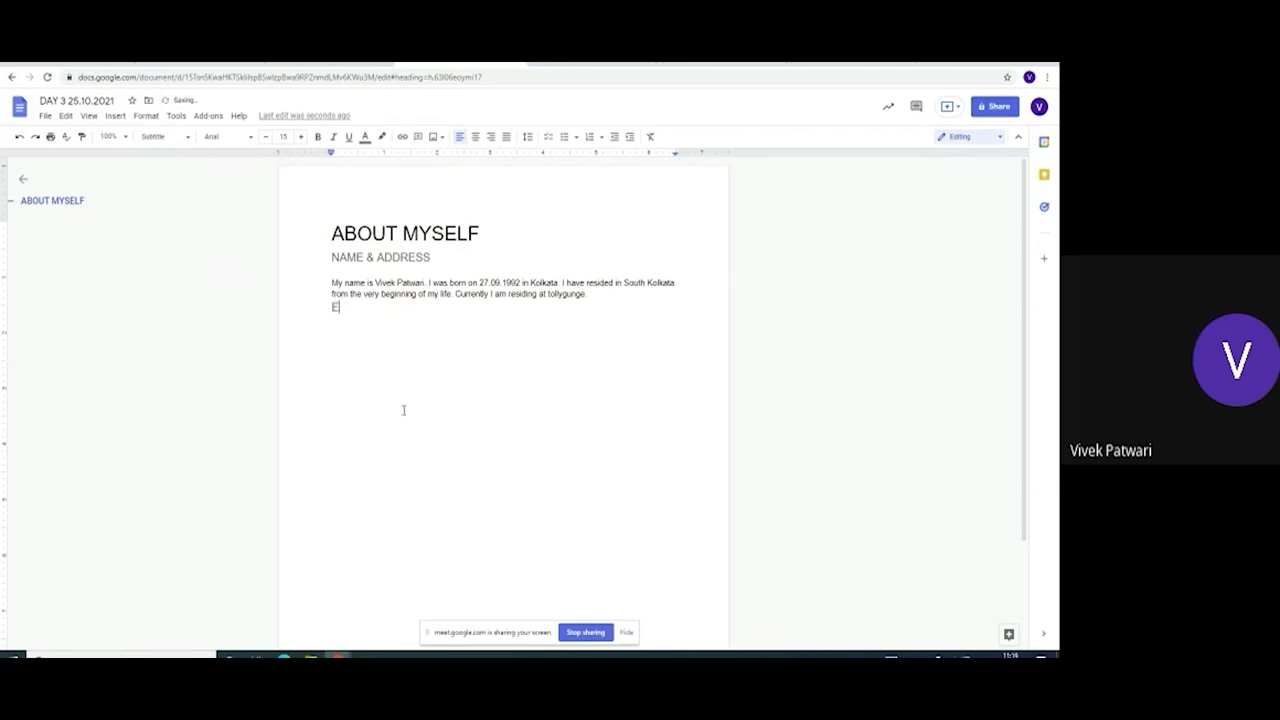
text(ducatio)
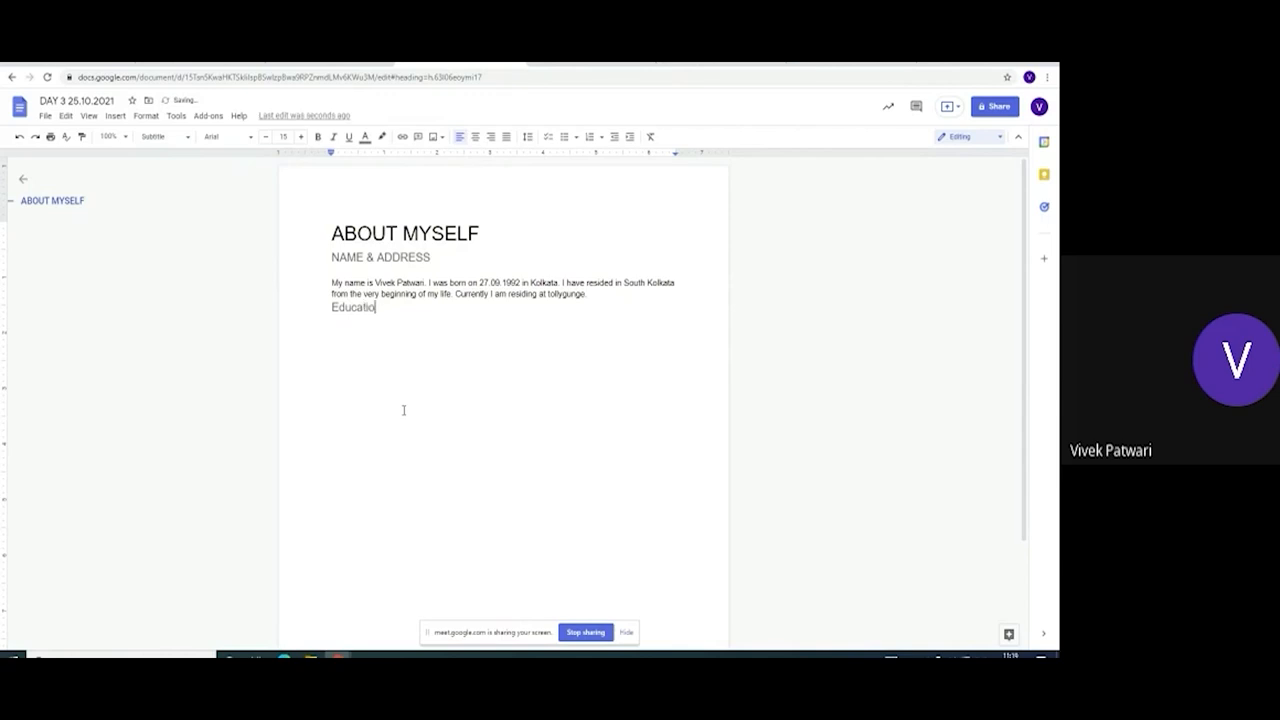
text(n)
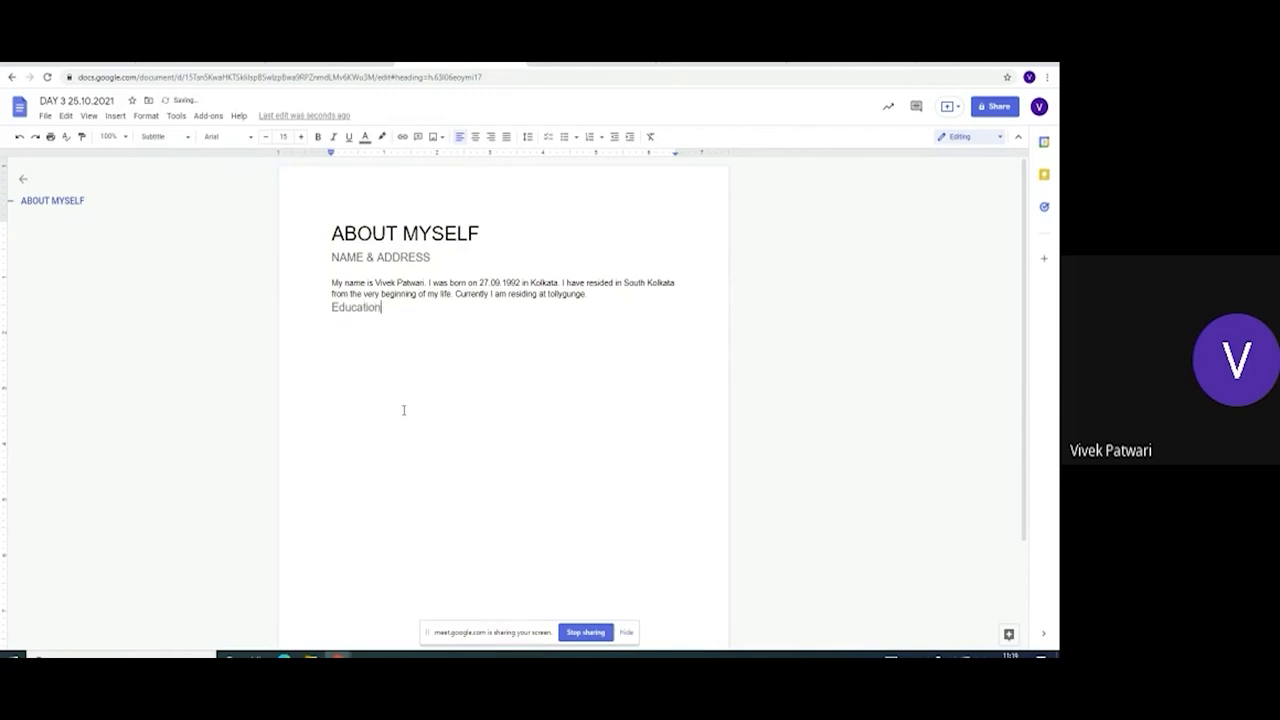
key(Backspace)
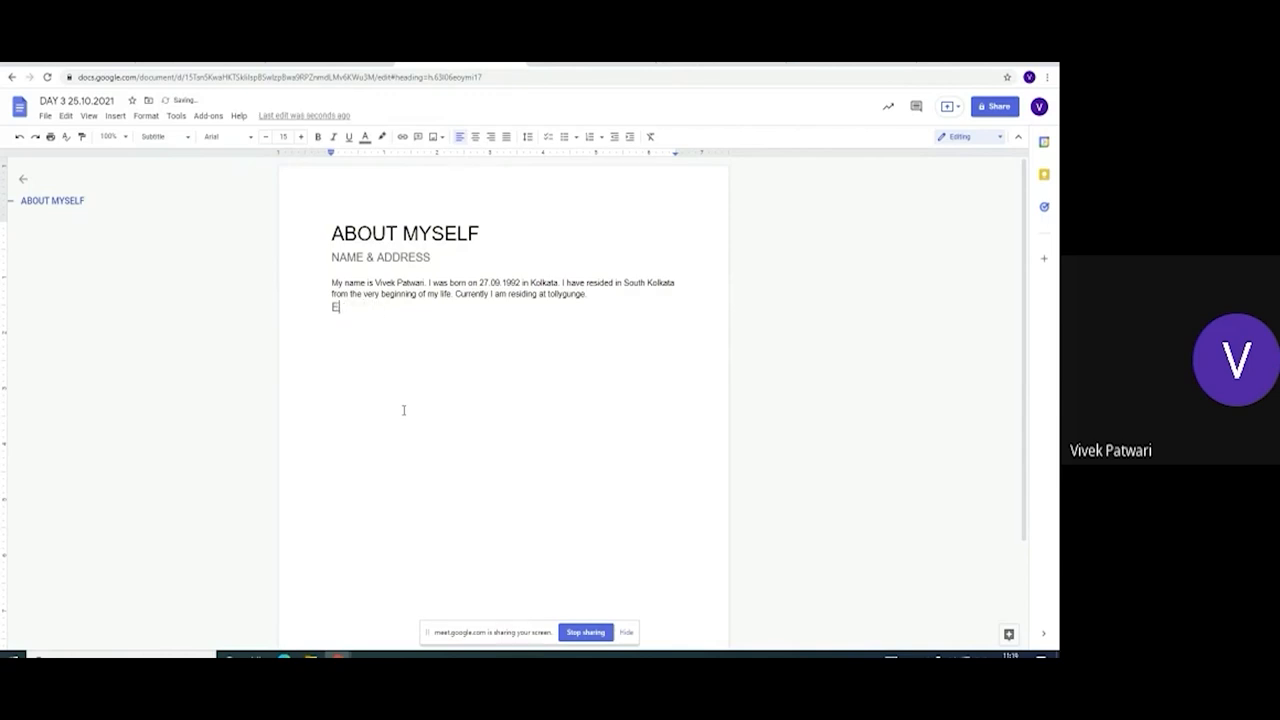
text(DUCATION)
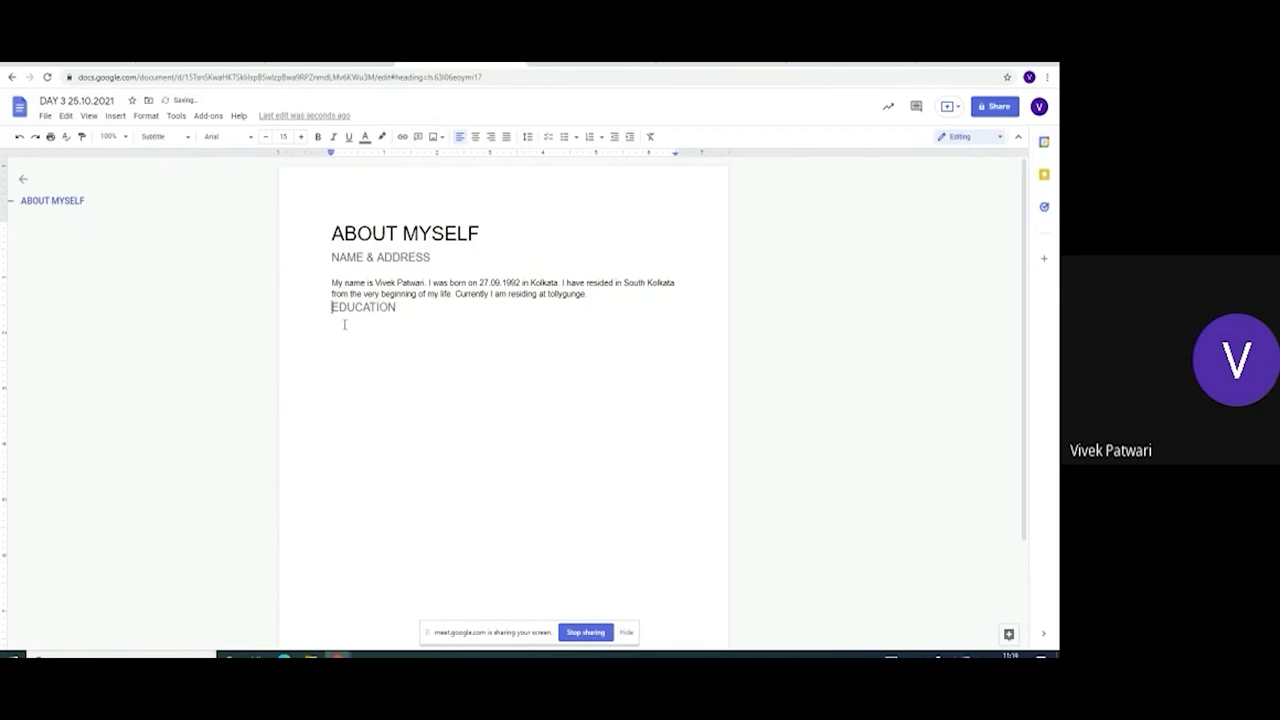
key(enter)
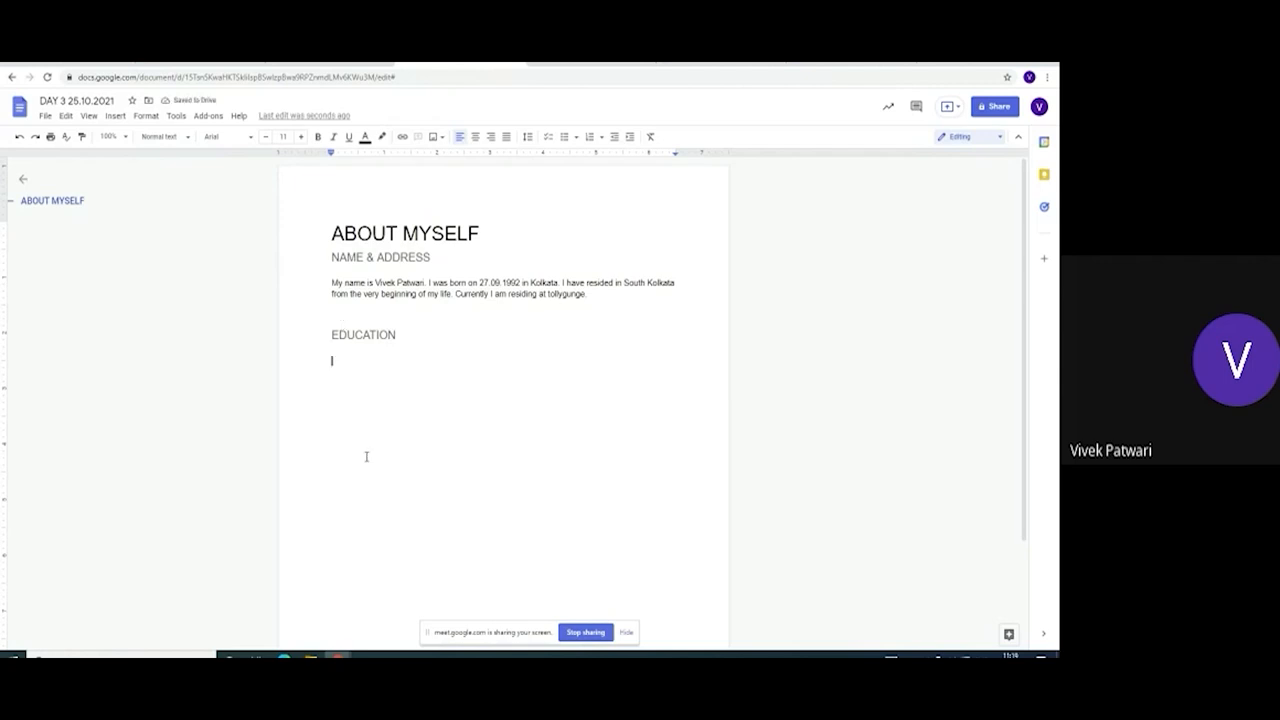
mouse_move(397, 417)
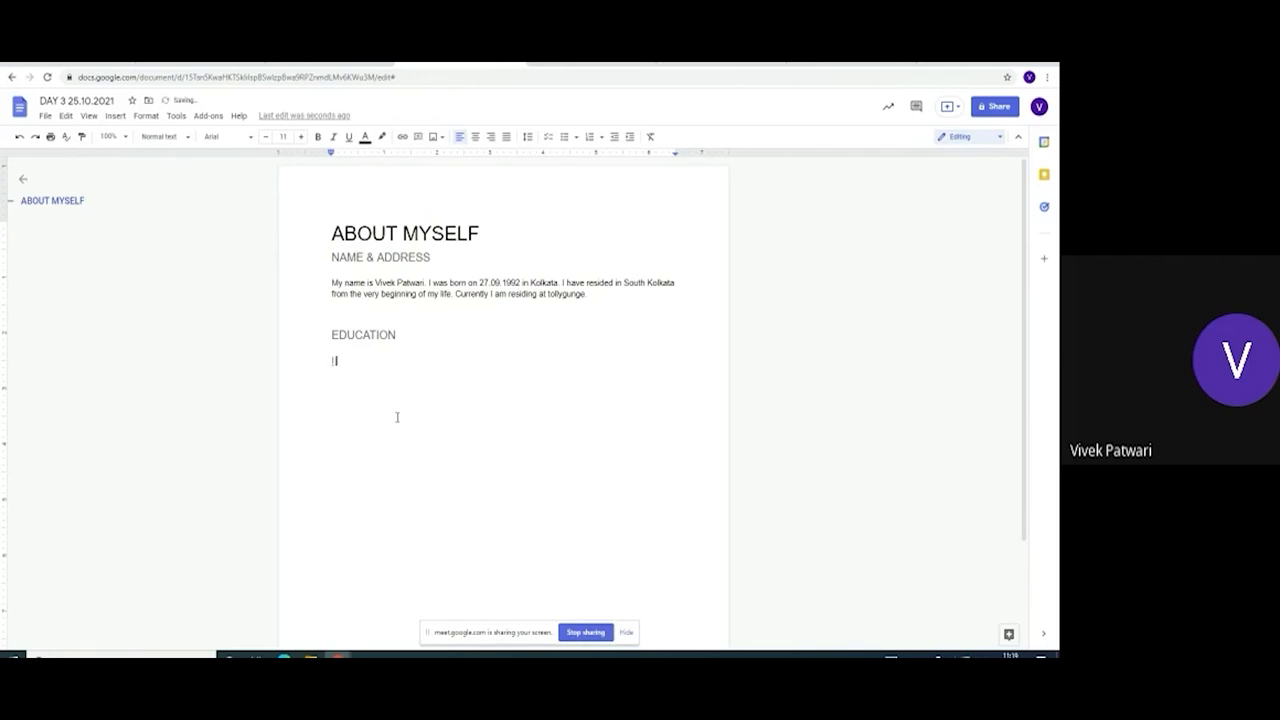
Type 'Schooling from Andhra Association of School &' into the EDUCATION paragraph
text(H)
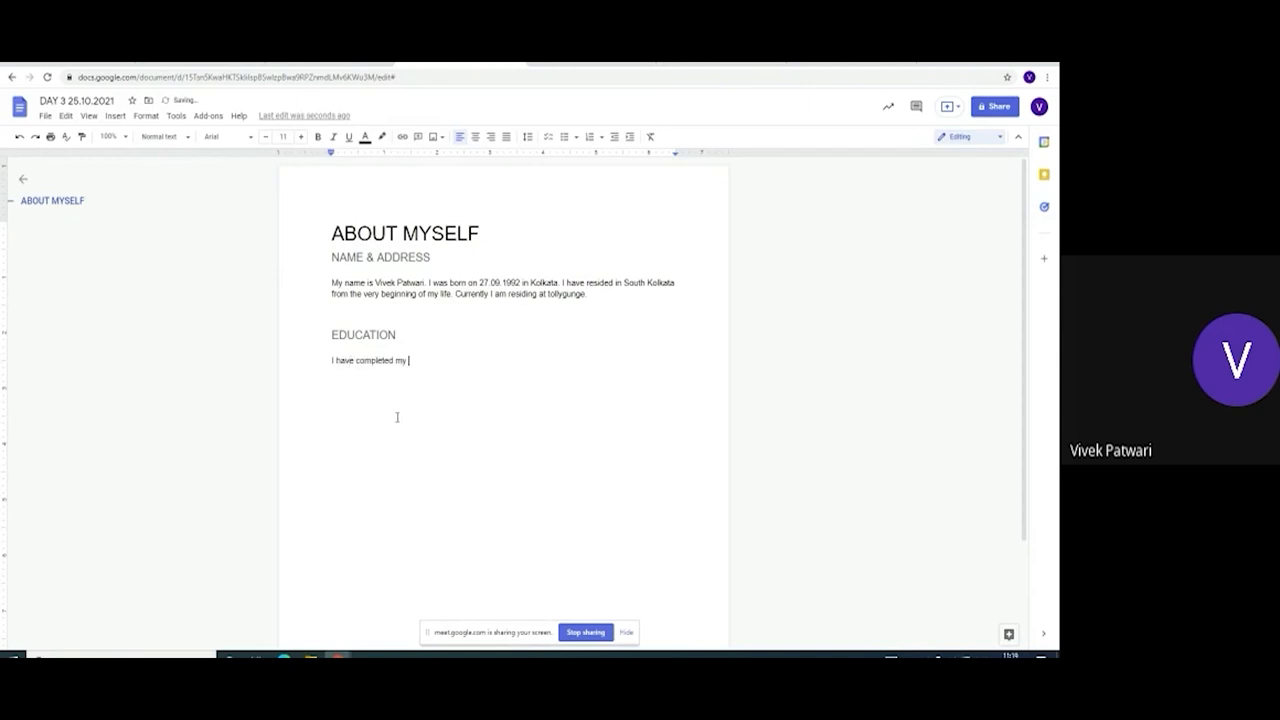
text(Schooling from)
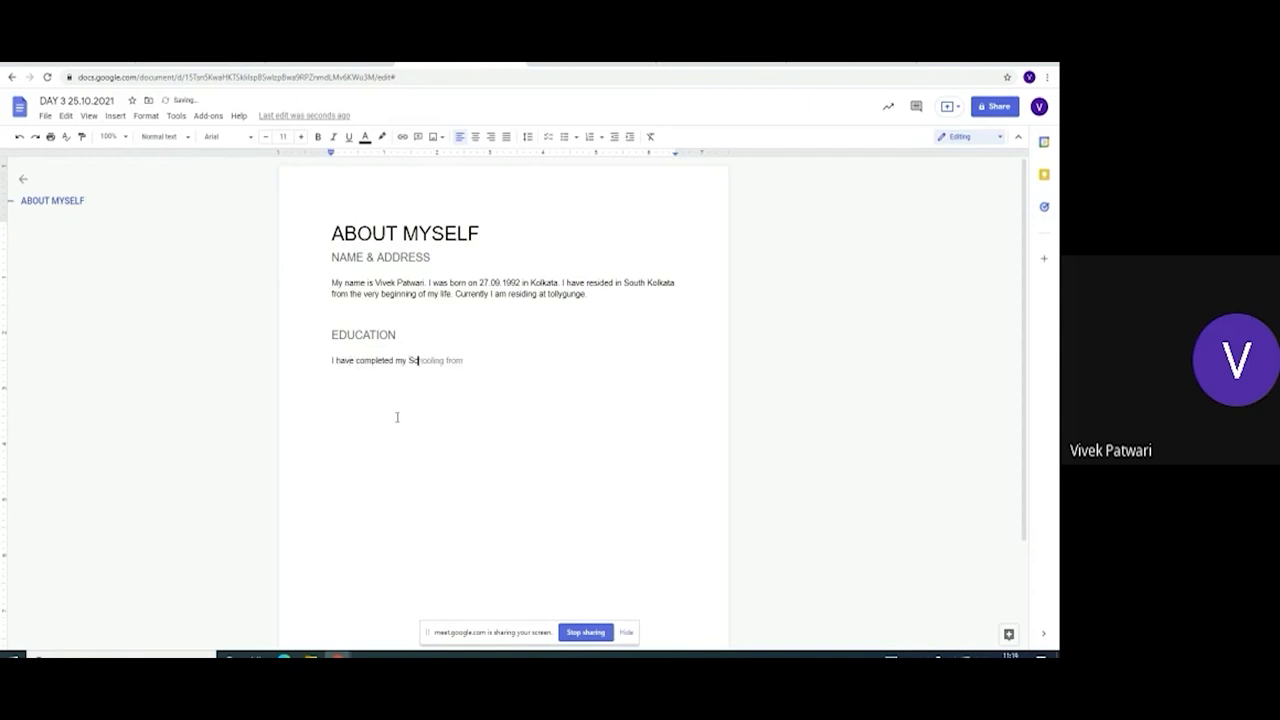
text(Schooling)
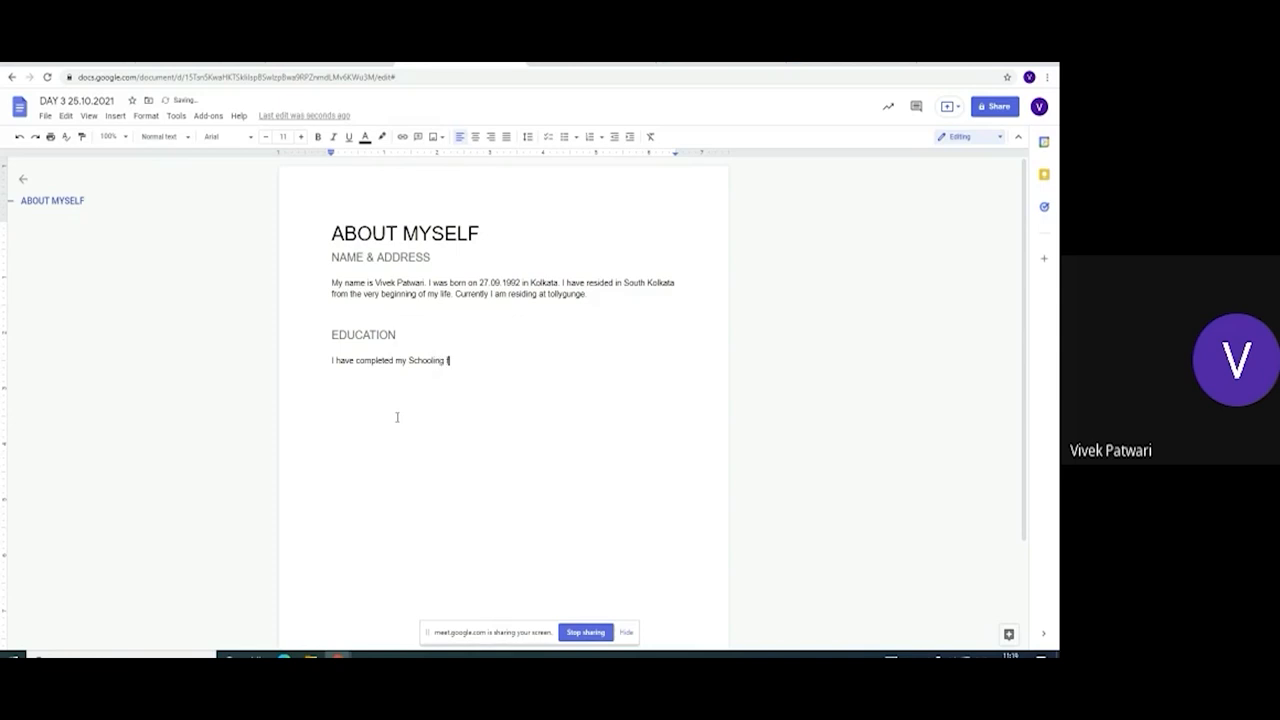
text(from Andh)
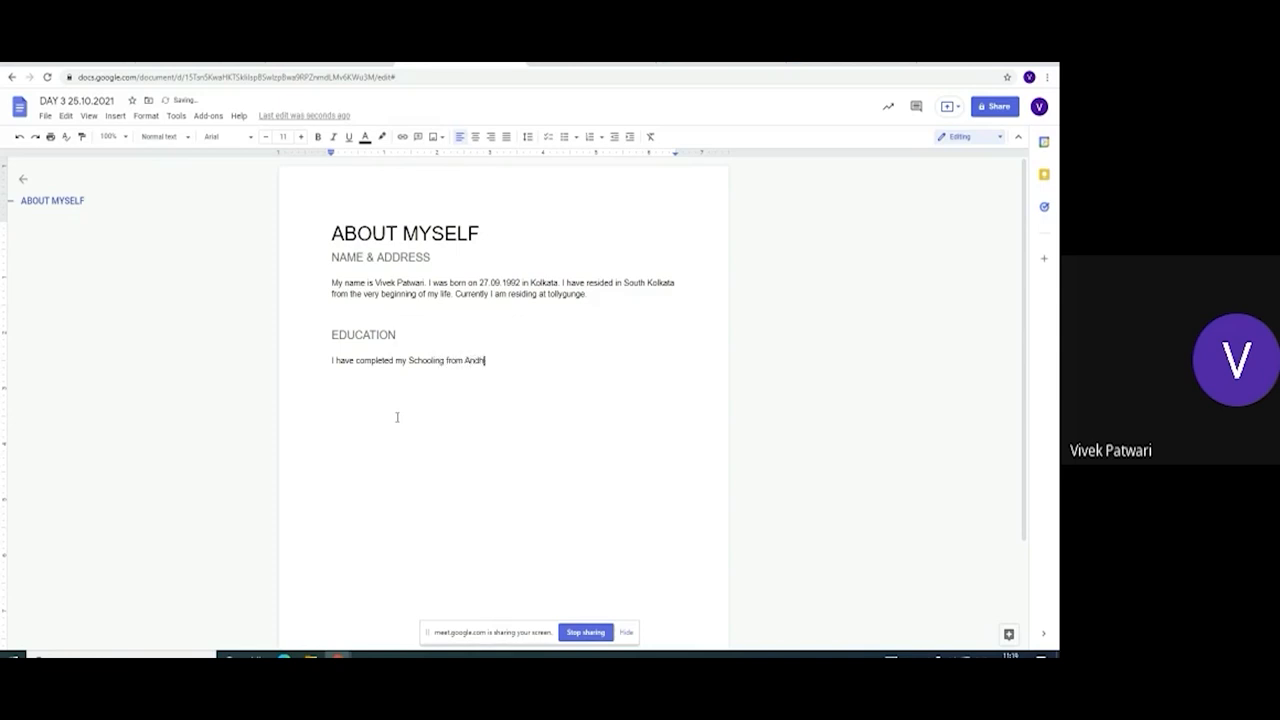
text(ra Assoc)
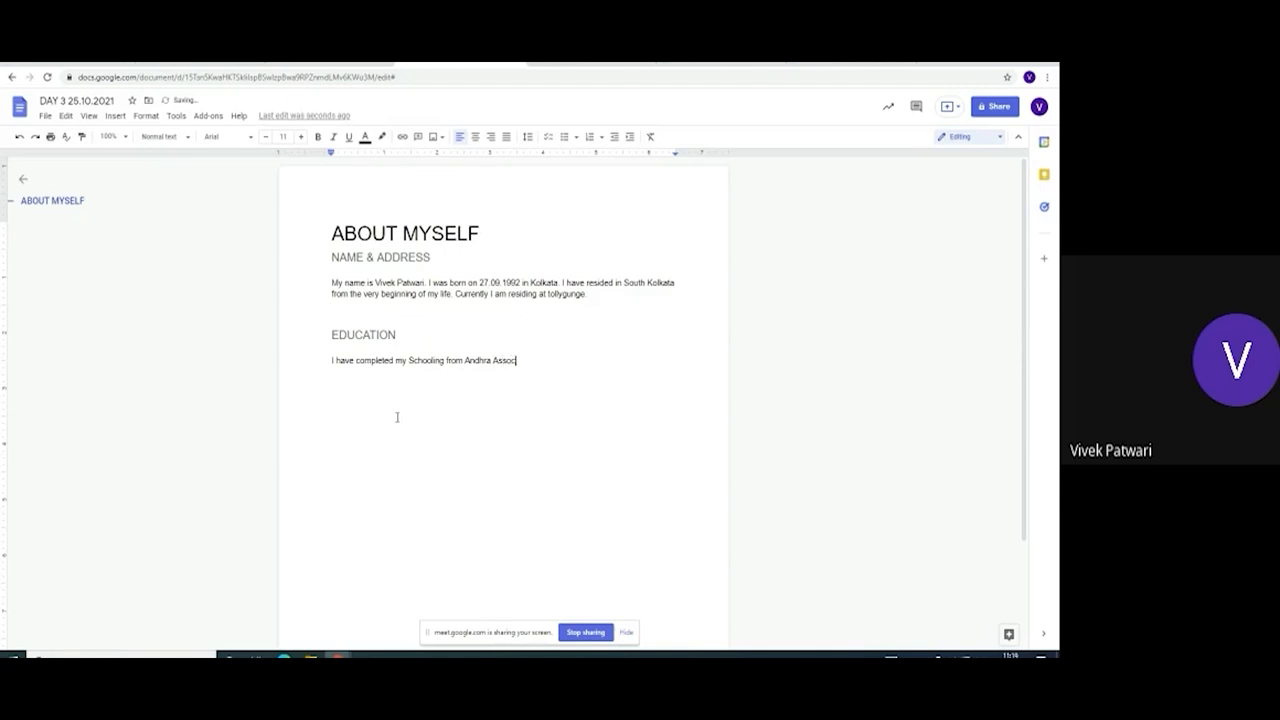
text(iation of)
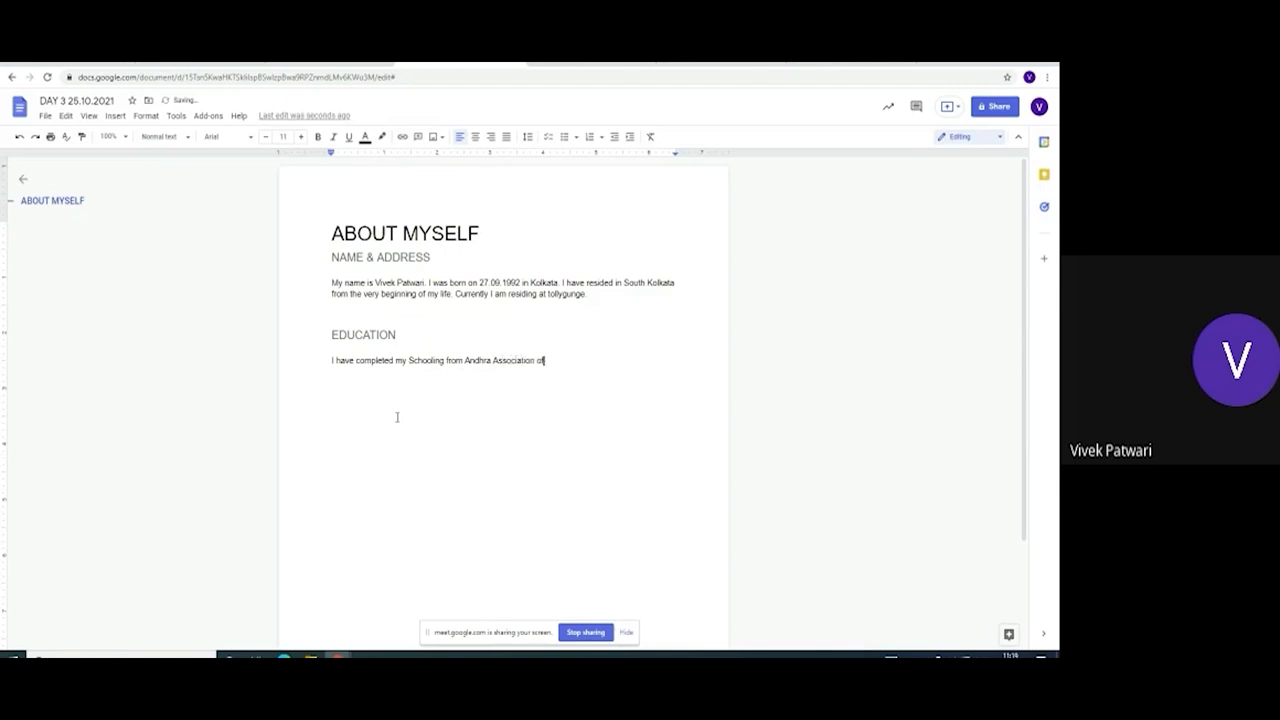
text(Sch)
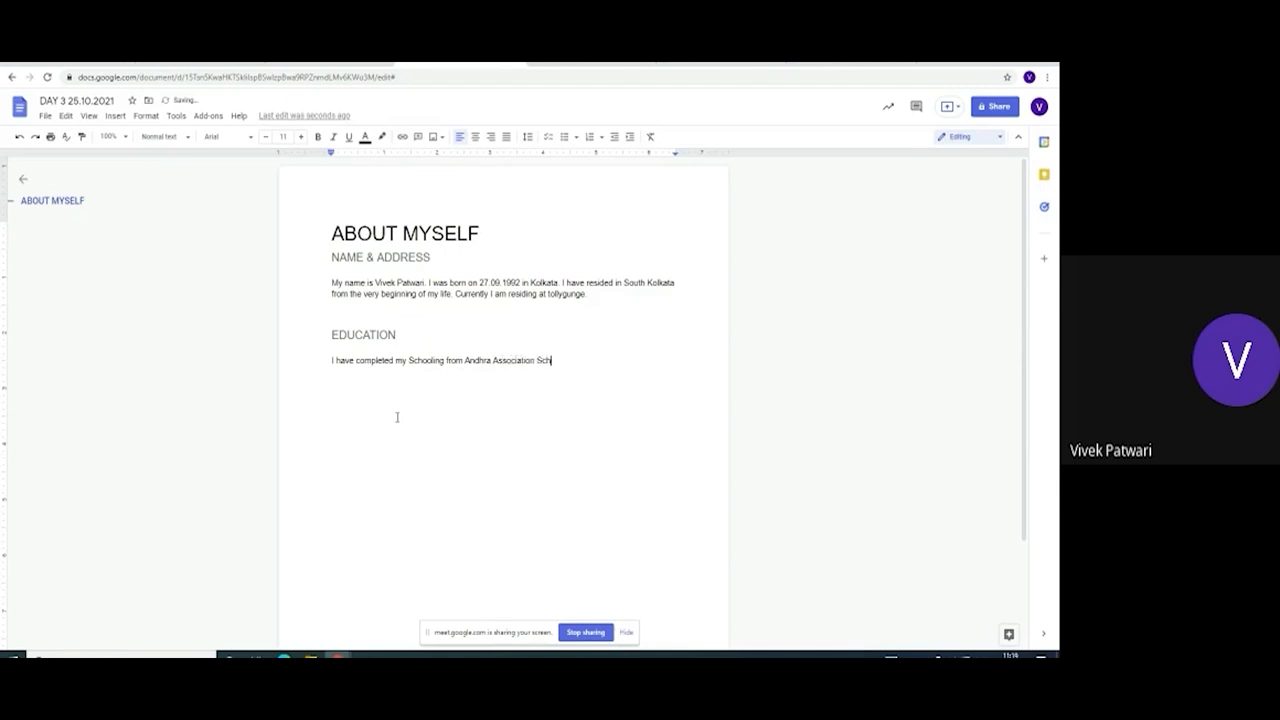
text(ool &)
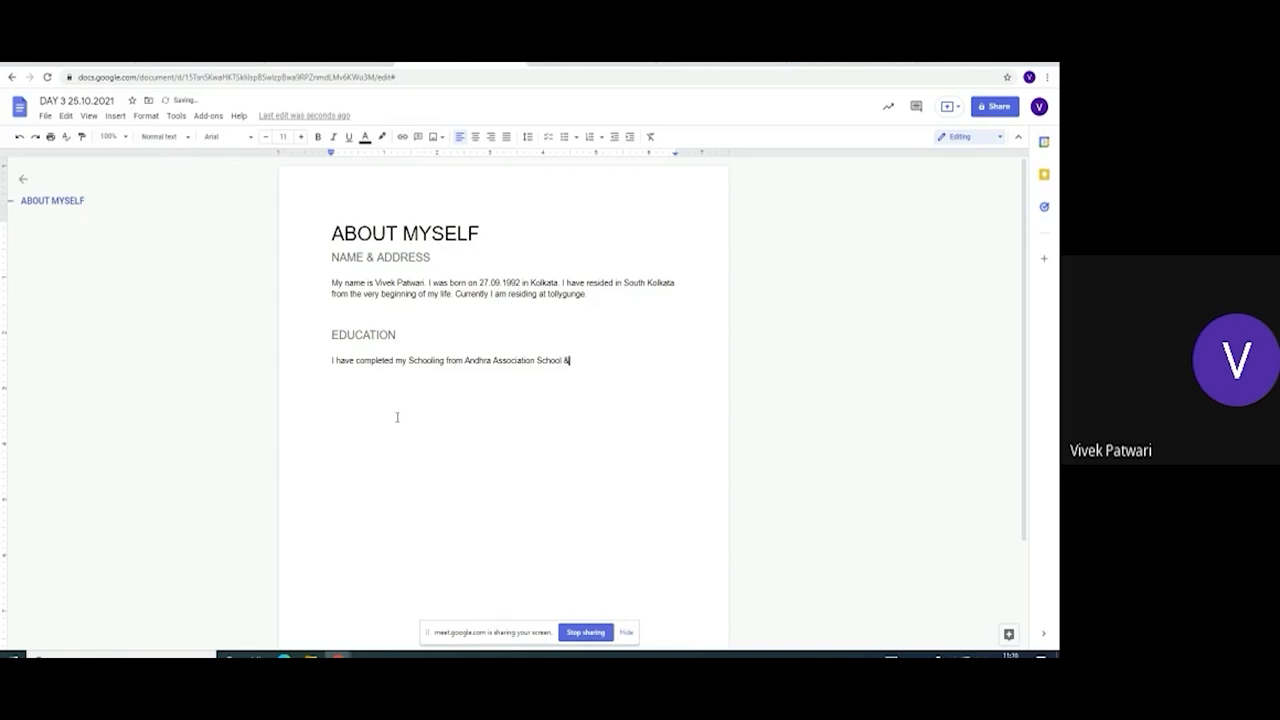
Finish the sentence with 'Higher Secondary from Shree Jain Vidyalya (Kolkata).' and move below it
text(High)
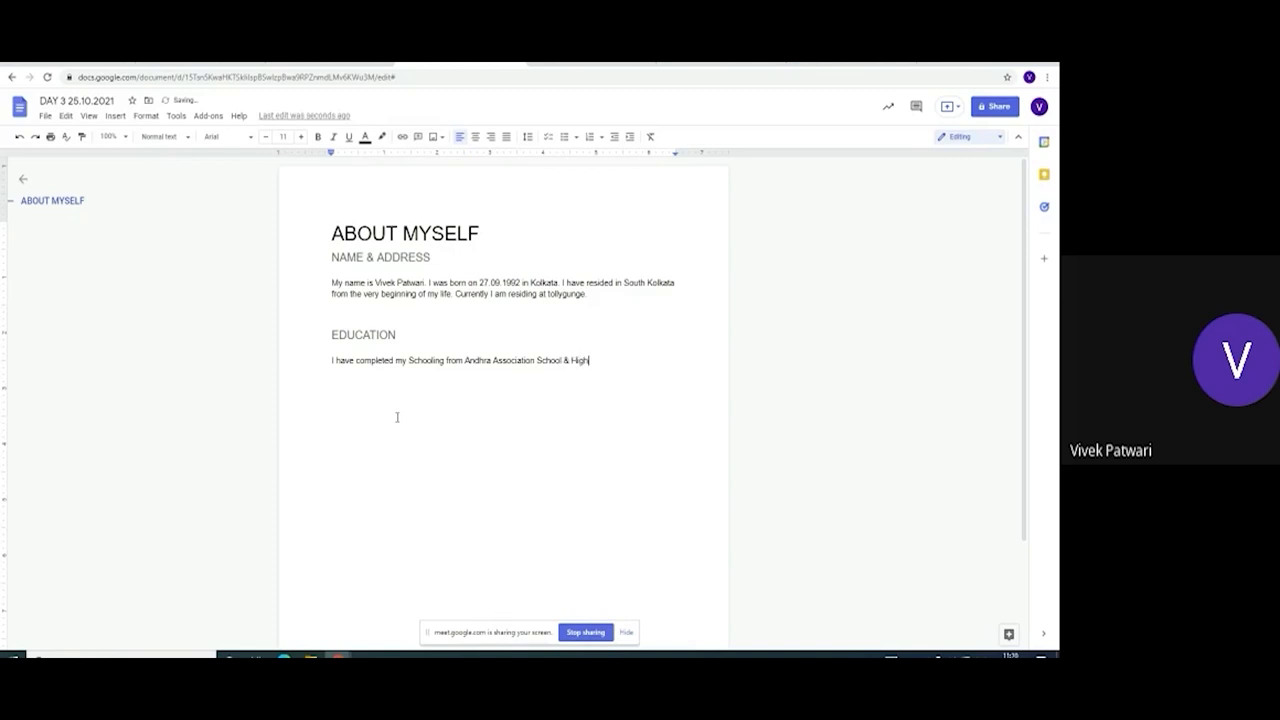
text(er)
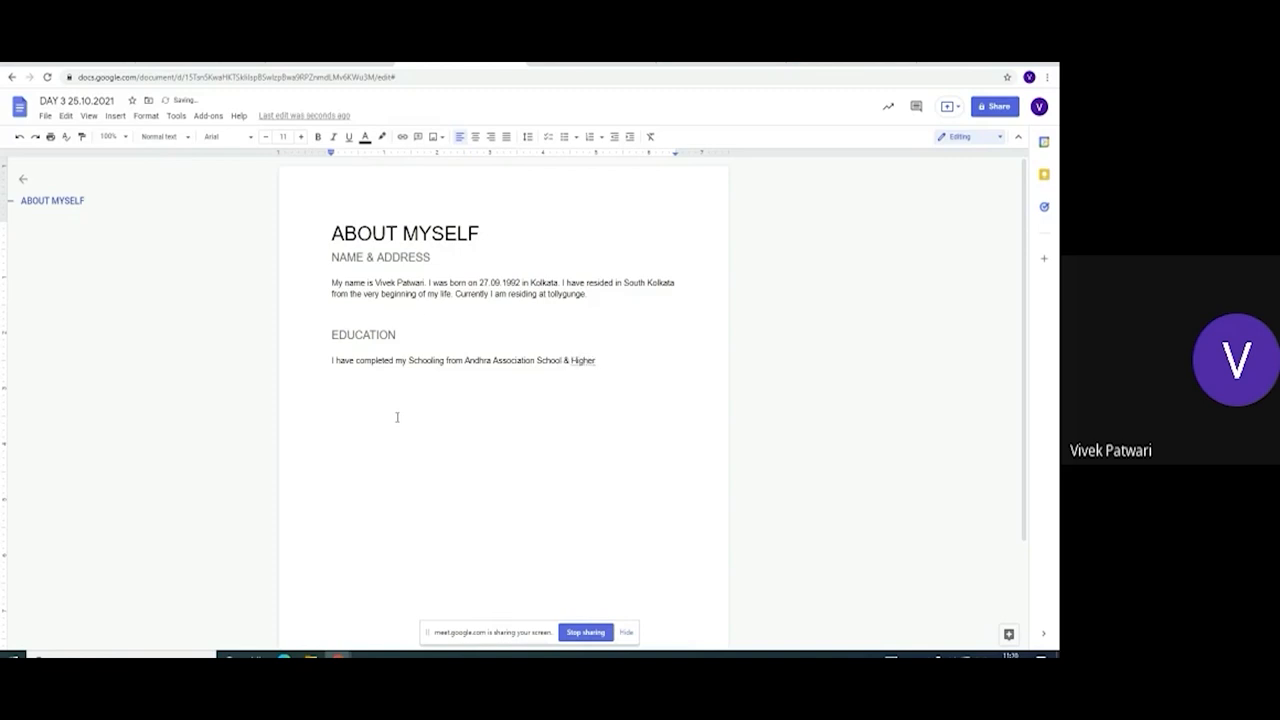
text(Secondary from A)
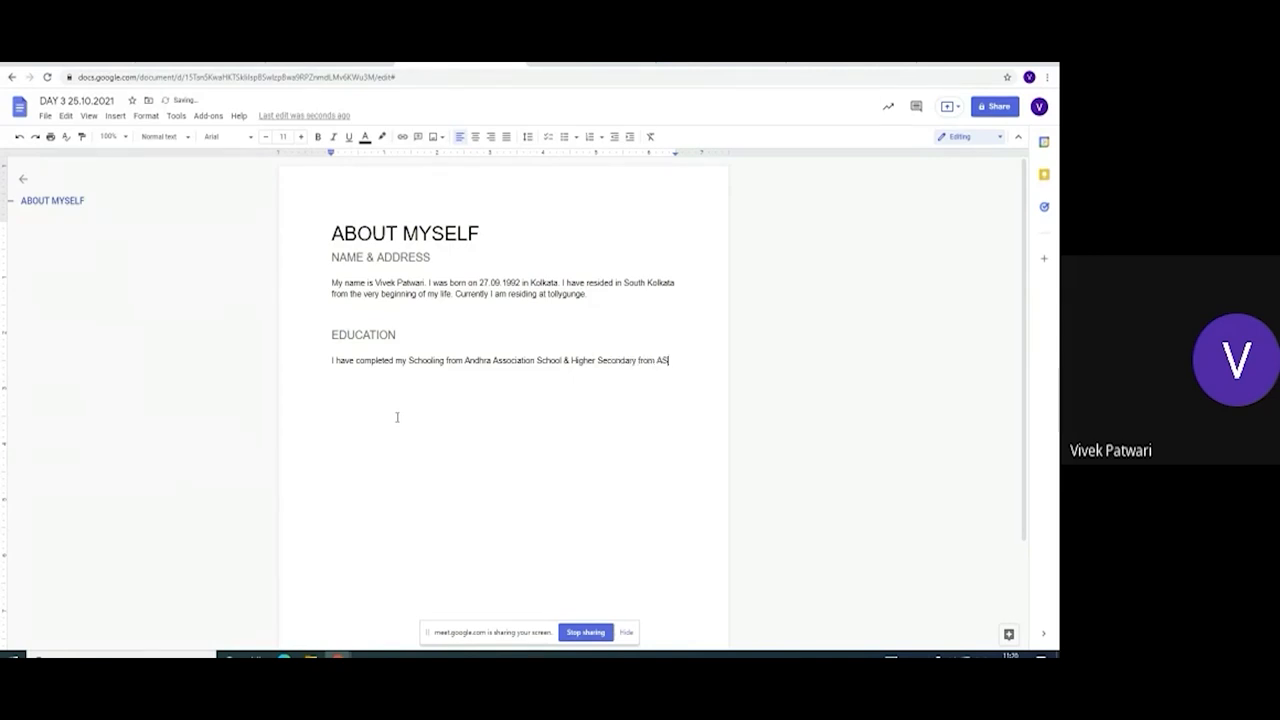
text(SJM)
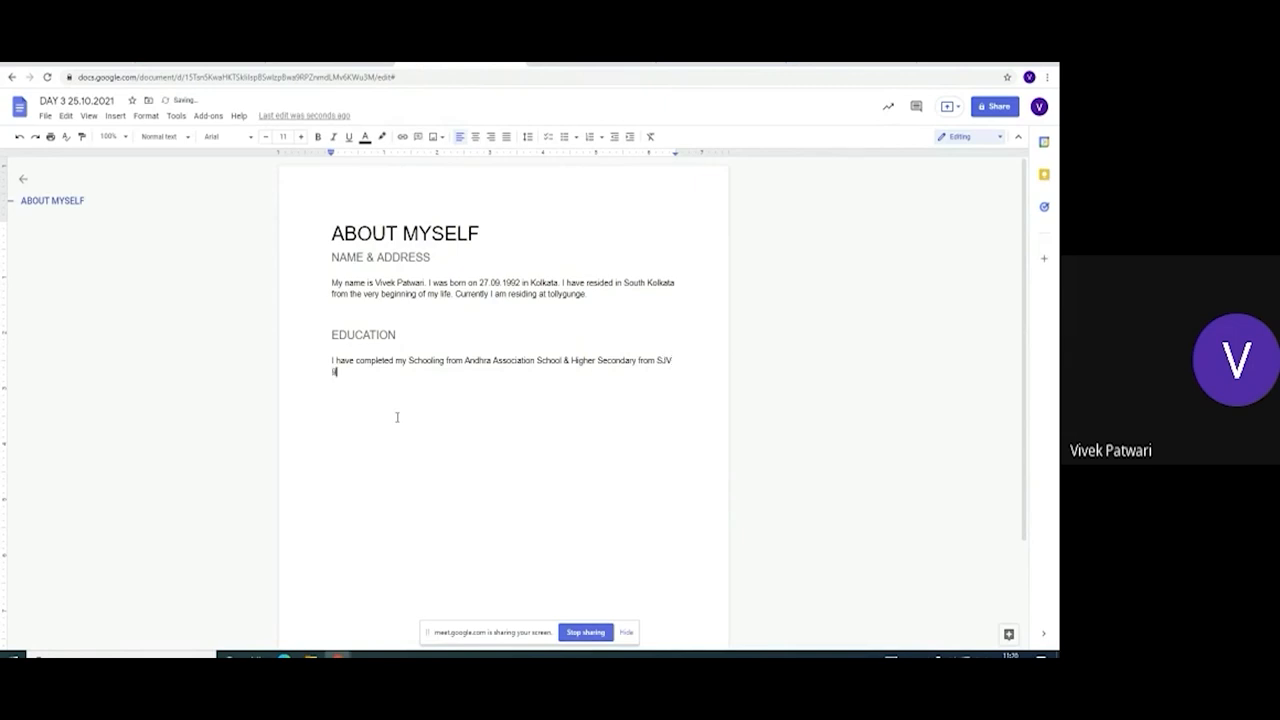
text(Oil)
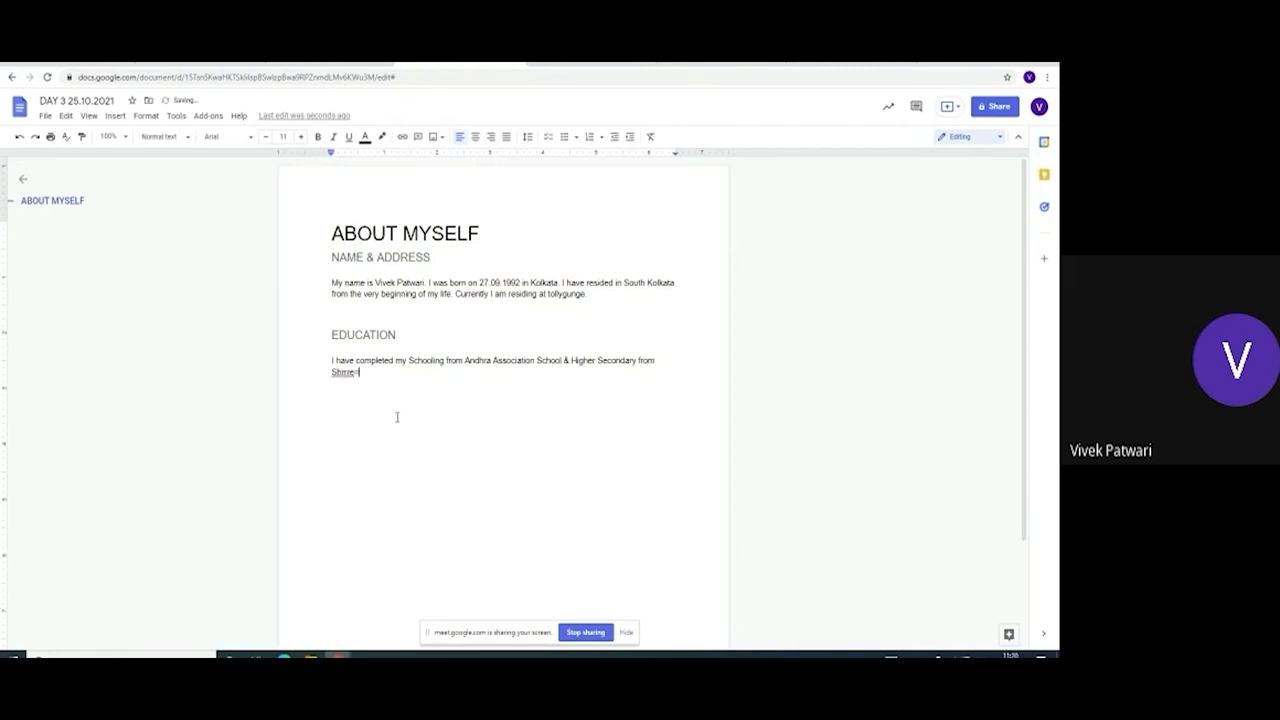
text(Shree)
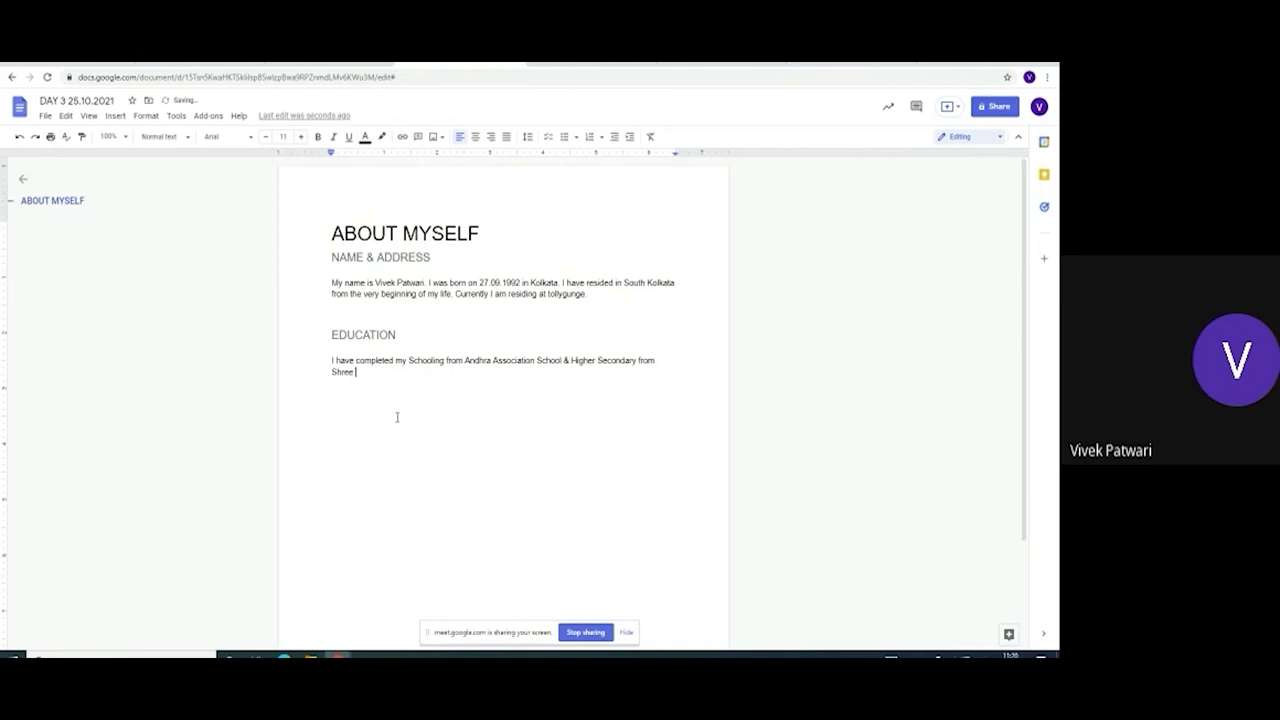
text(Jain V)
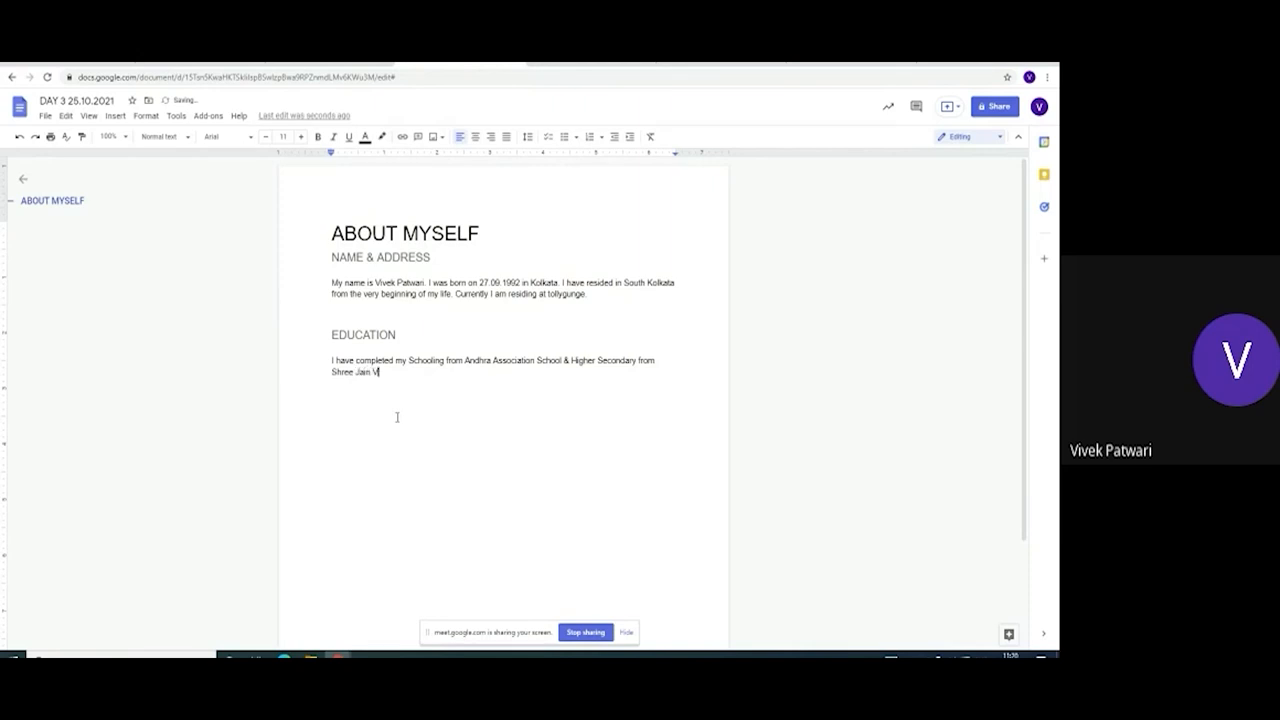
text(idyalya)
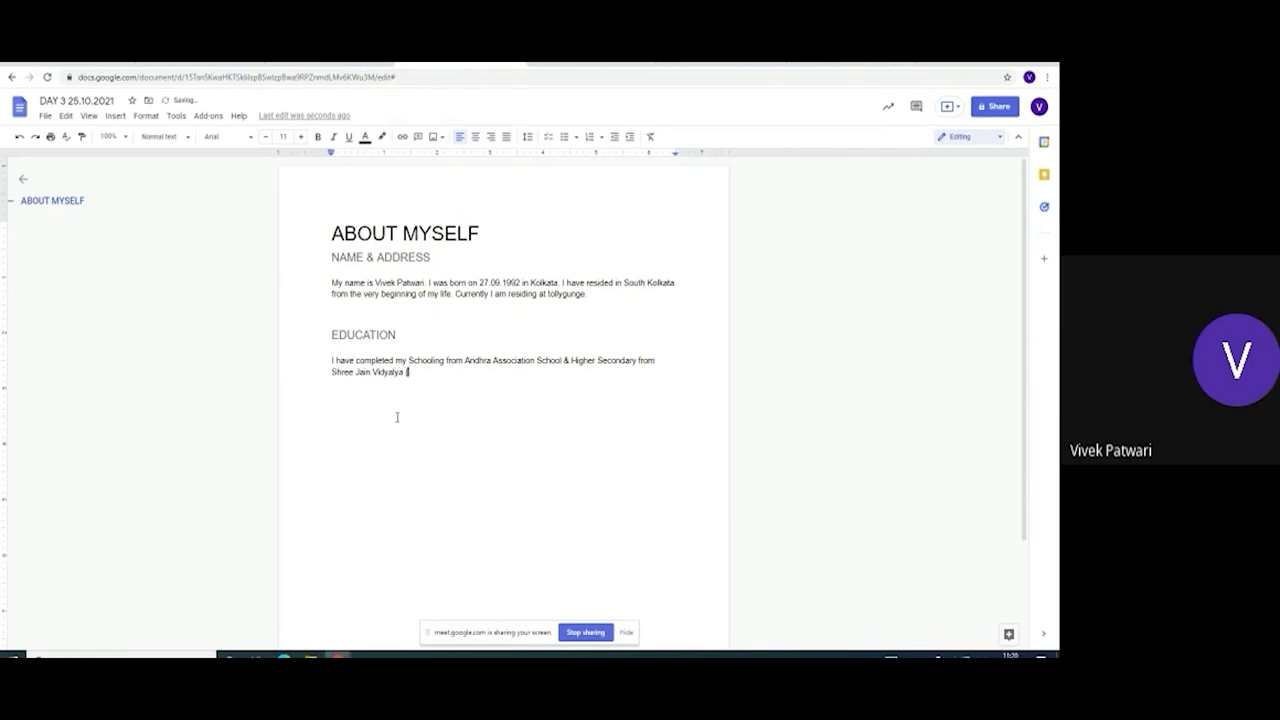
text((Kolkata)
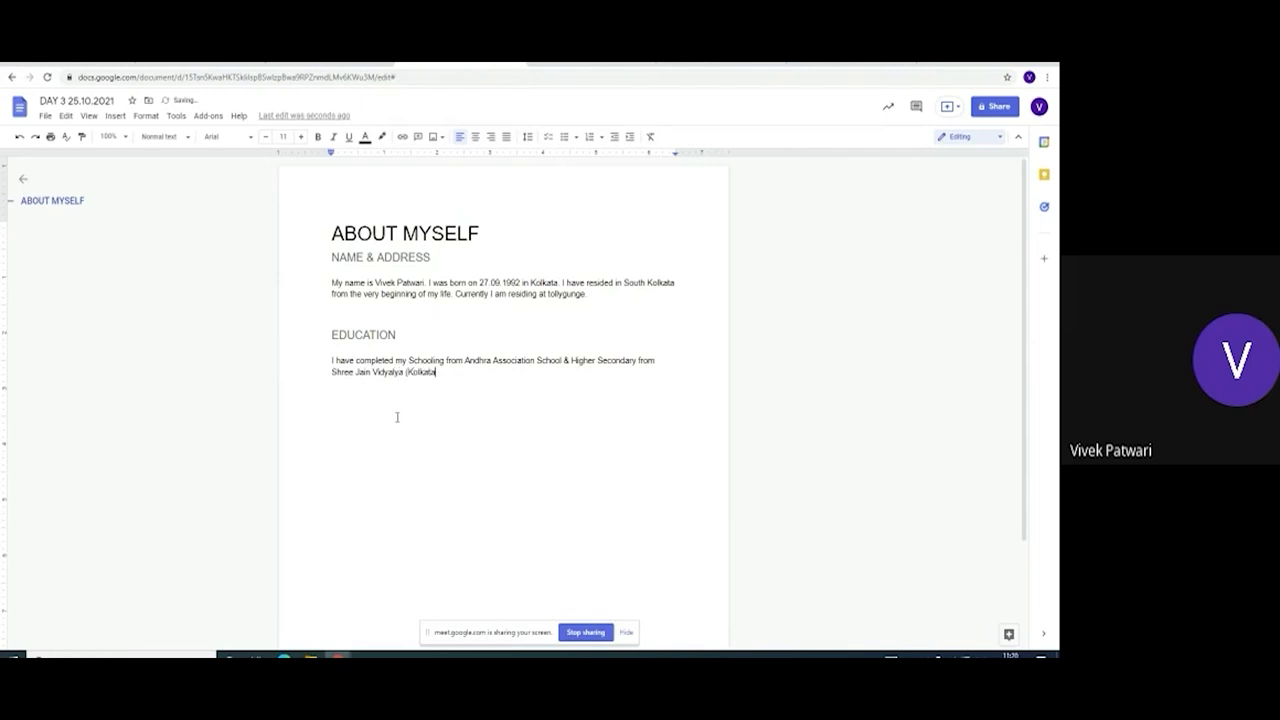
text()])
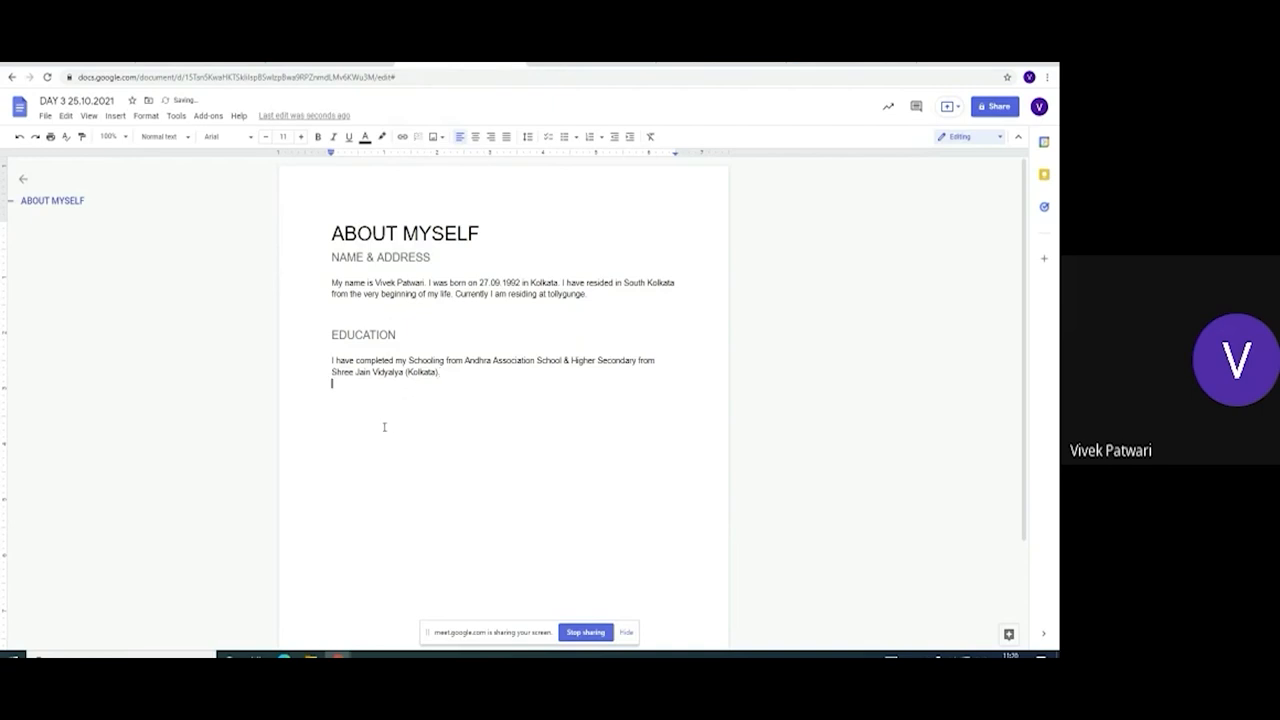
click(52, 200)
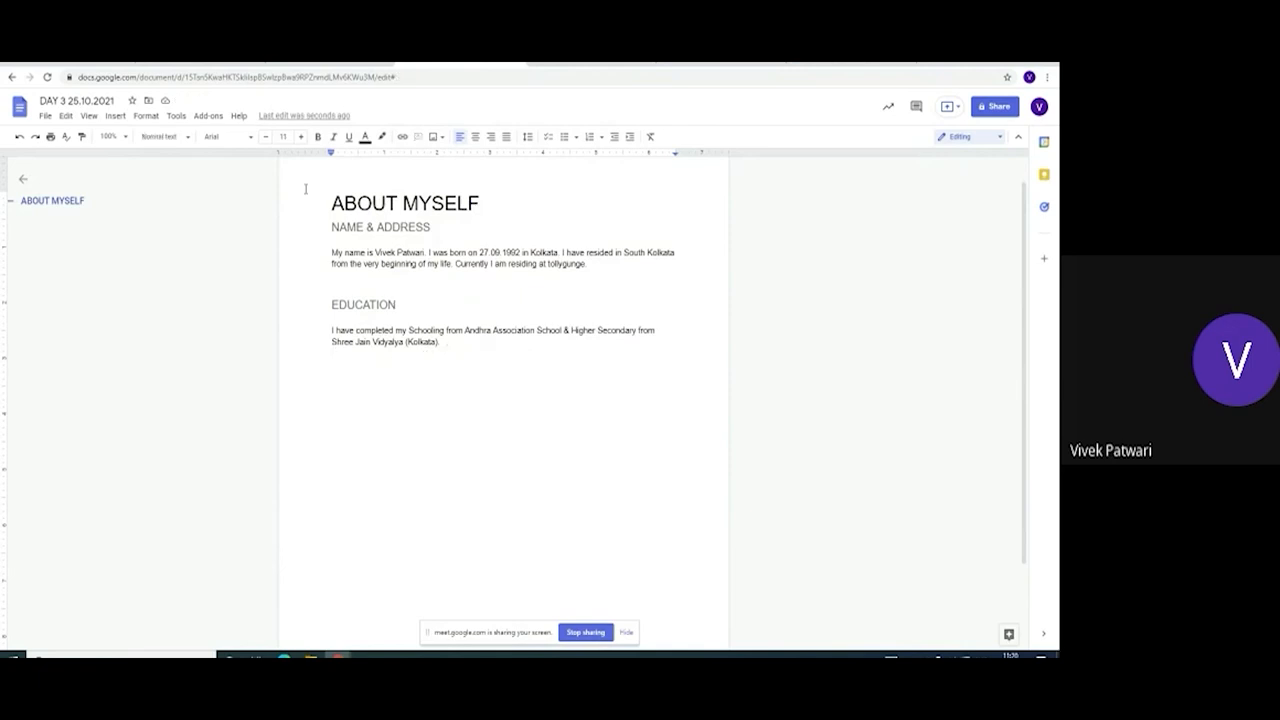
Add 'Graduation' as a Heading 1 on the new line
click(160, 136)
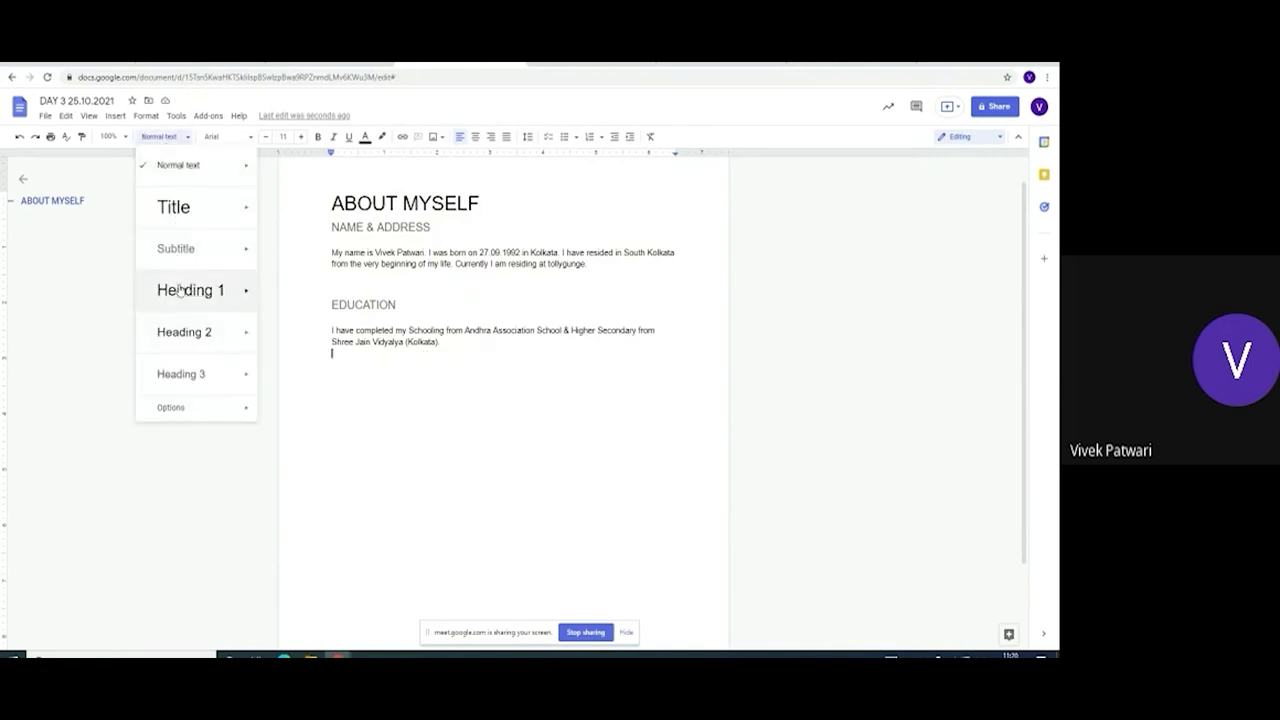
click(190, 289)
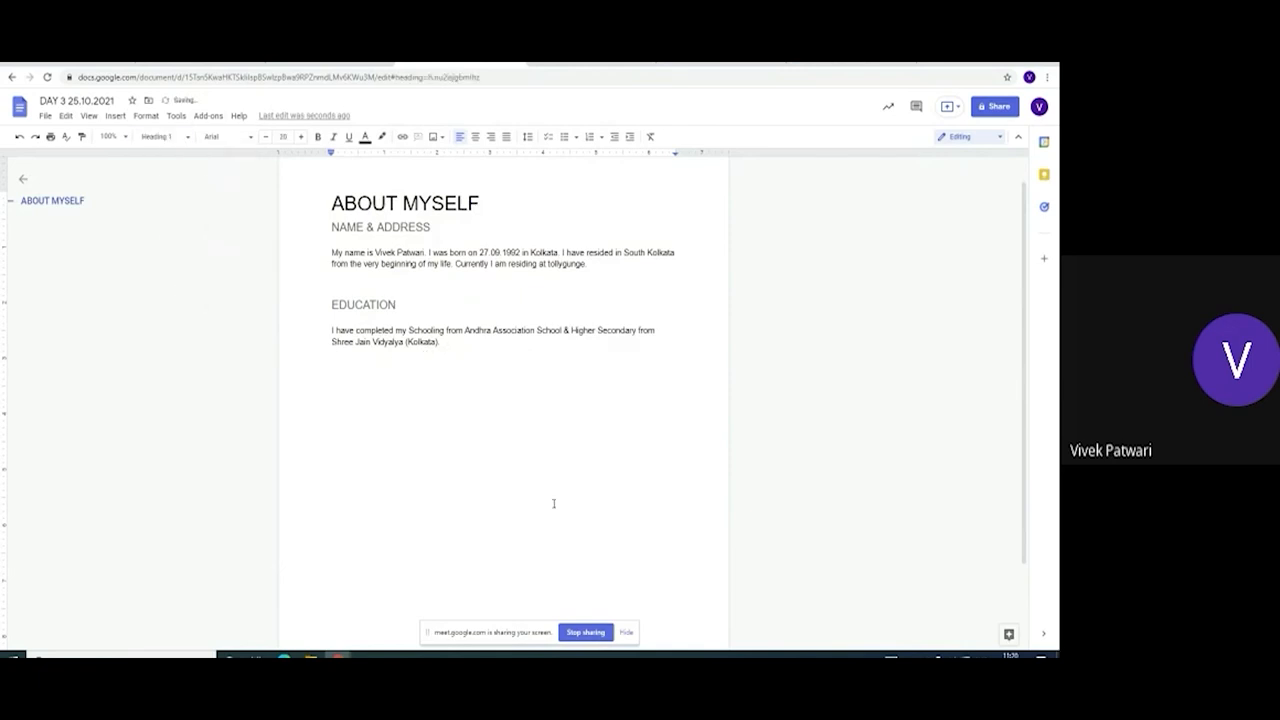
text(Graduation from)
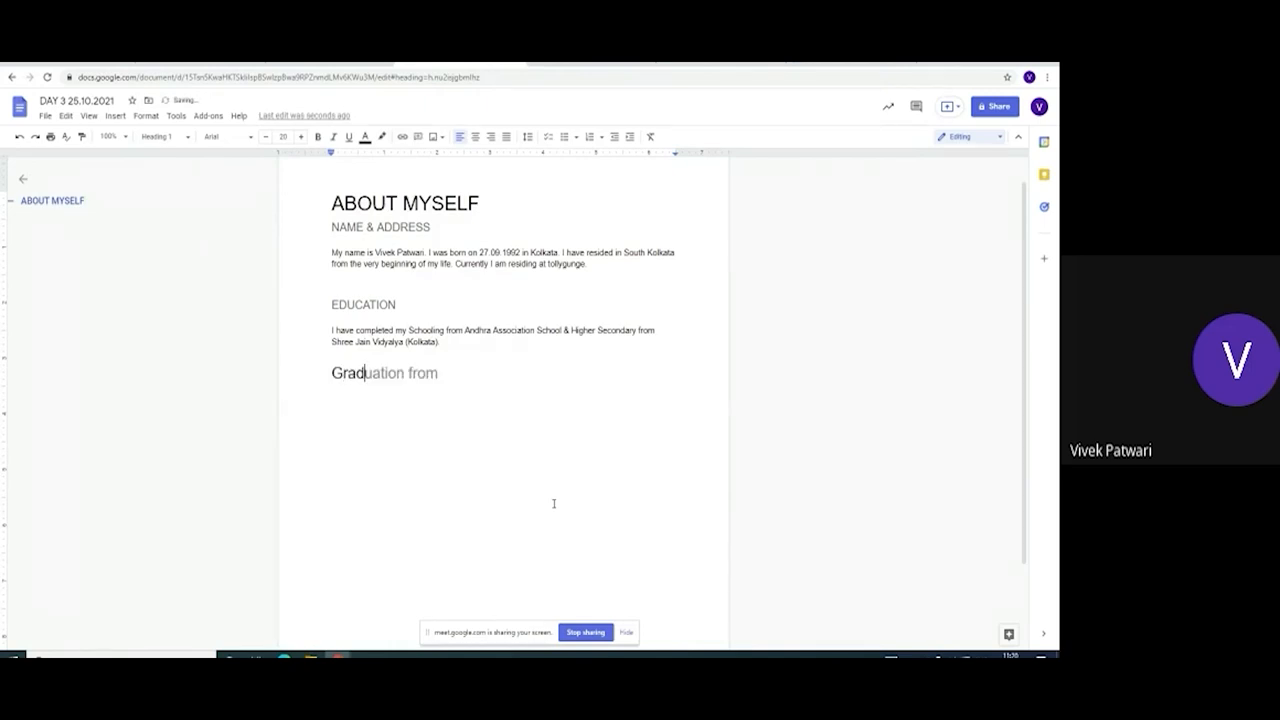
text(uation)
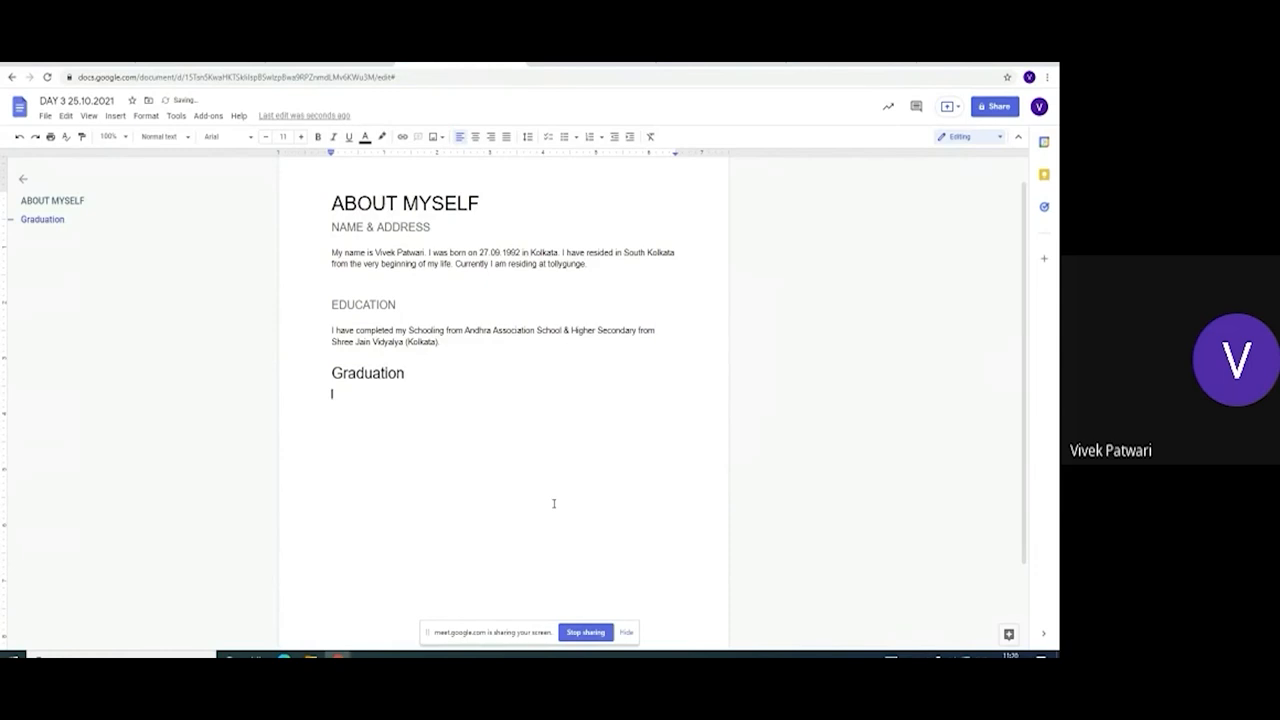
Add 'Professional Courses' beneath it as a Heading 2
click(160, 137)
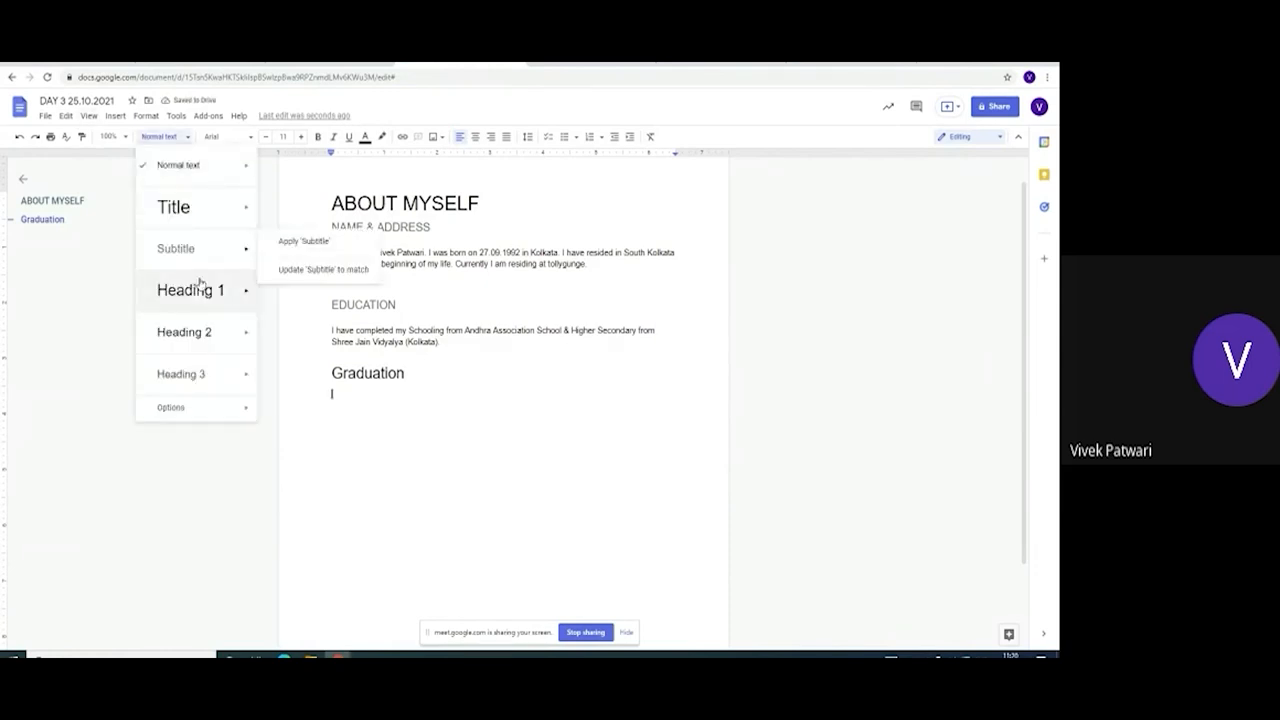
click(184, 331)
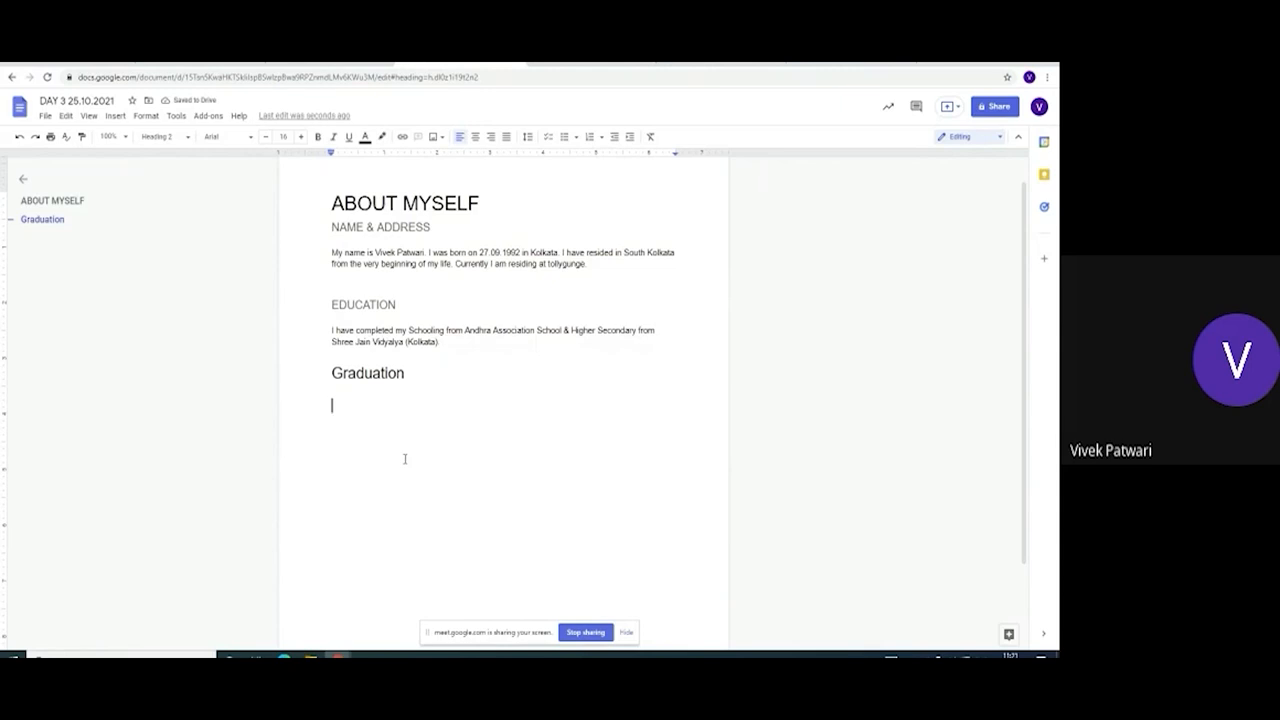
text(Profe)
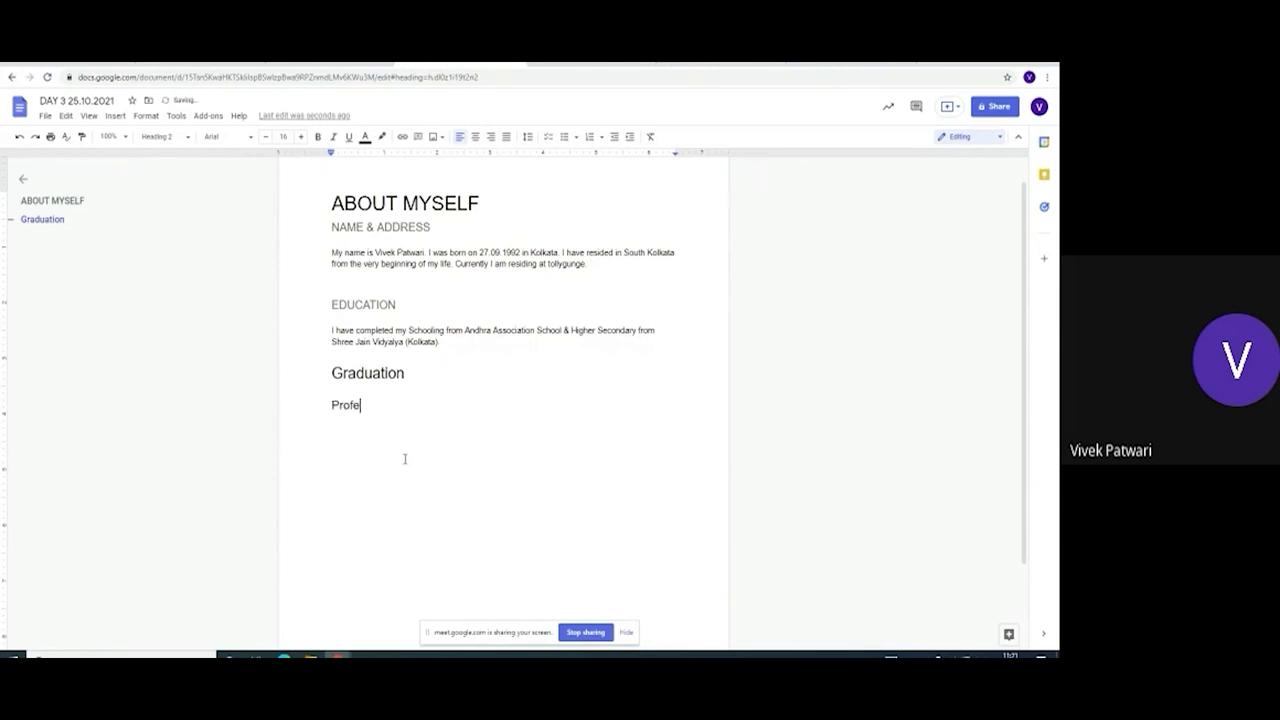
text(ssion)
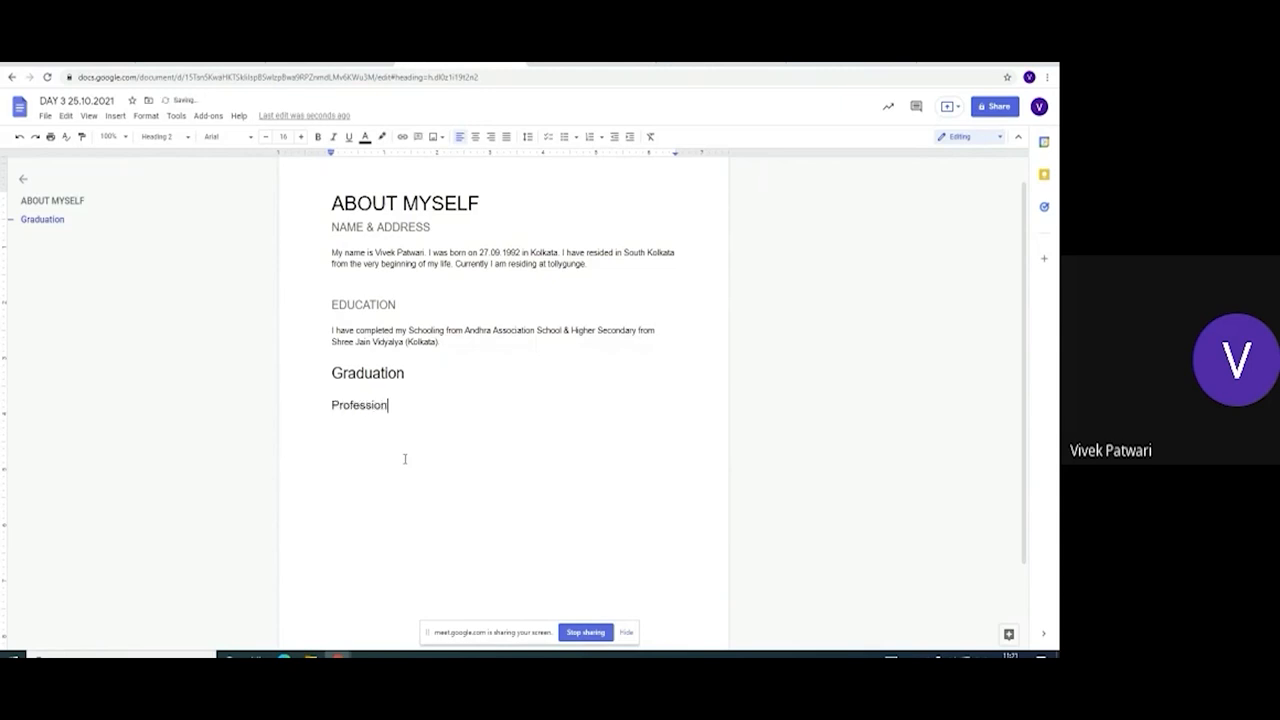
text(al Courses)
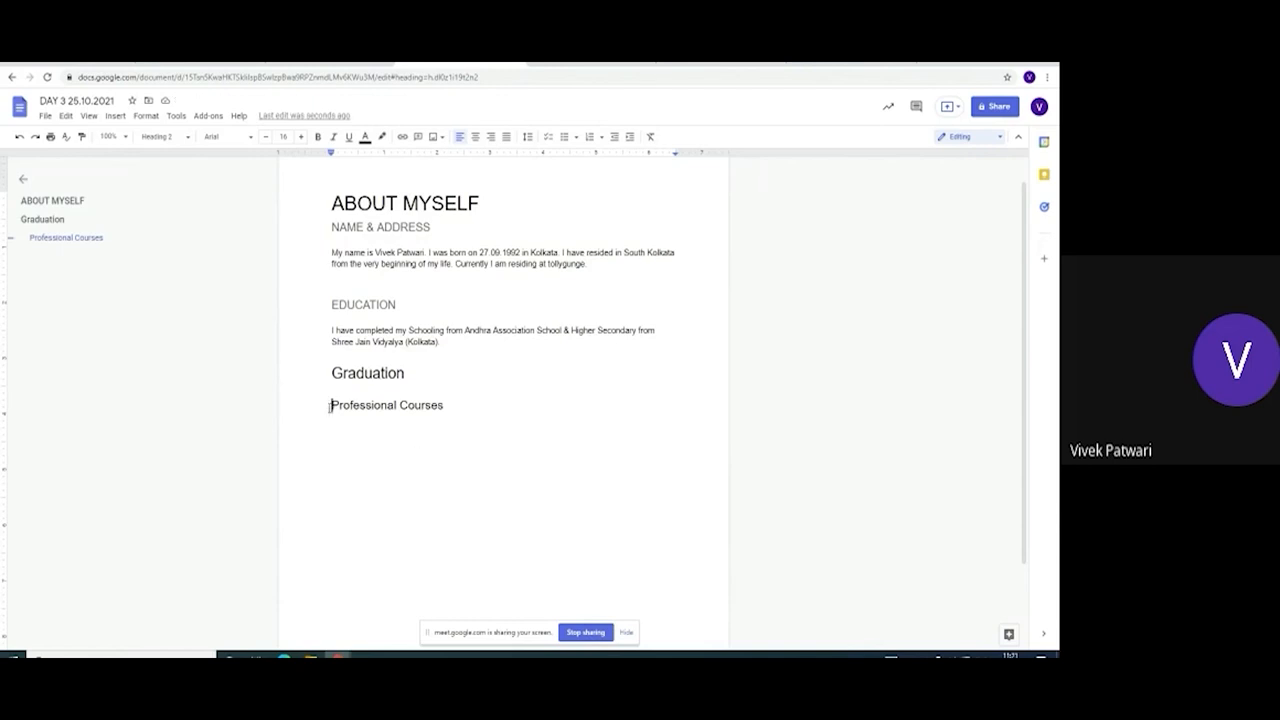
Change 'Professional Courses' to Heading 1, add blank lines under Graduation, and jump to it via the outline
triple_click(387, 405)
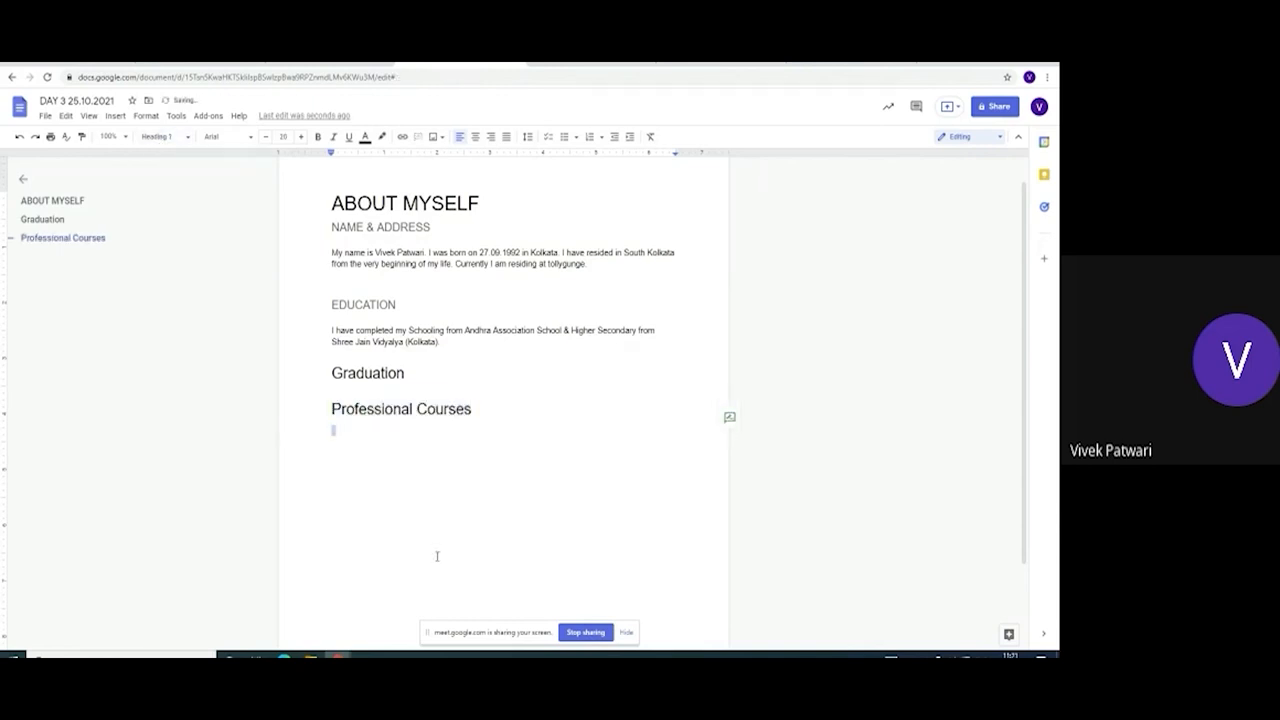
click(333, 430)
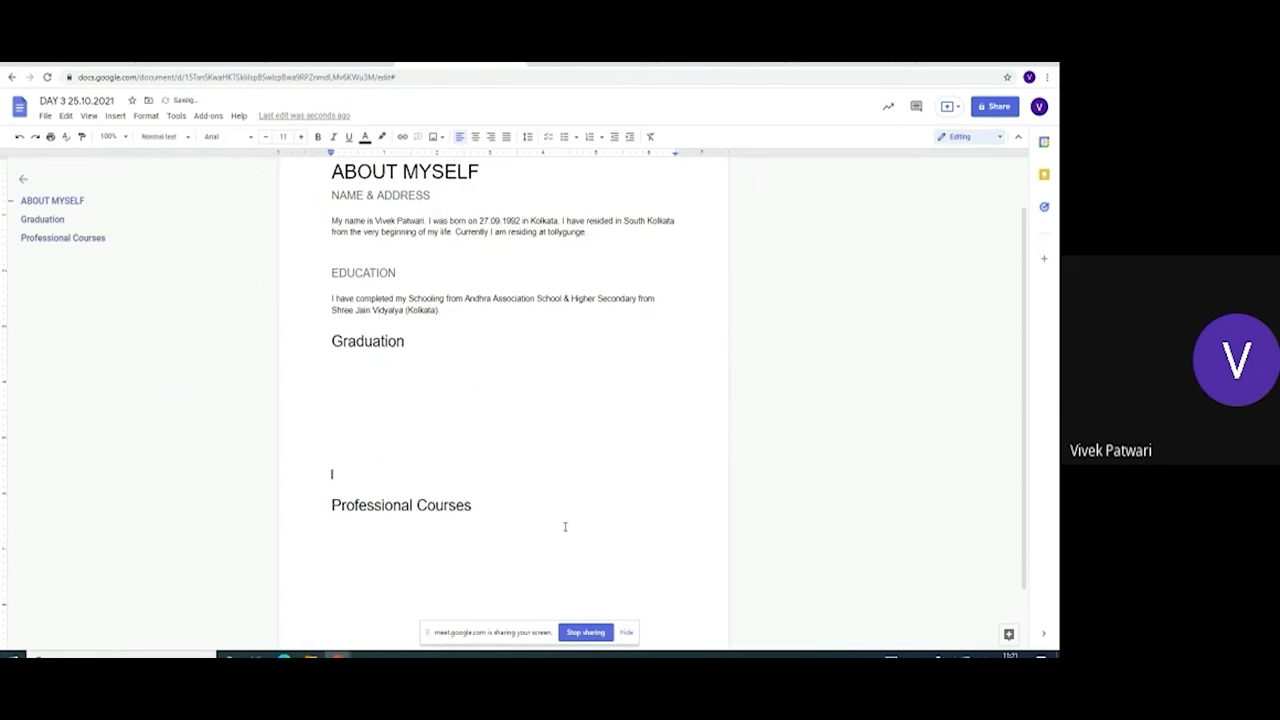
scroll(down, 3)
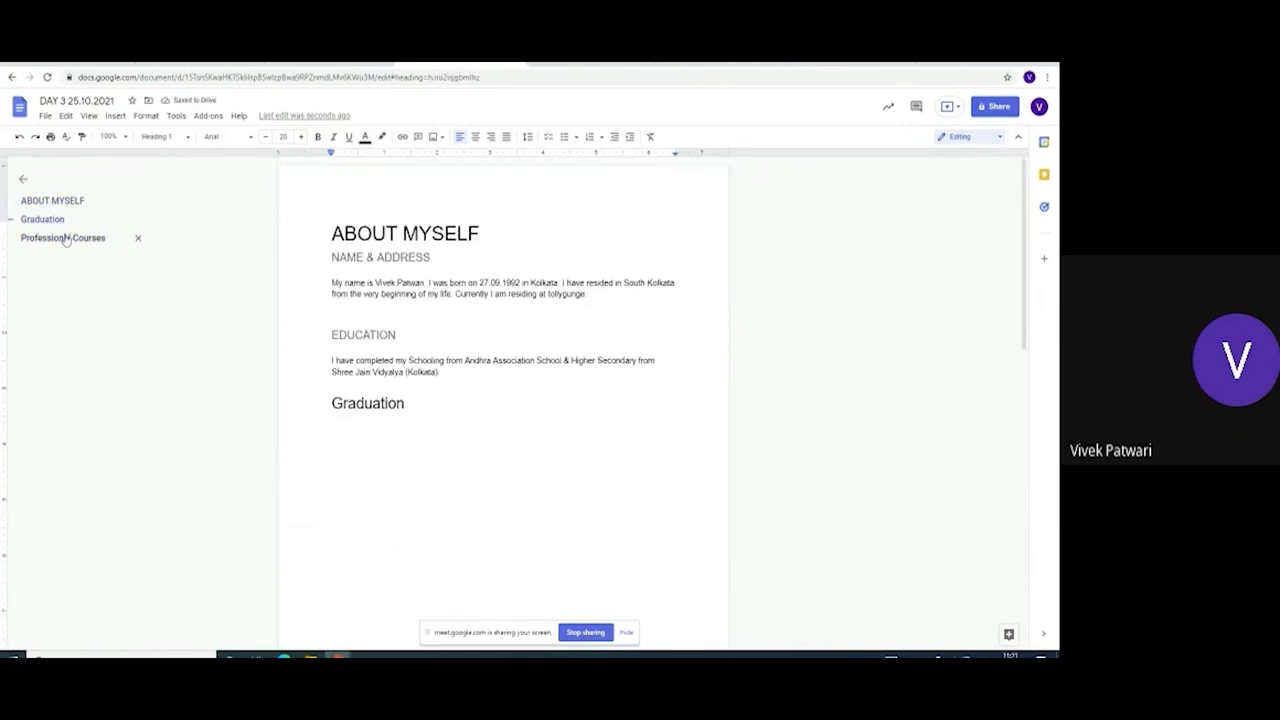
click(63, 237)
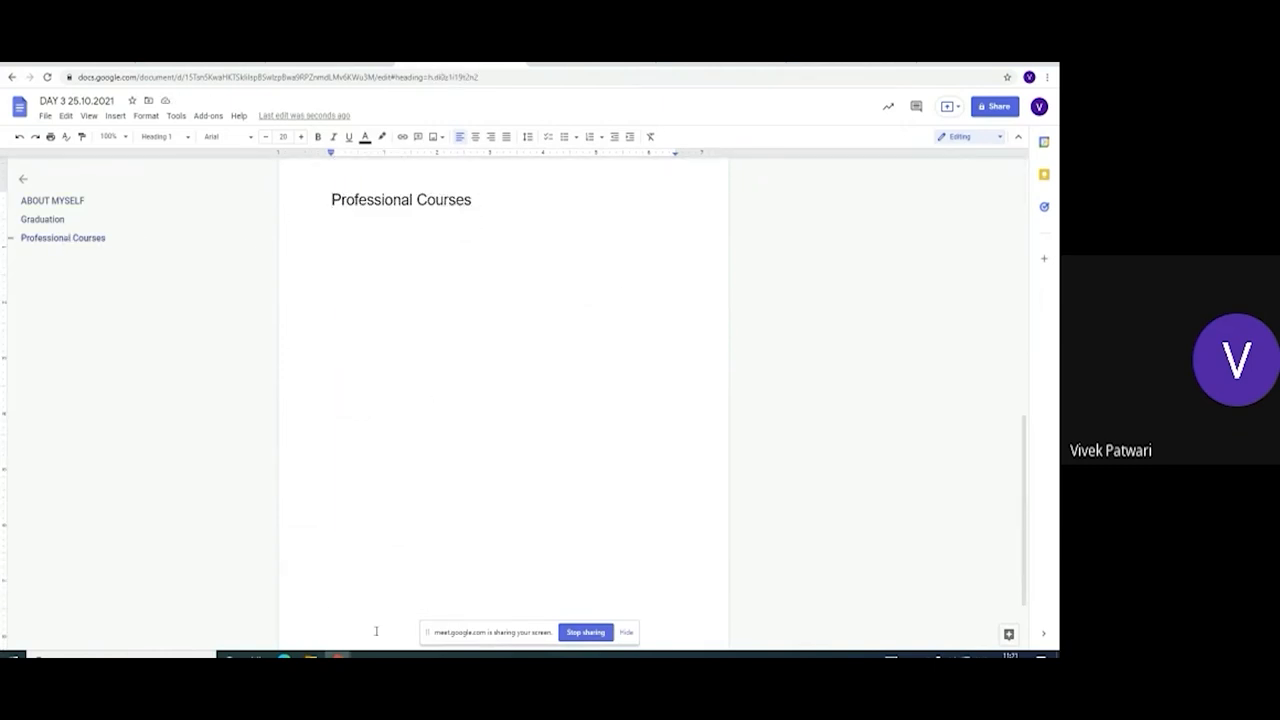
mouse_move(378, 582)
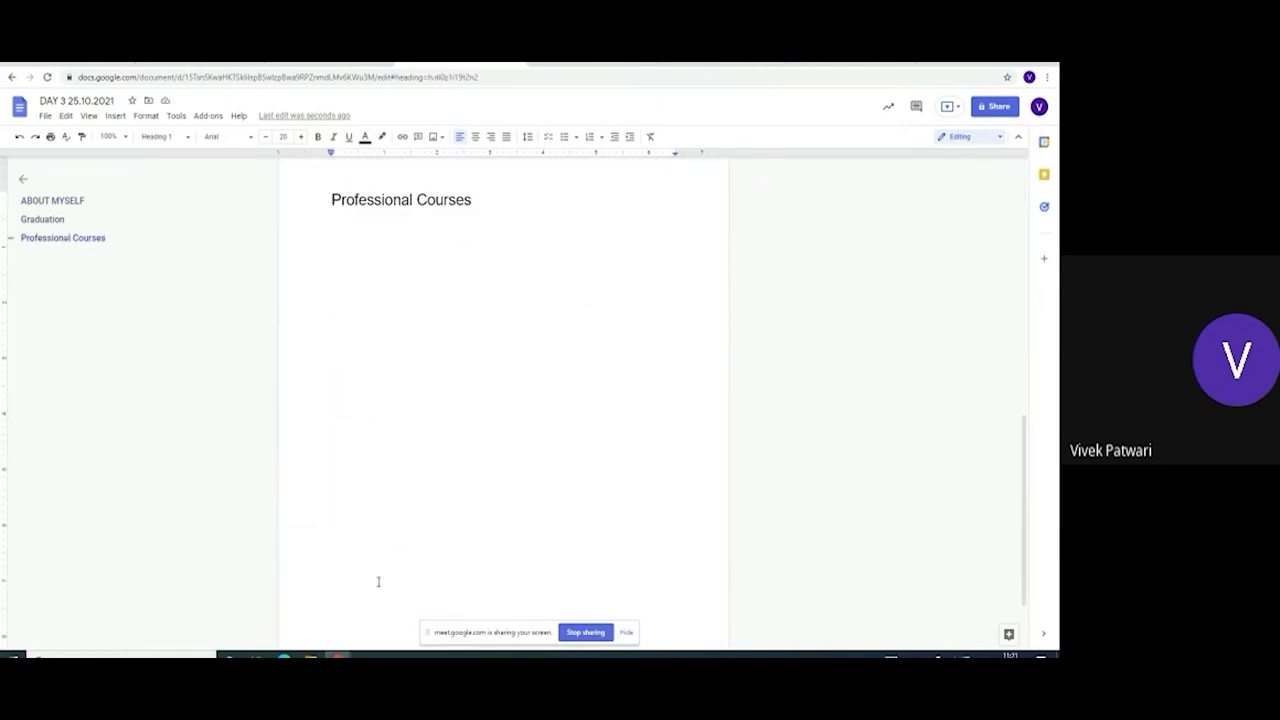